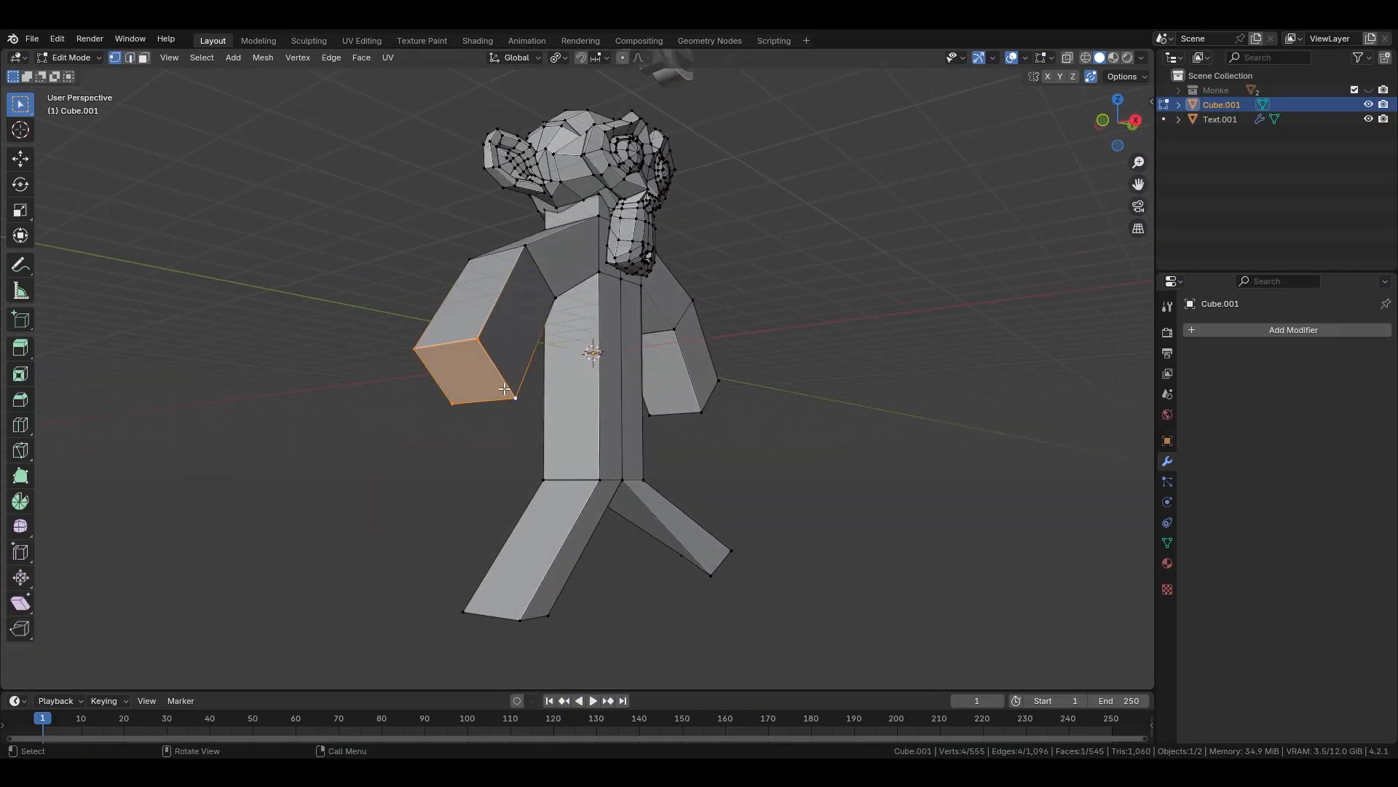
Merge the arm-end vertices onto the last selected corner vertex
key(m)
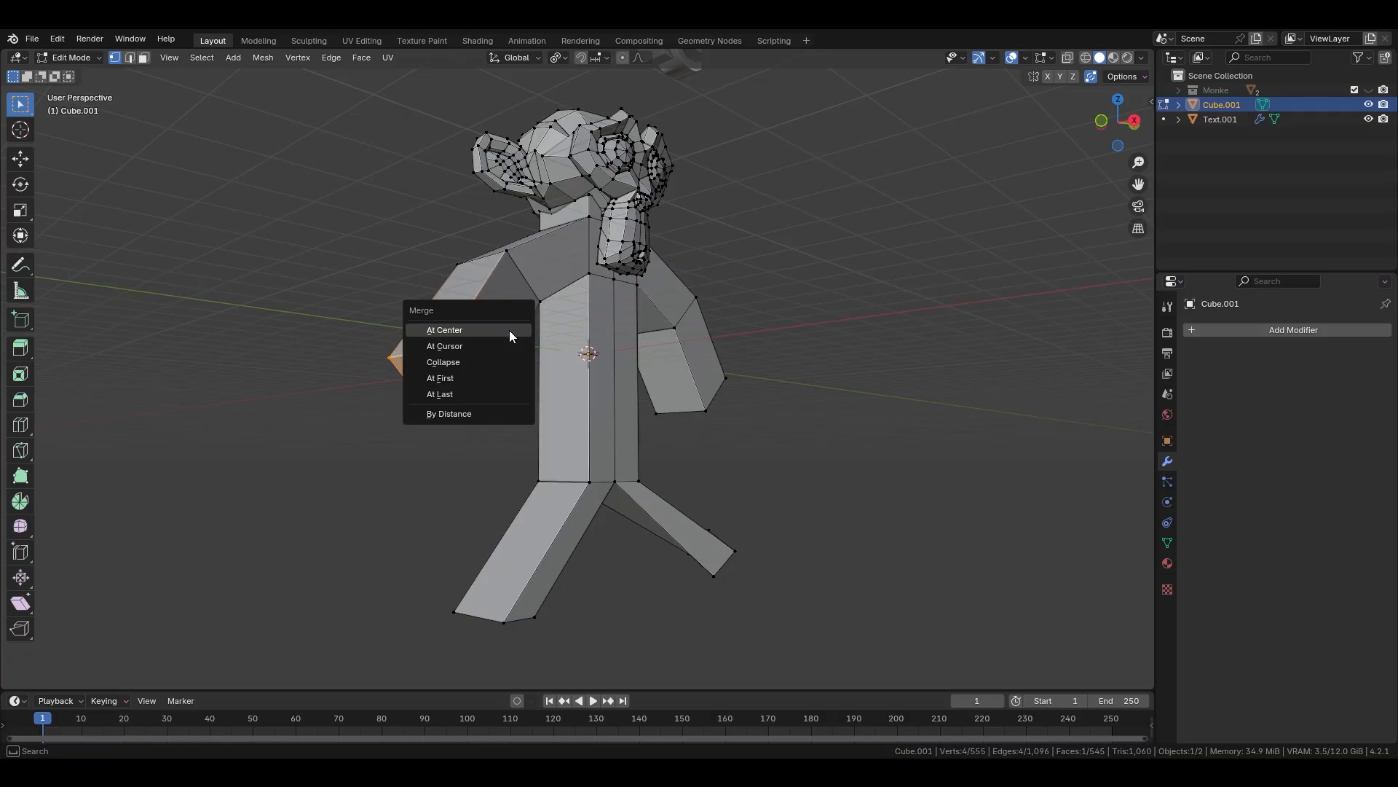
mouse_move(533, 389)
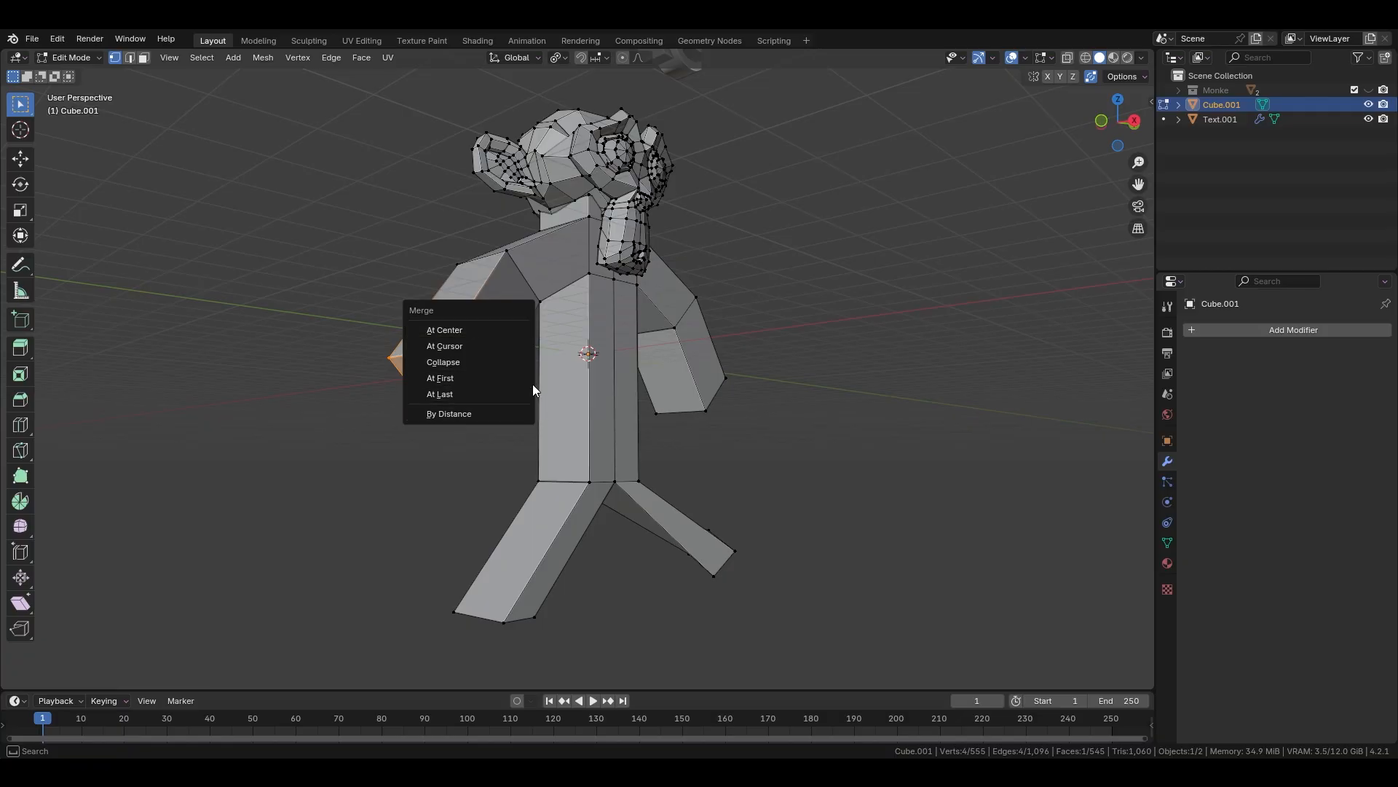
click(443, 329)
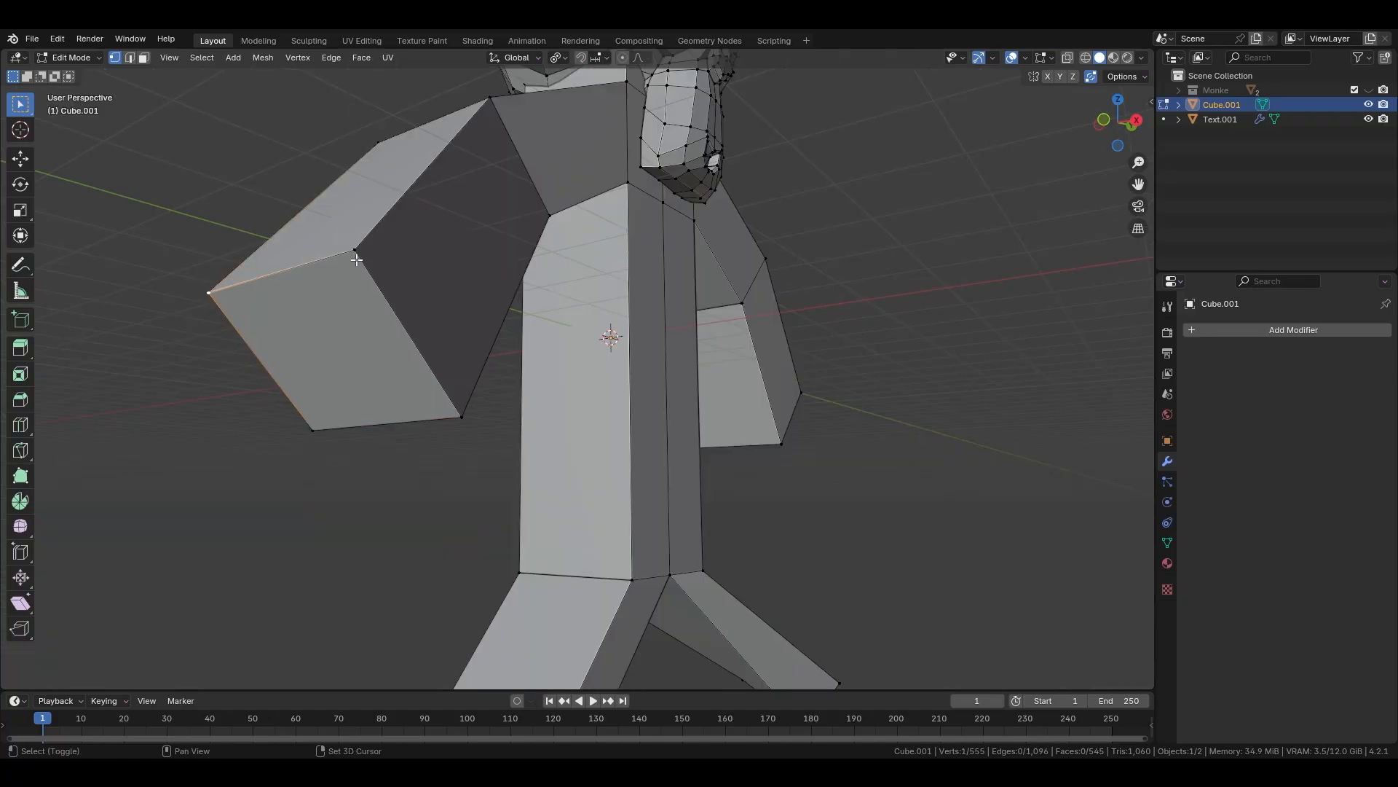
click(348, 357)
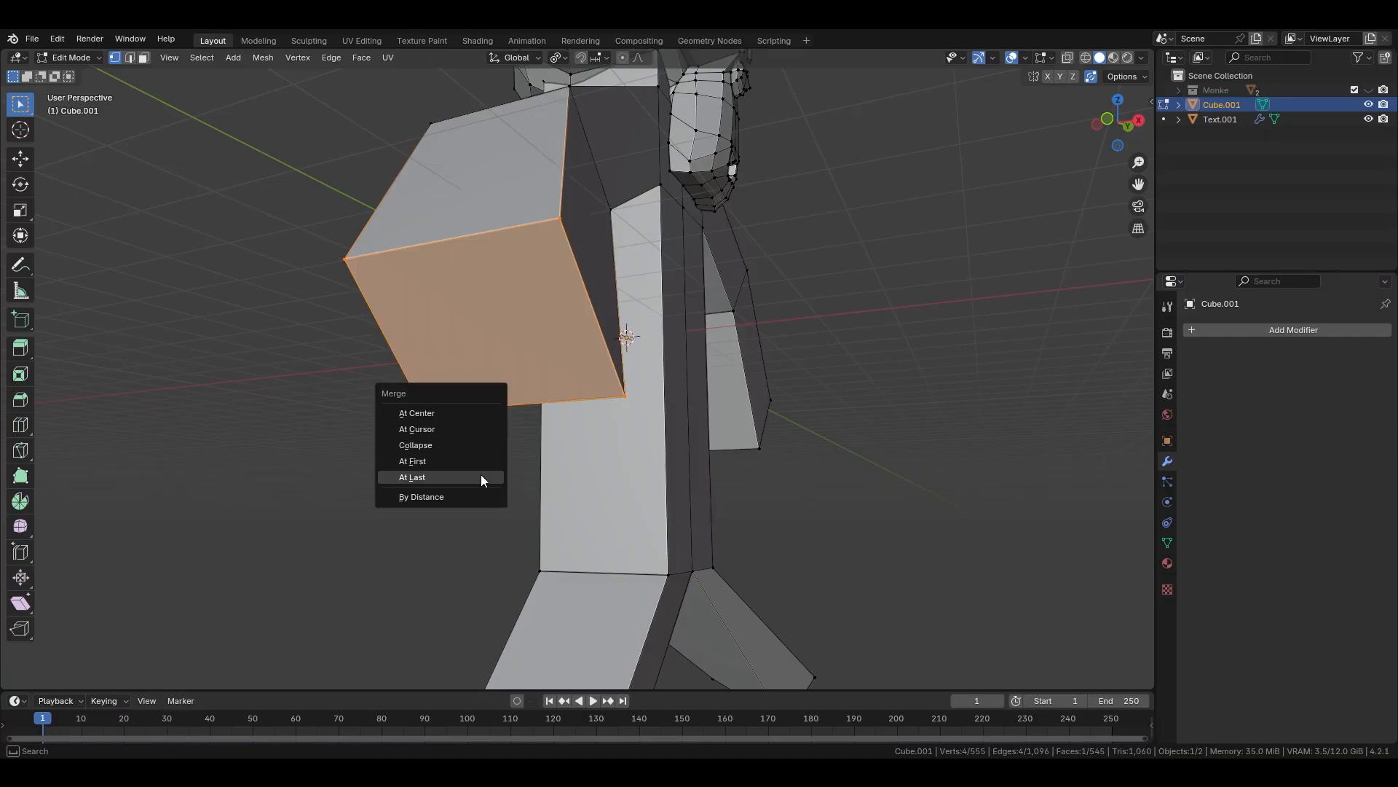
click(413, 476)
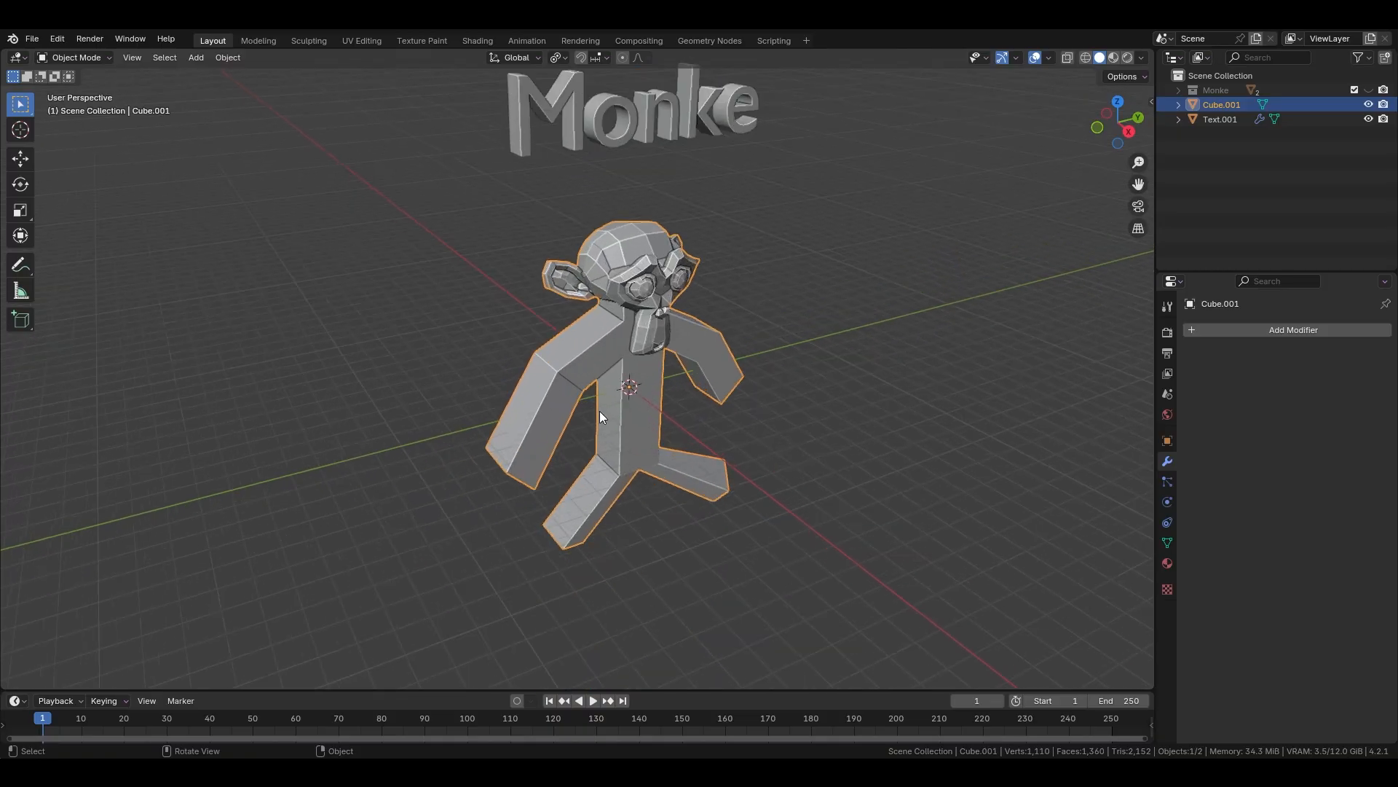
Select the whole monkey mesh in Edit Mode and begin moving it
key(Tab)
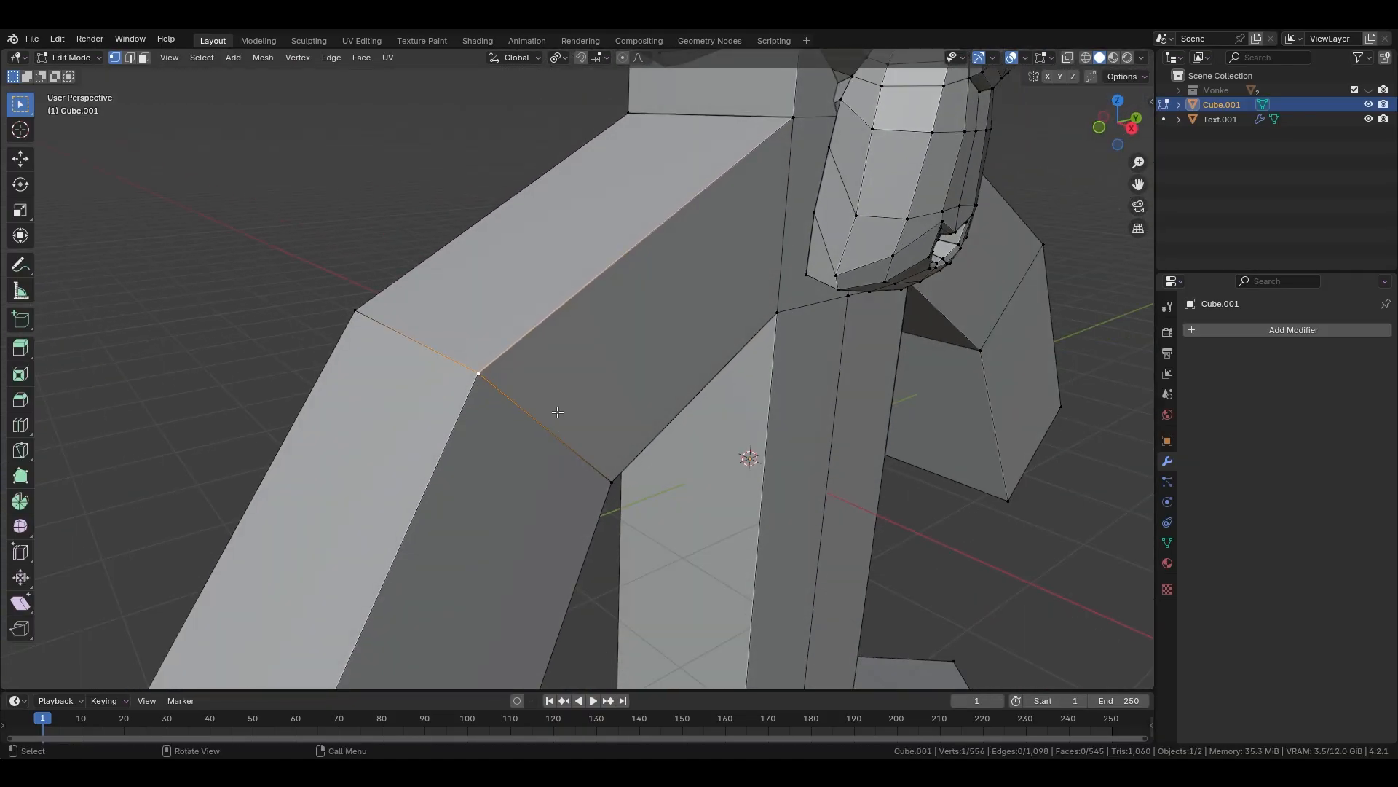
key(a)
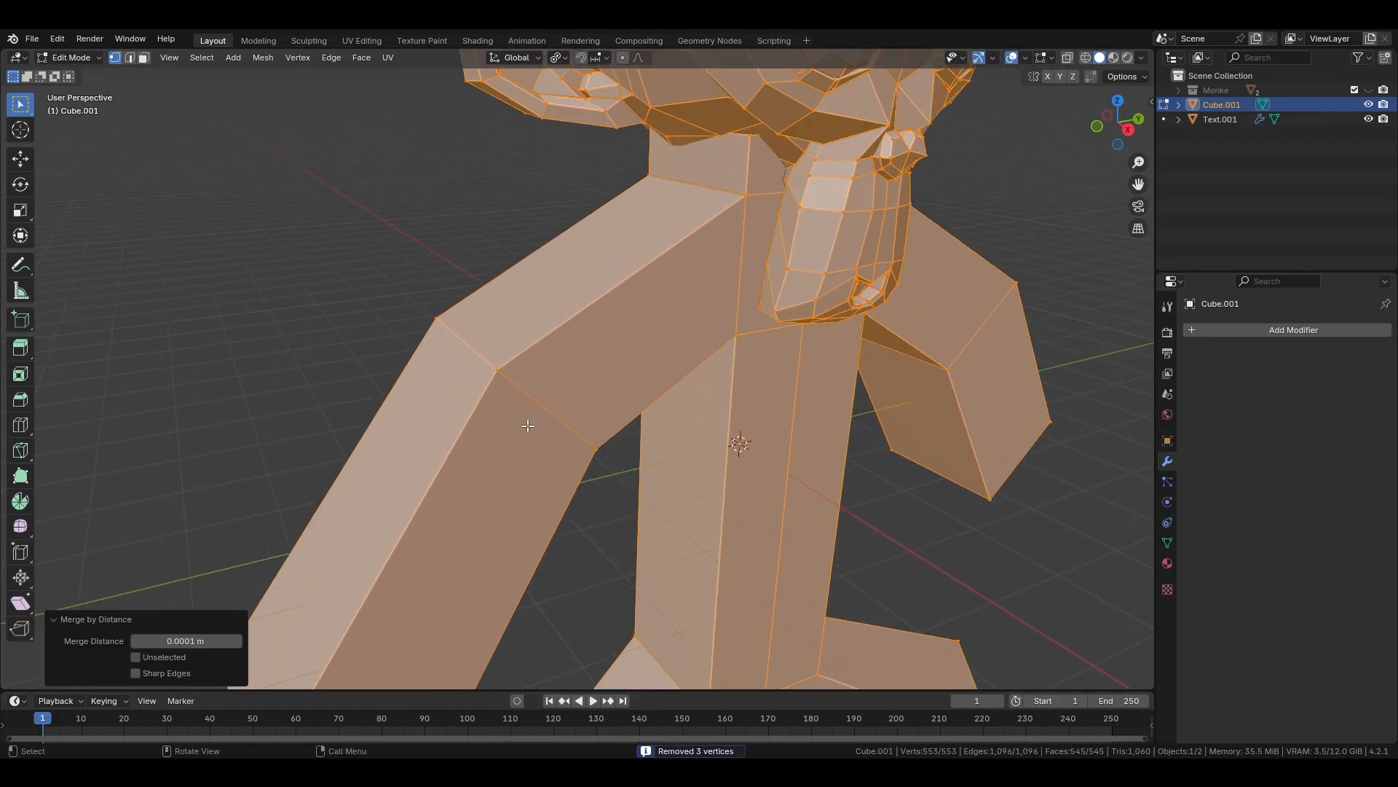
key(g)
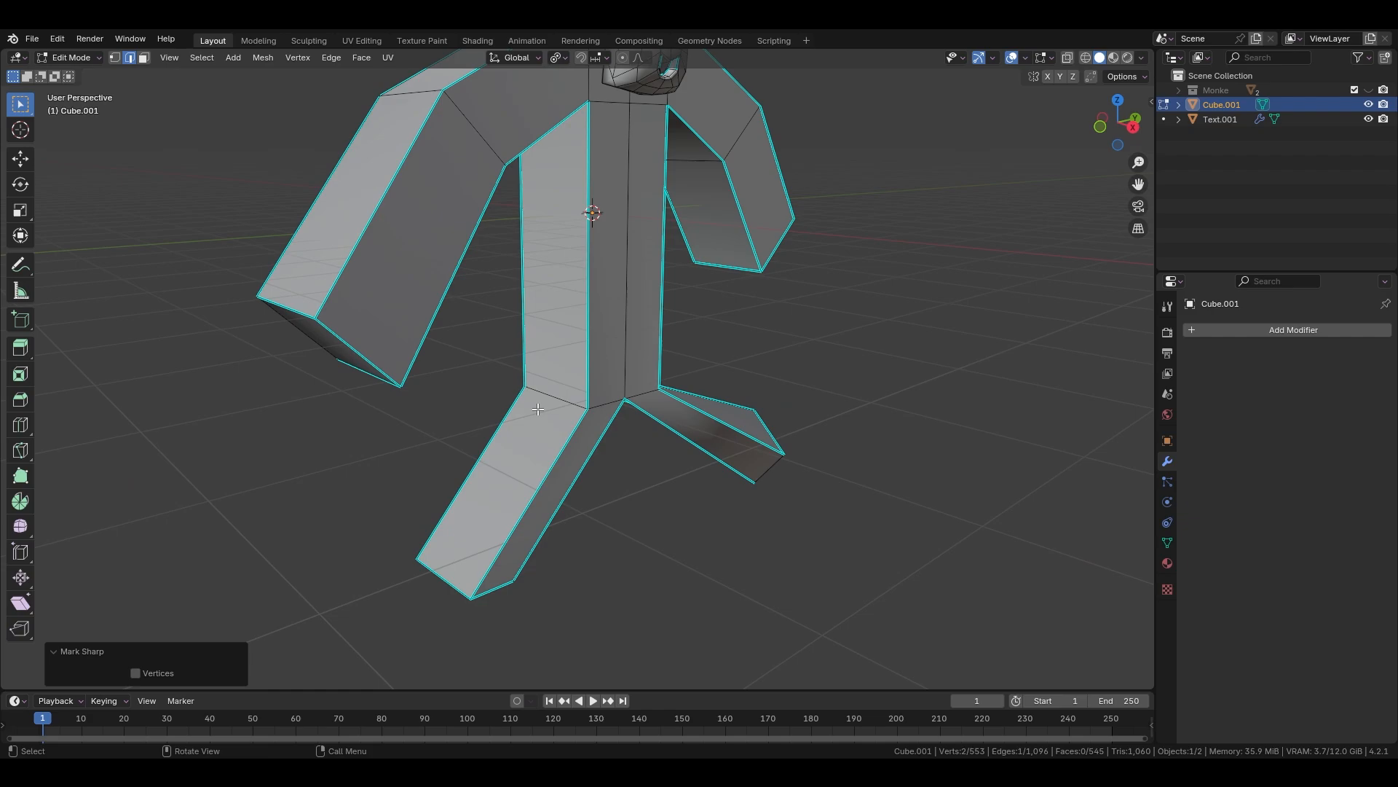
Show the Edge menu with Mark Sharp and Clear Sharp options
click(331, 57)
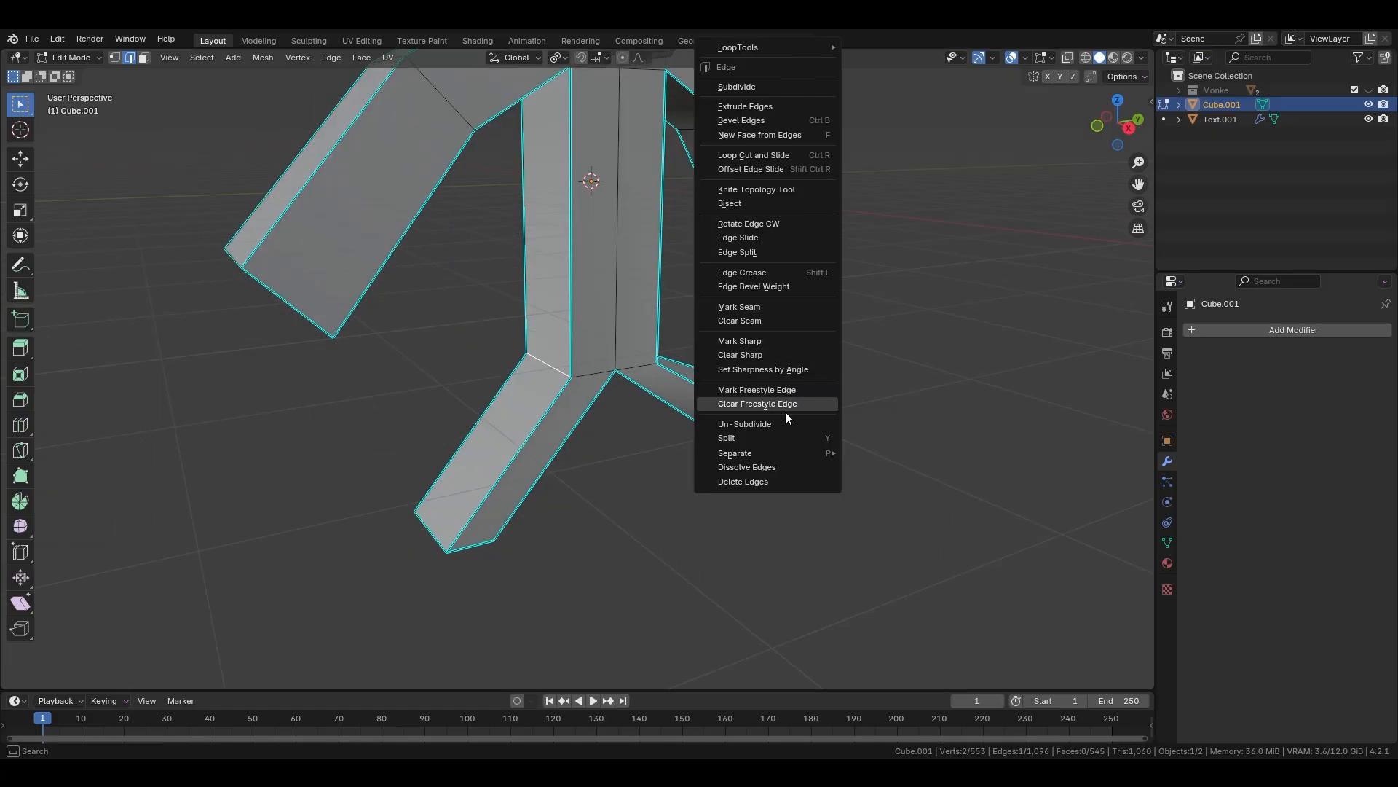
mouse_move(774, 107)
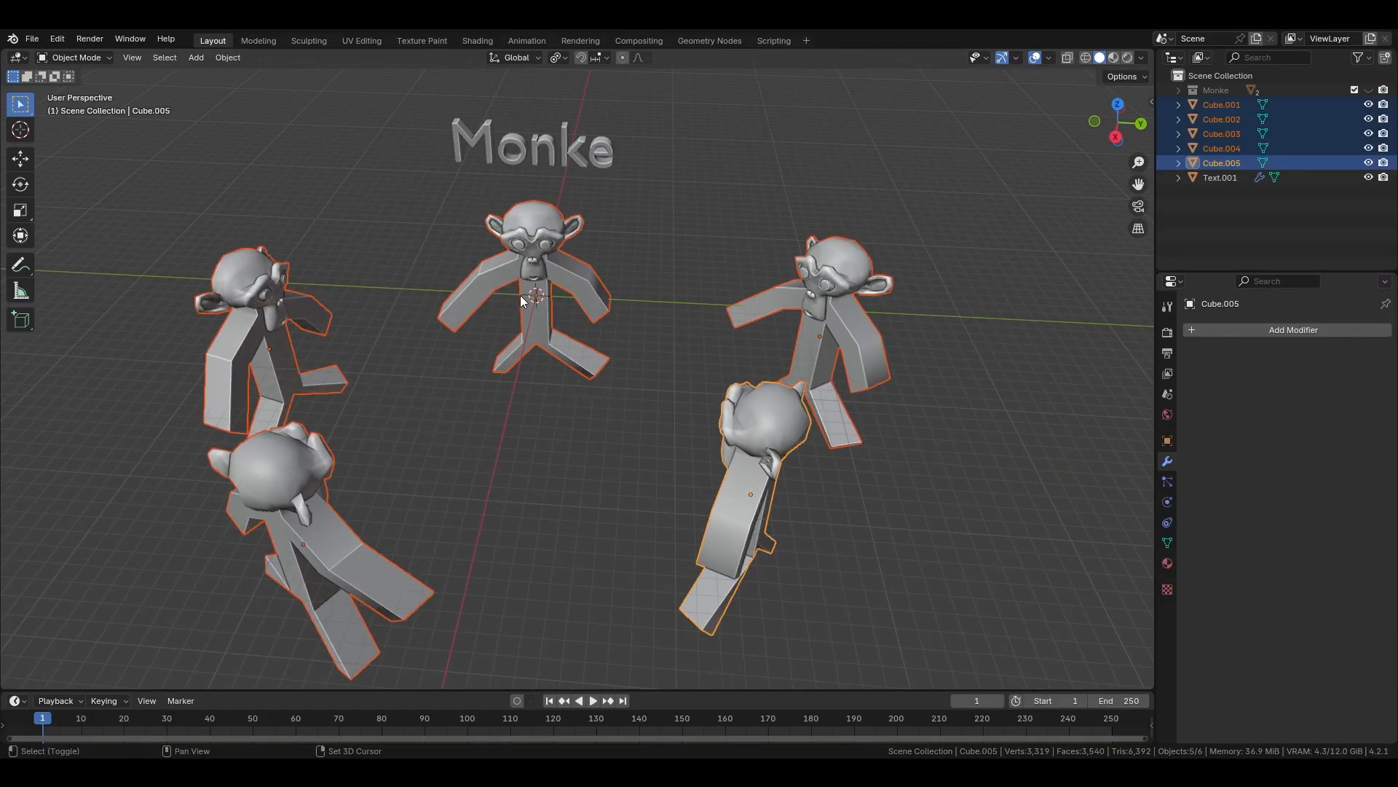
Make the central figure active and link its mesh data to the other four figures
click(226, 57)
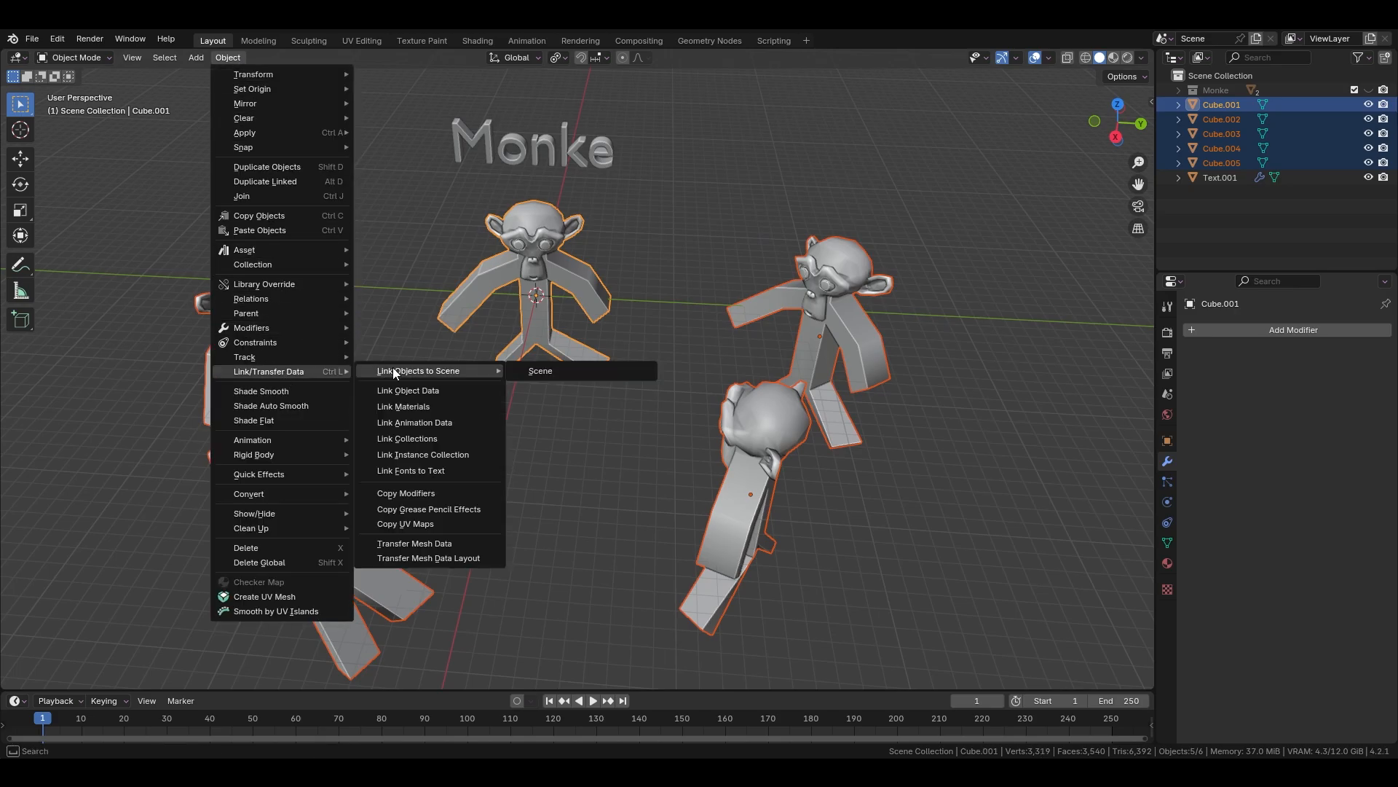
mouse_move(409, 390)
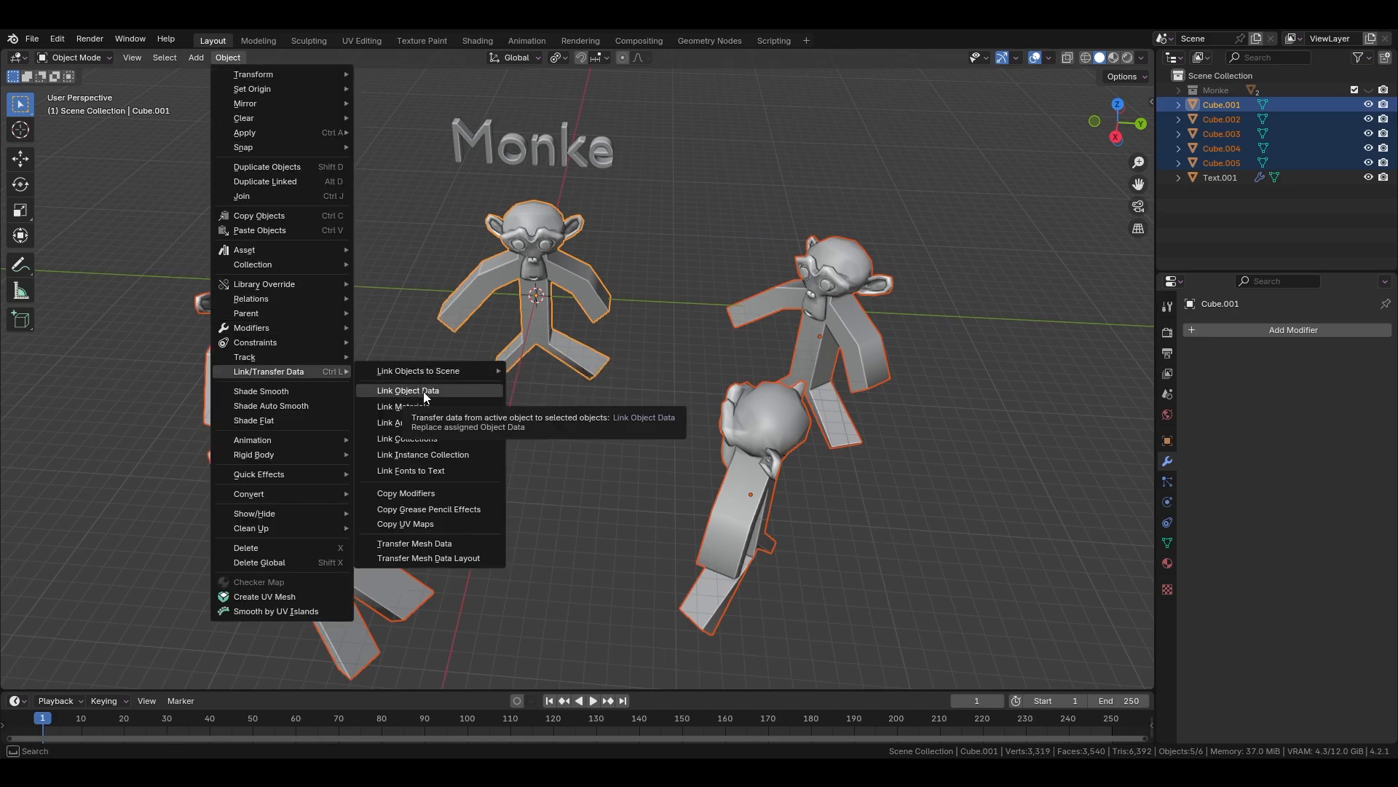
click(409, 390)
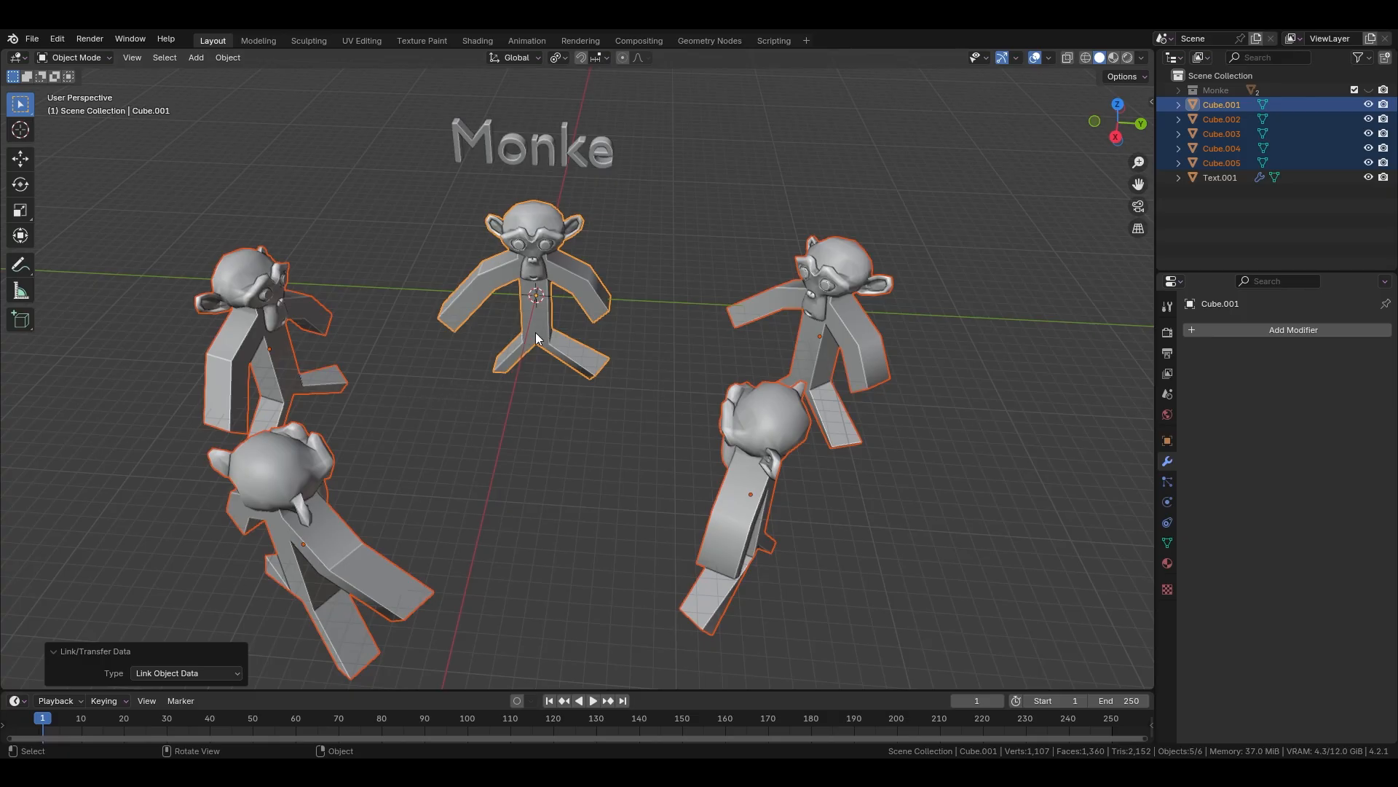
key(Tab)
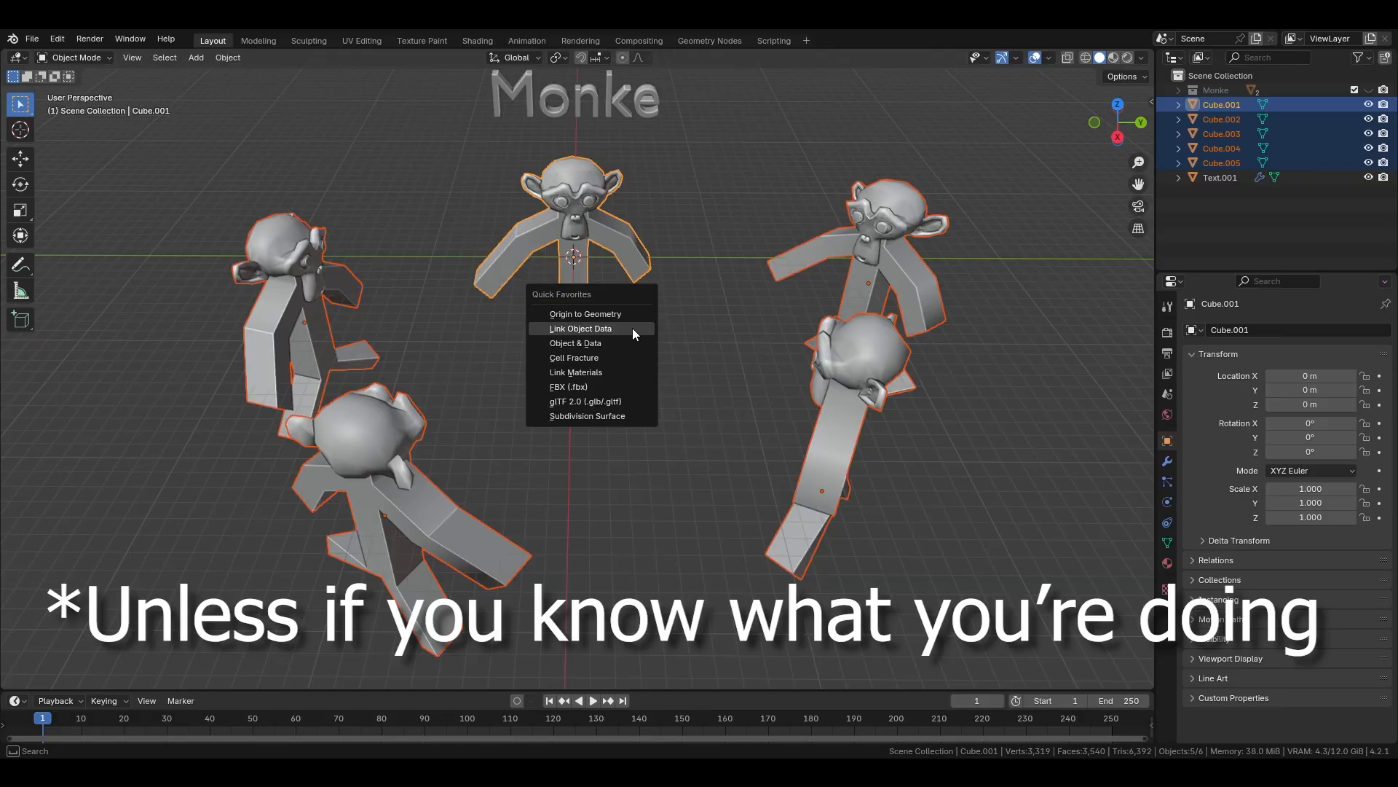
click(579, 327)
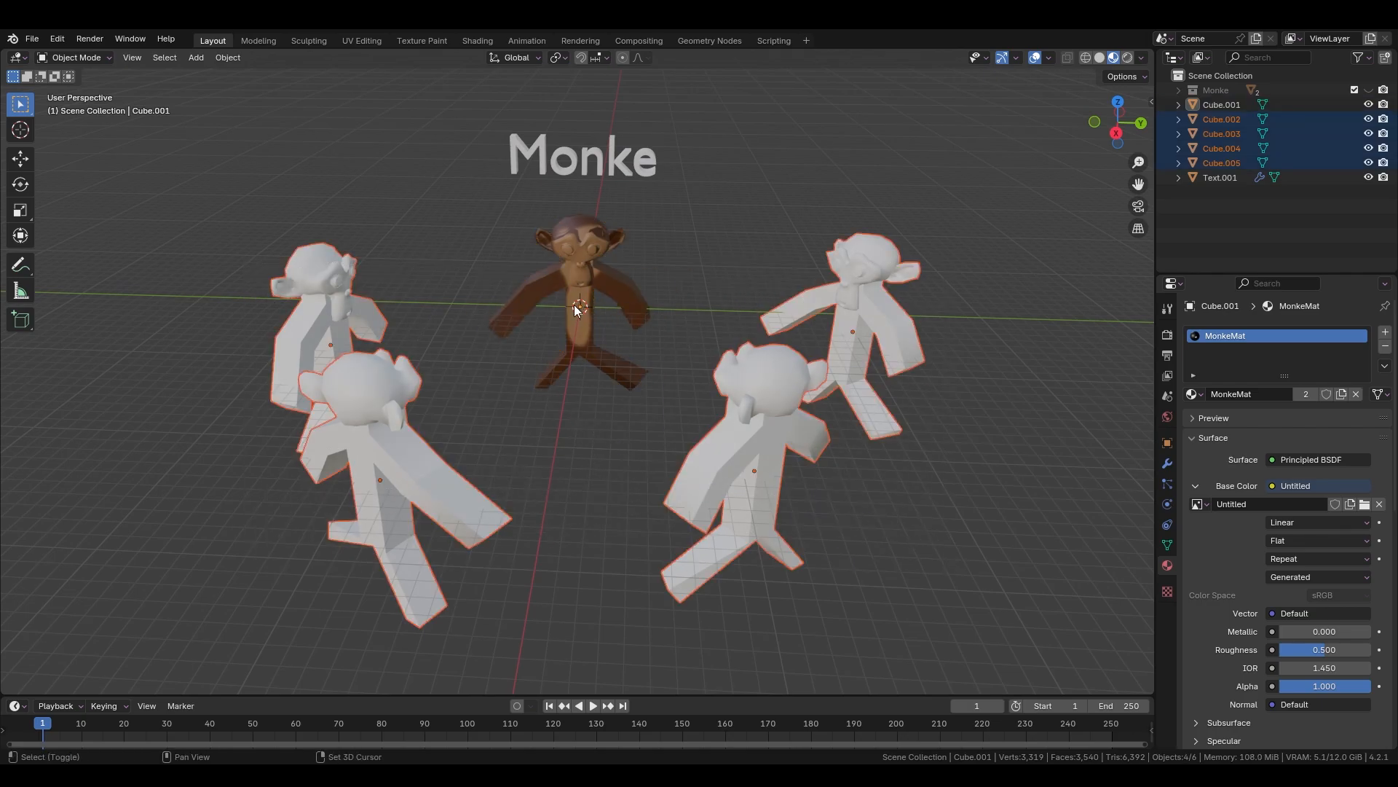
Link the brown central figure's material to the other monkey figures
click(226, 40)
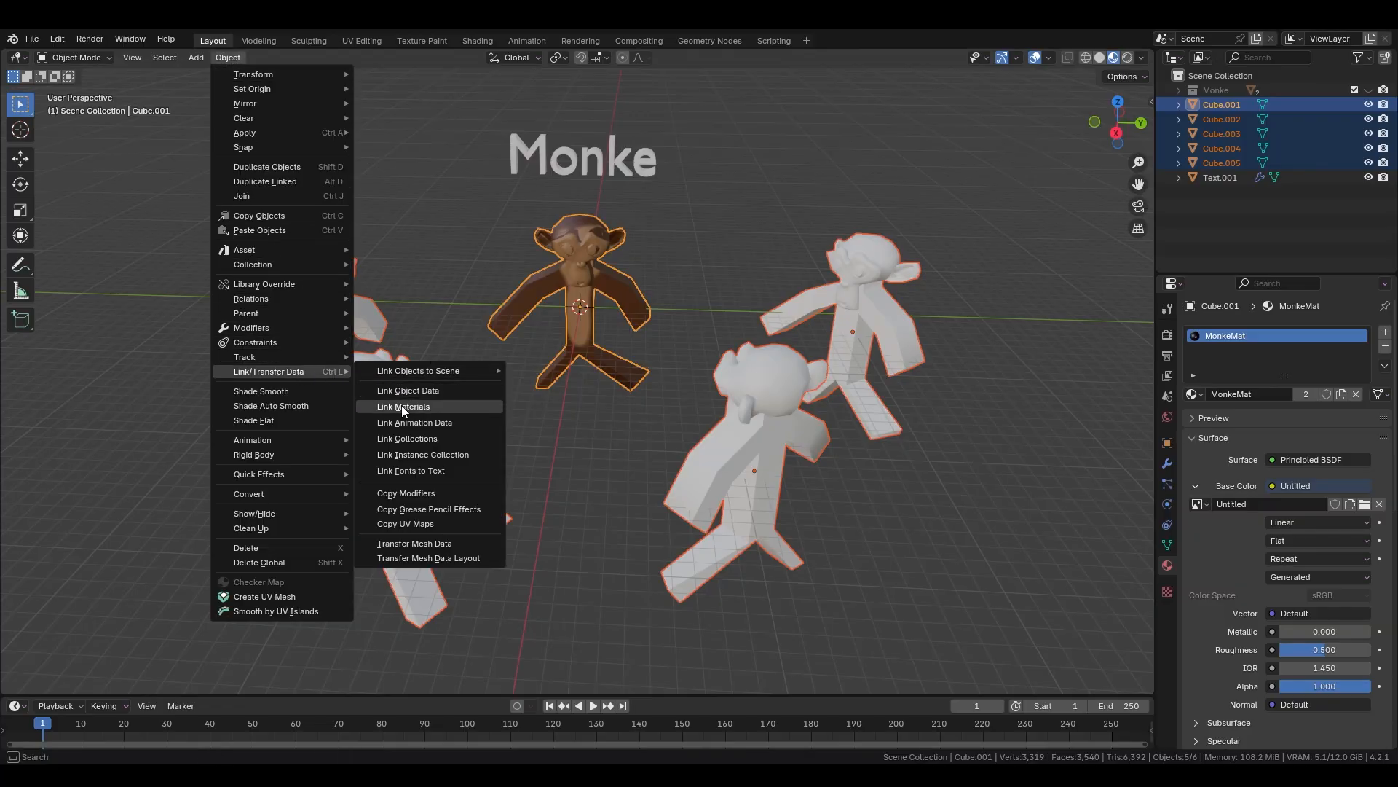
click(403, 406)
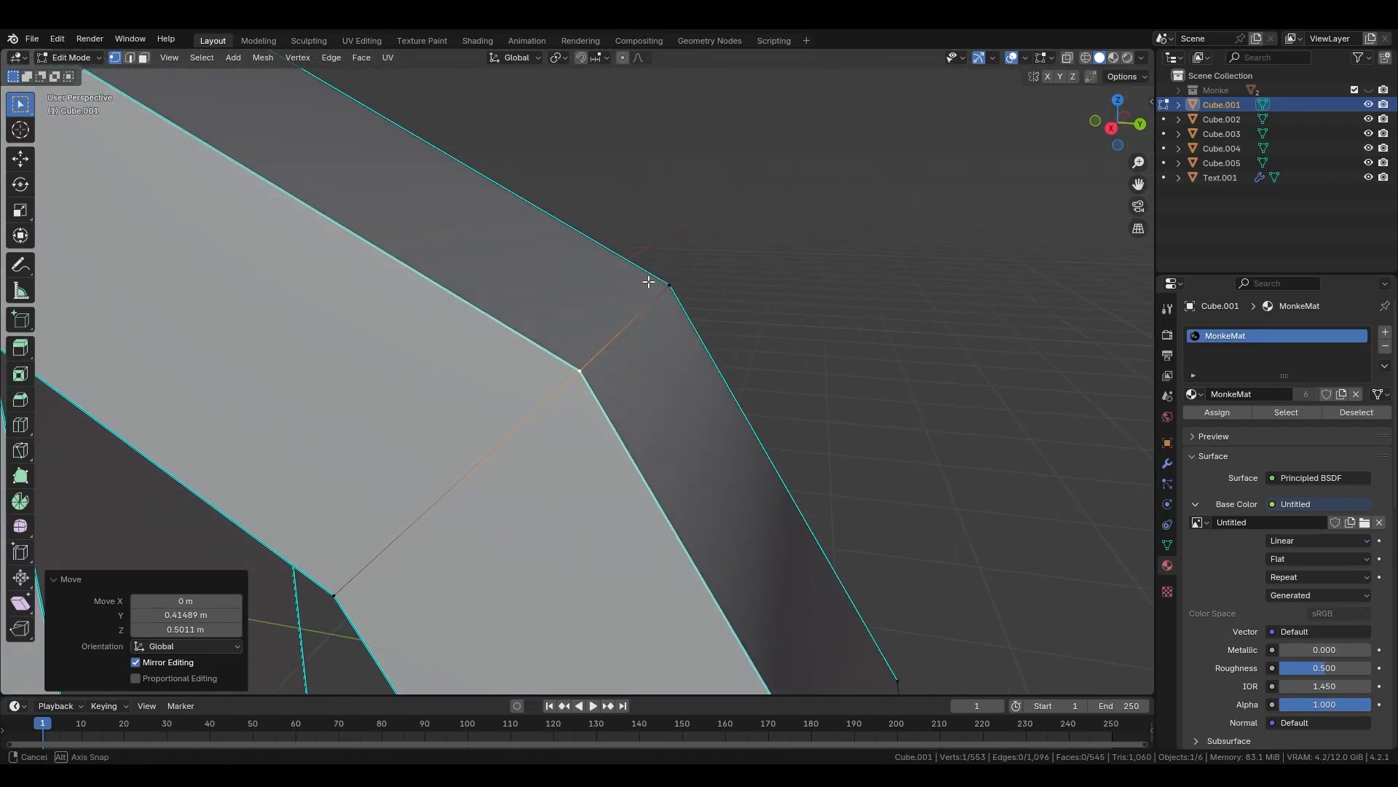
Move the arm's elbow corner vertex to a new, mirrored position
click(604, 57)
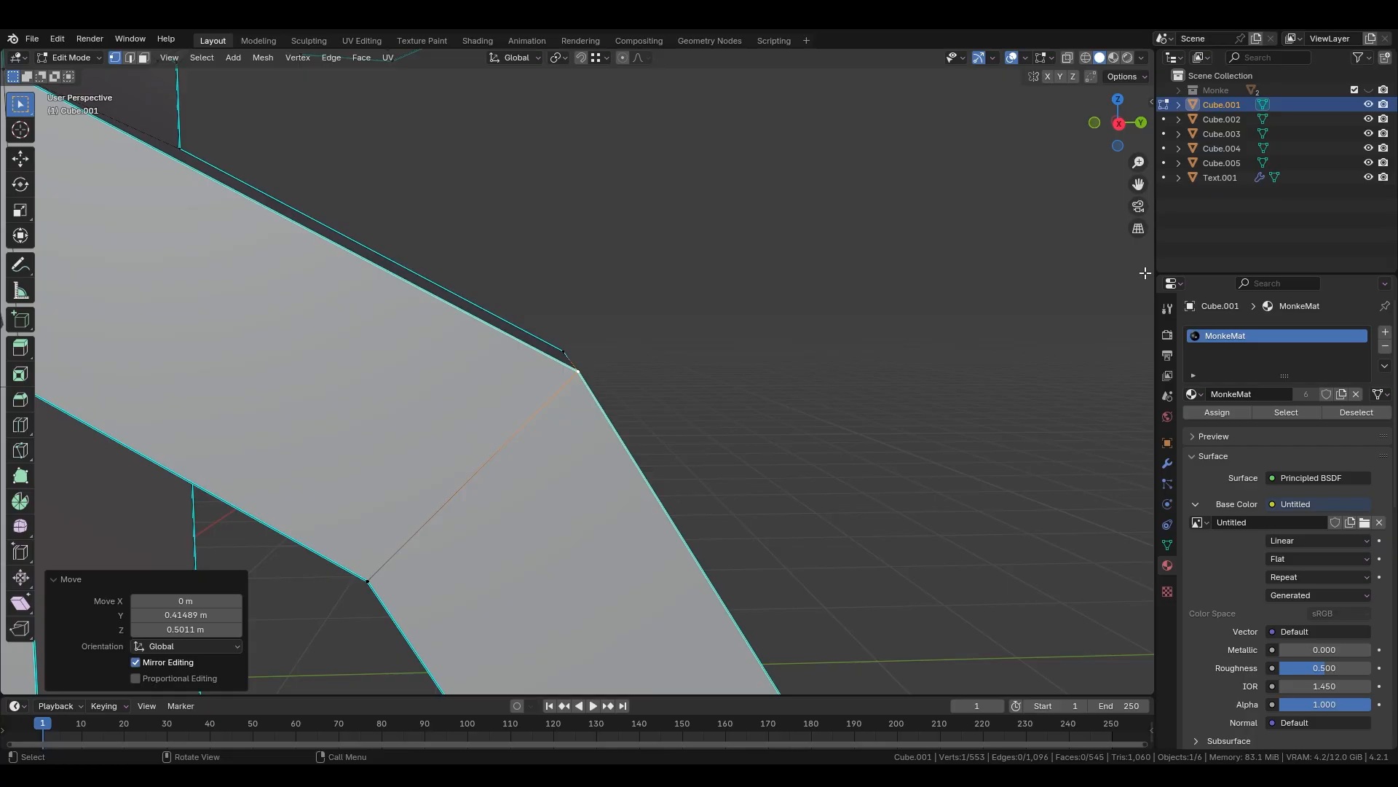
mouse_move(1013, 322)
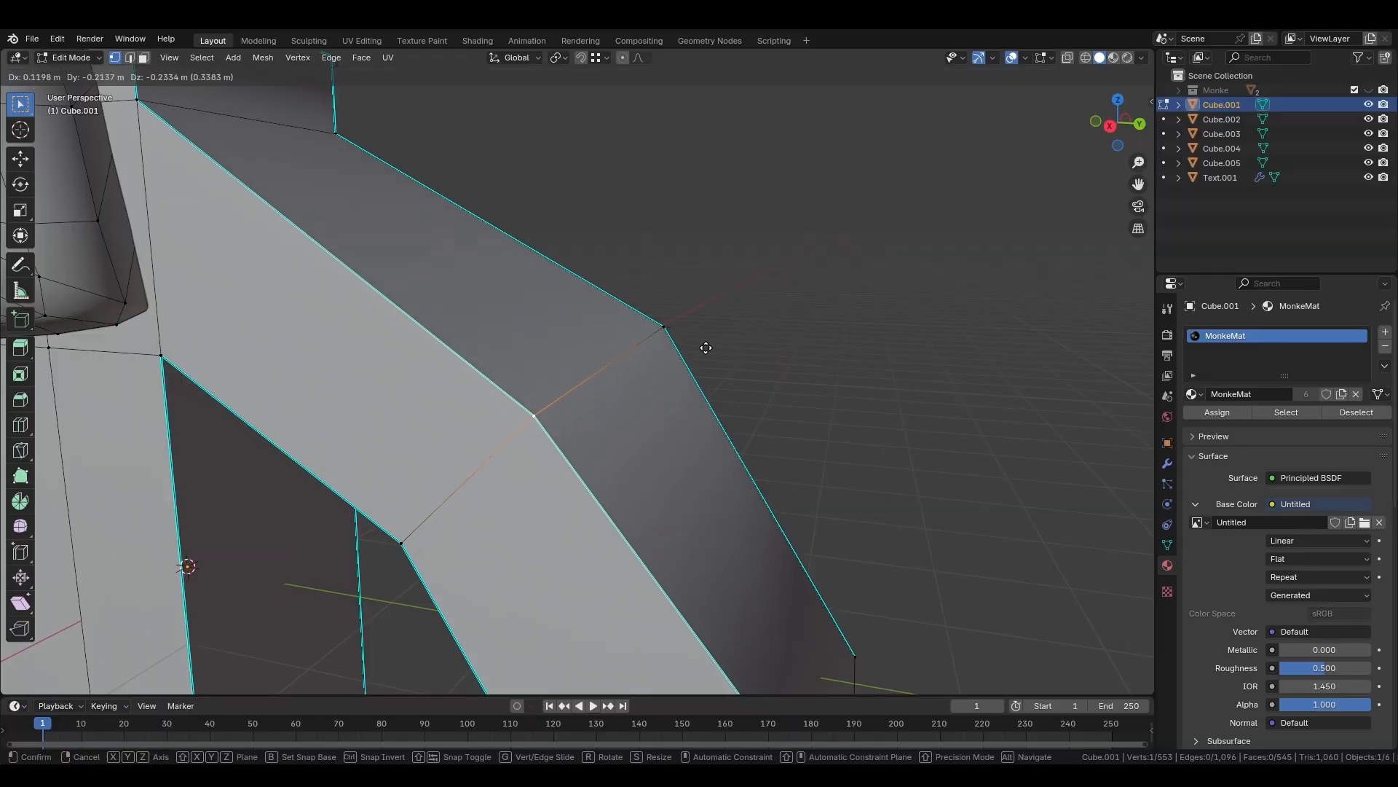
key(y)
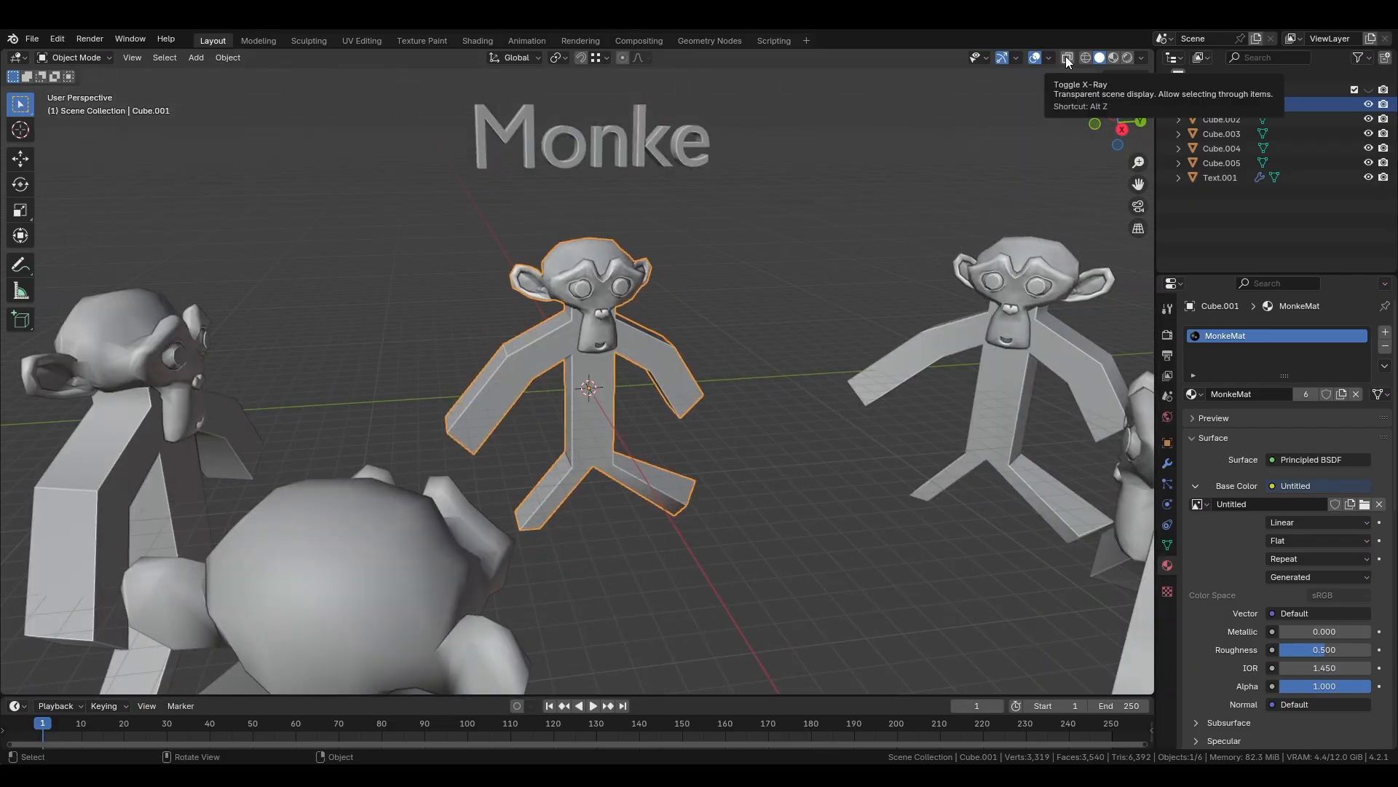
Turn on X-Ray in the viewport header
click(1066, 57)
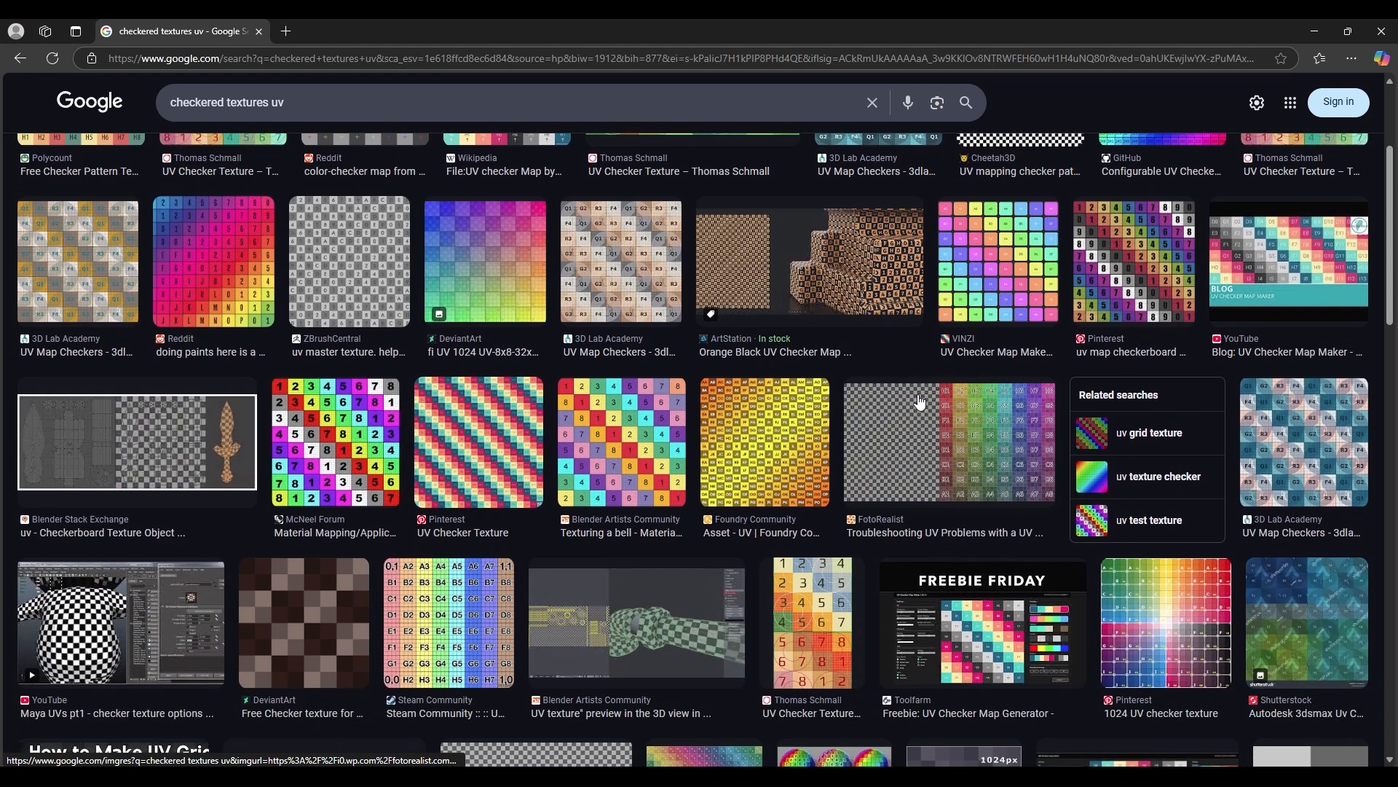
Scroll through the checkered UV texture image results
scroll(down, 3)
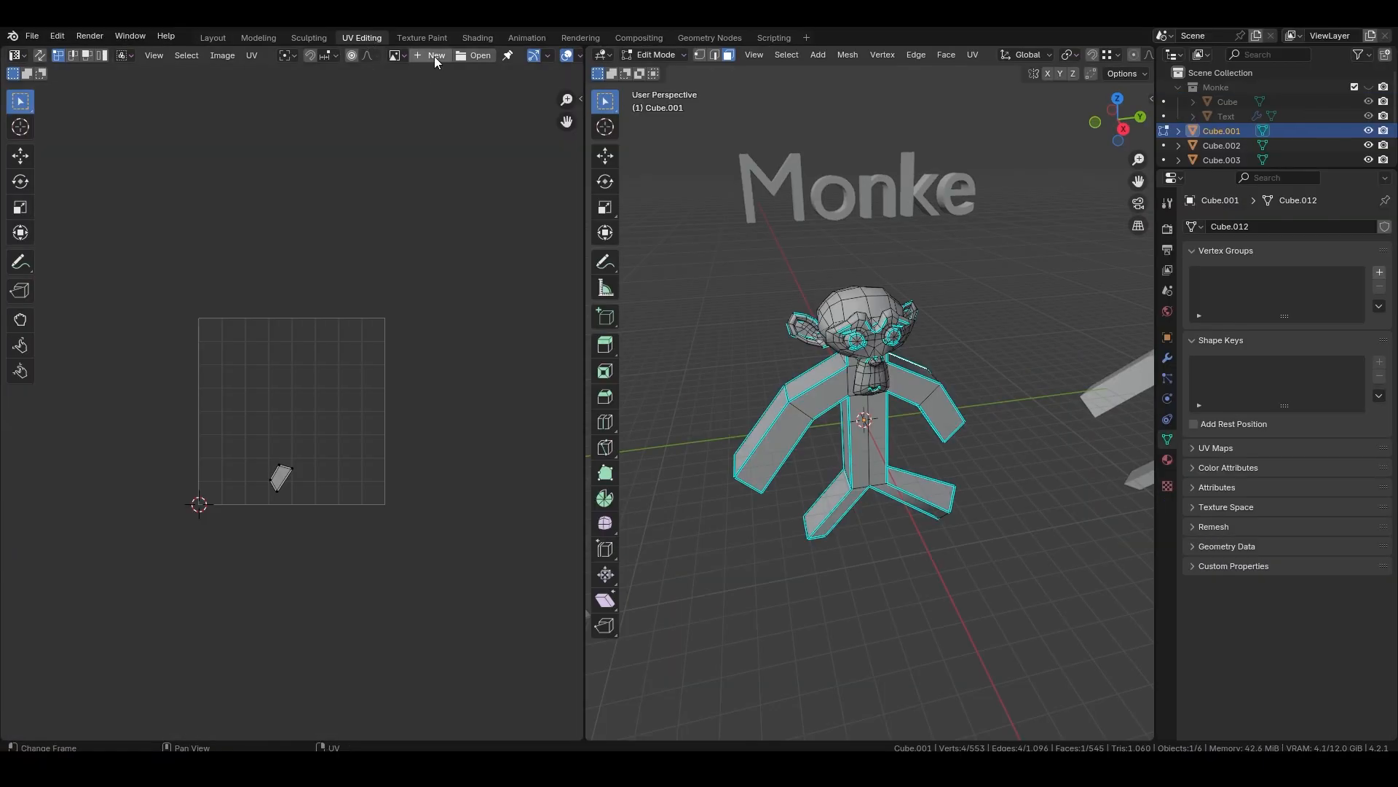
Create a new Color Grid generated image named 'UVRefPenis'
click(435, 55)
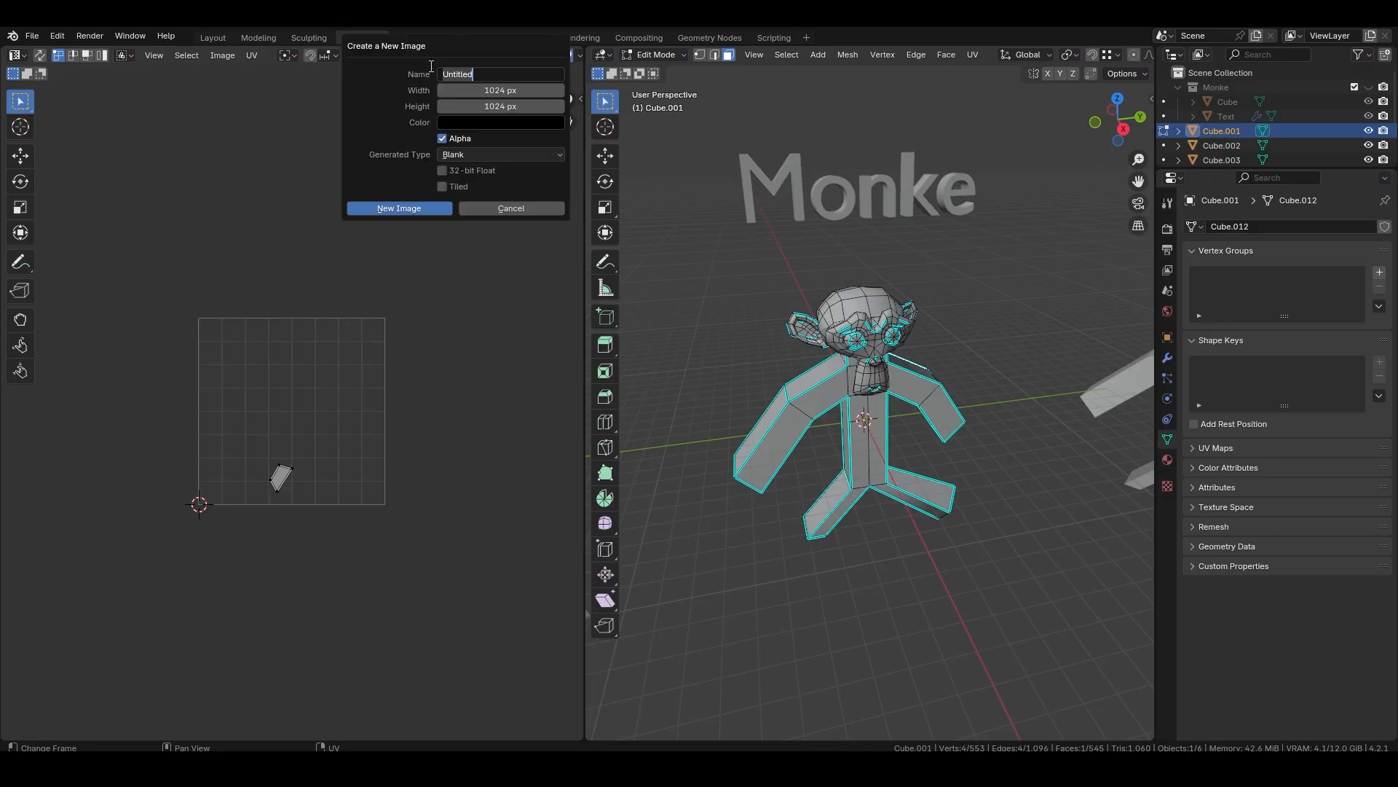
text(UVRefPenis)
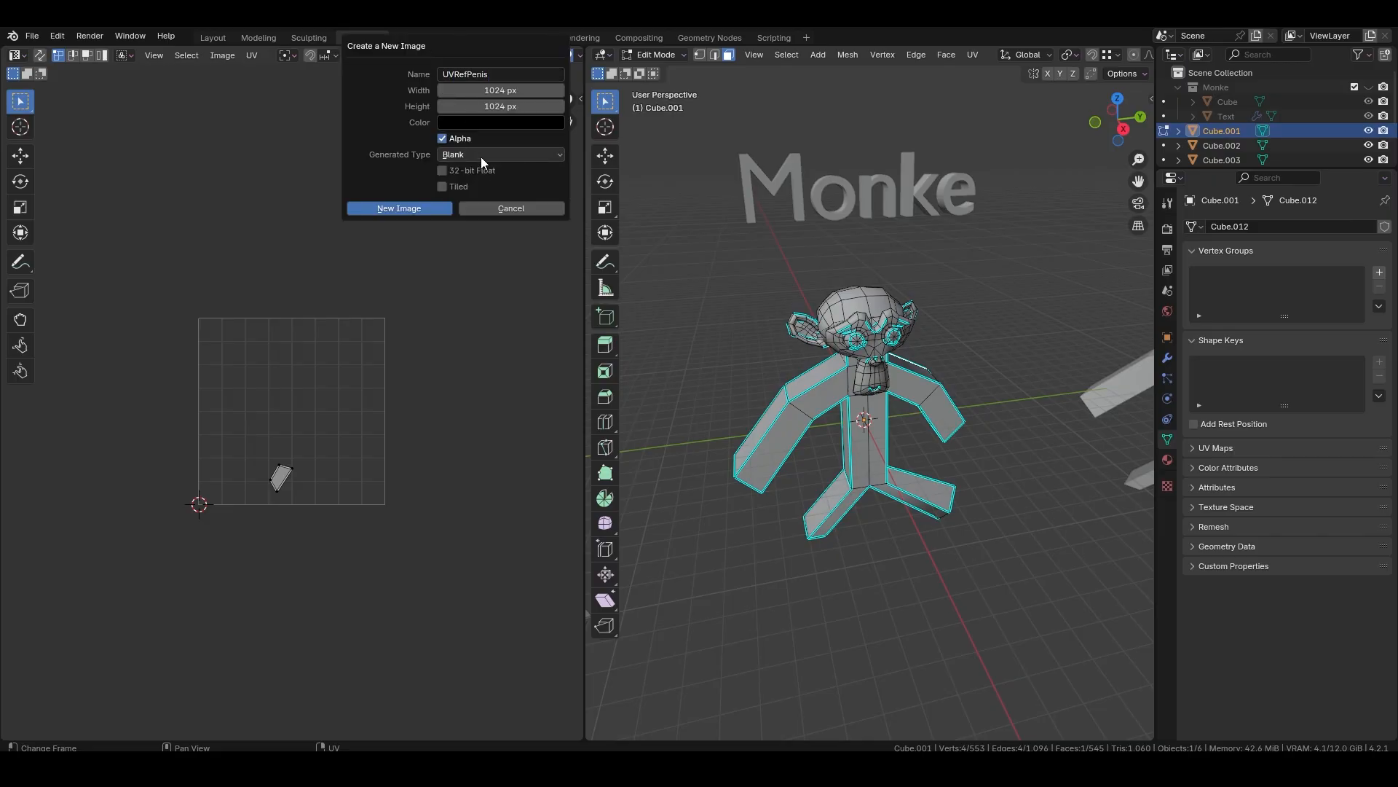
click(499, 154)
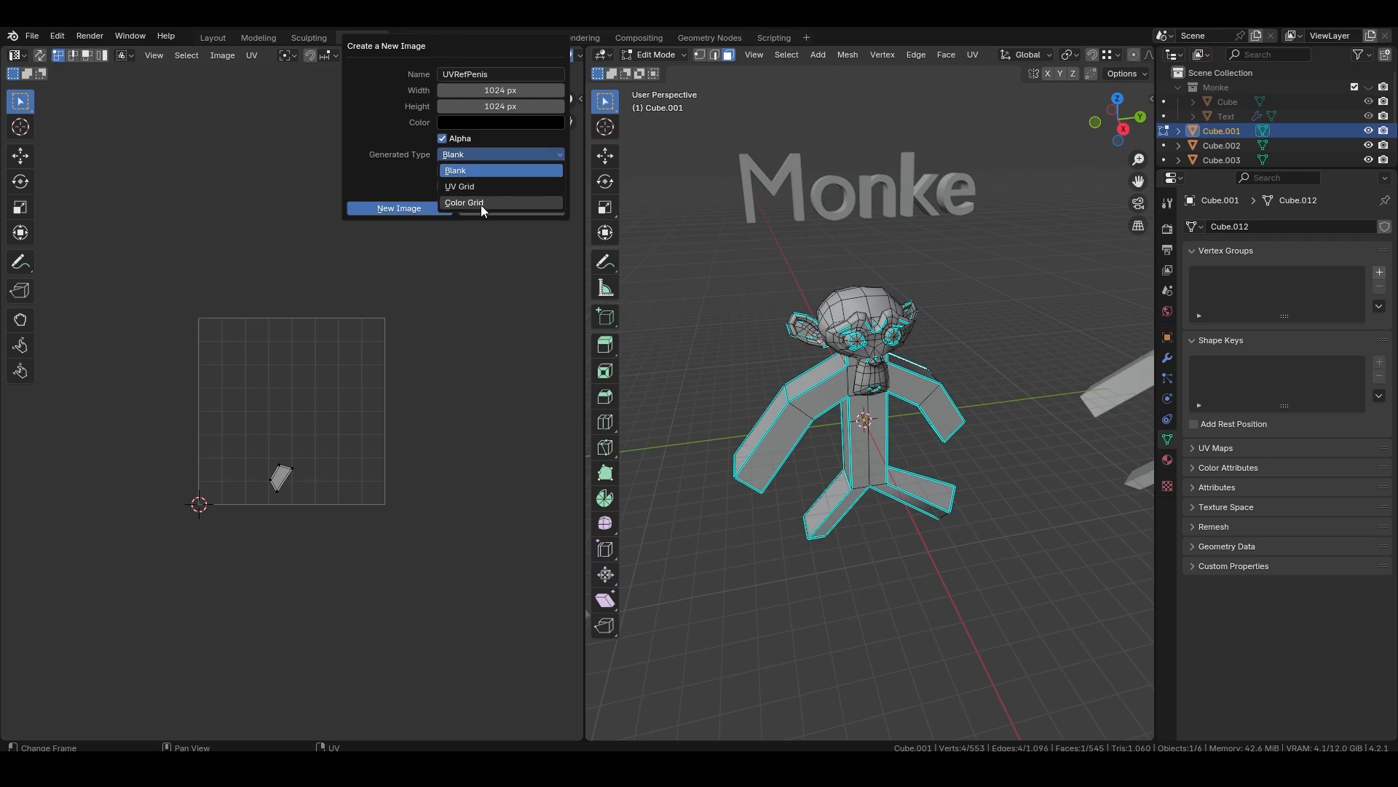
click(464, 202)
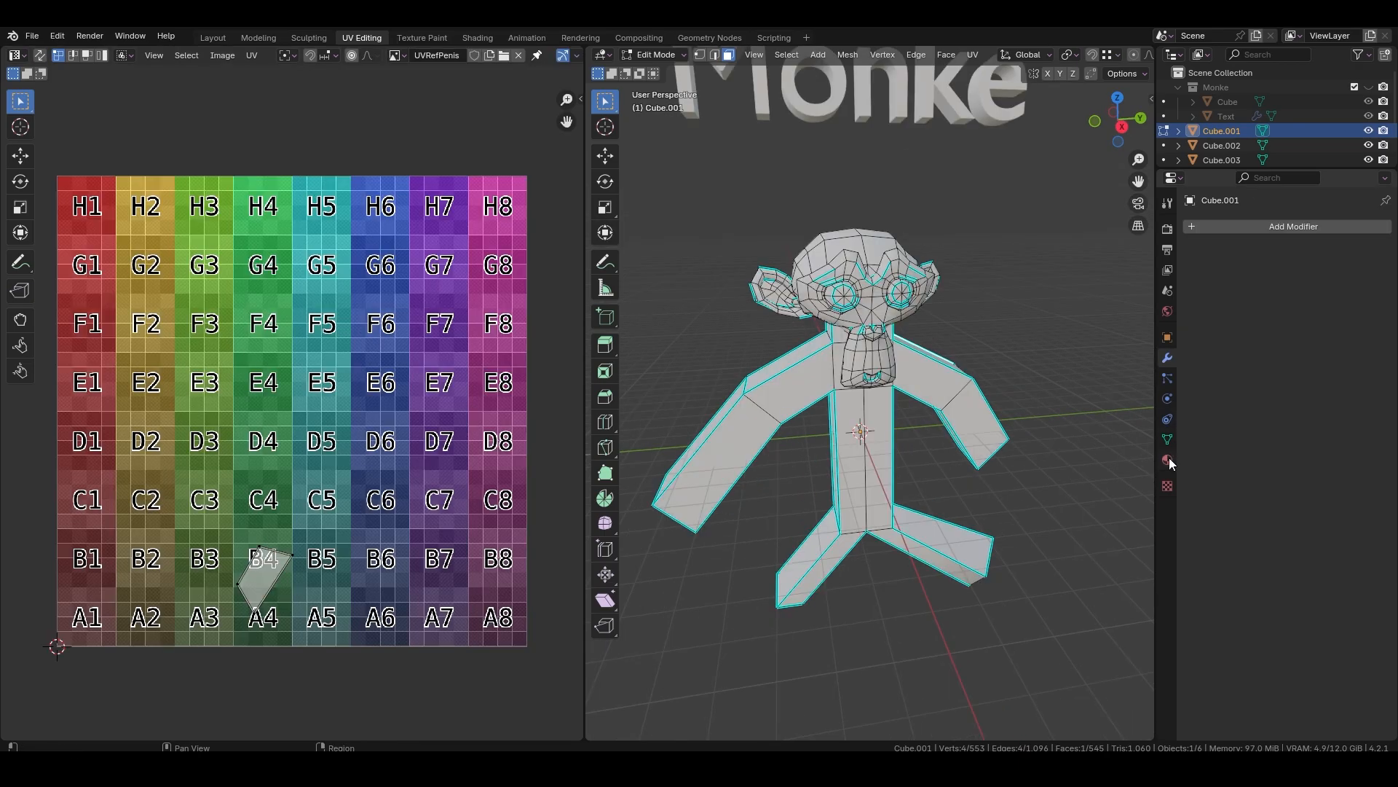
Plug an Image Texture into MonkeMat's Base Color using the colour grid image
click(1272, 398)
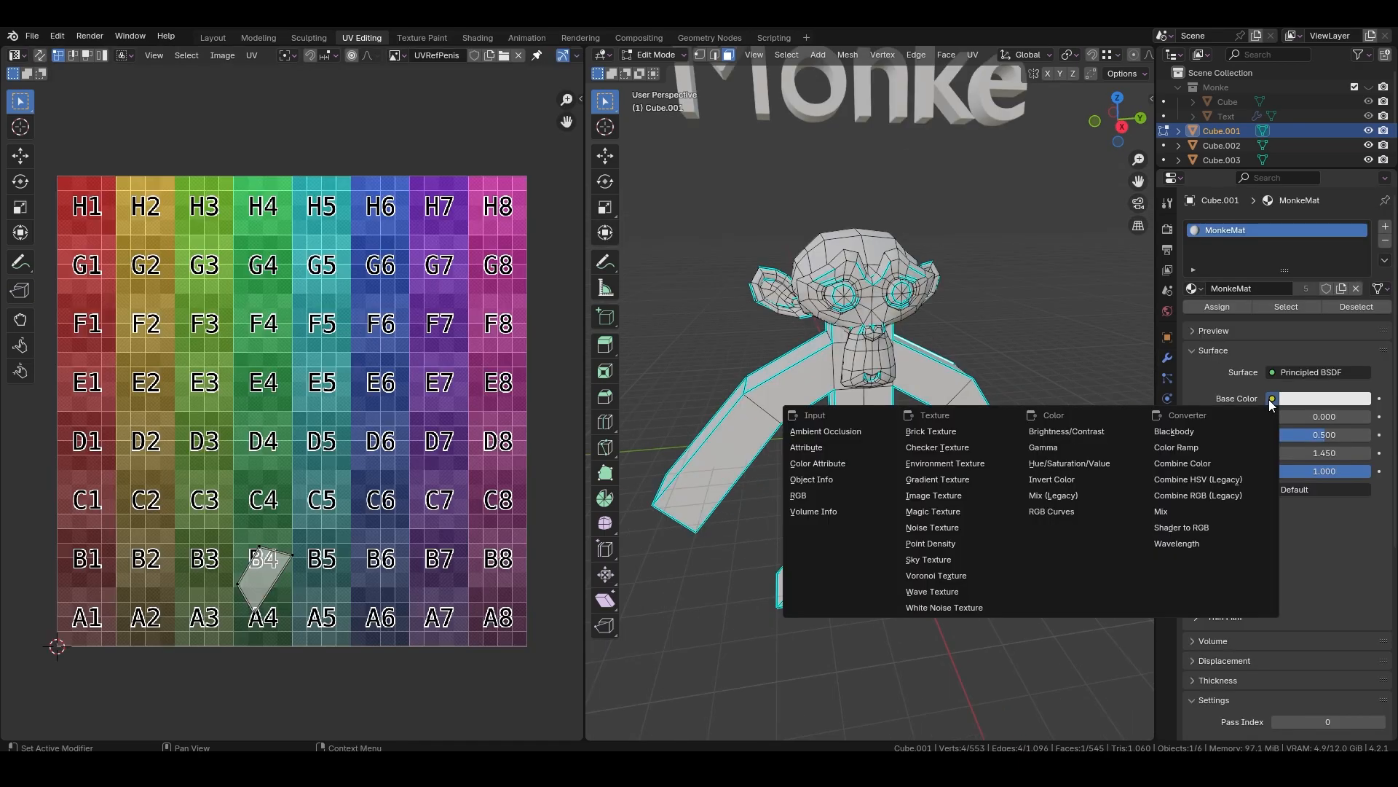
click(934, 495)
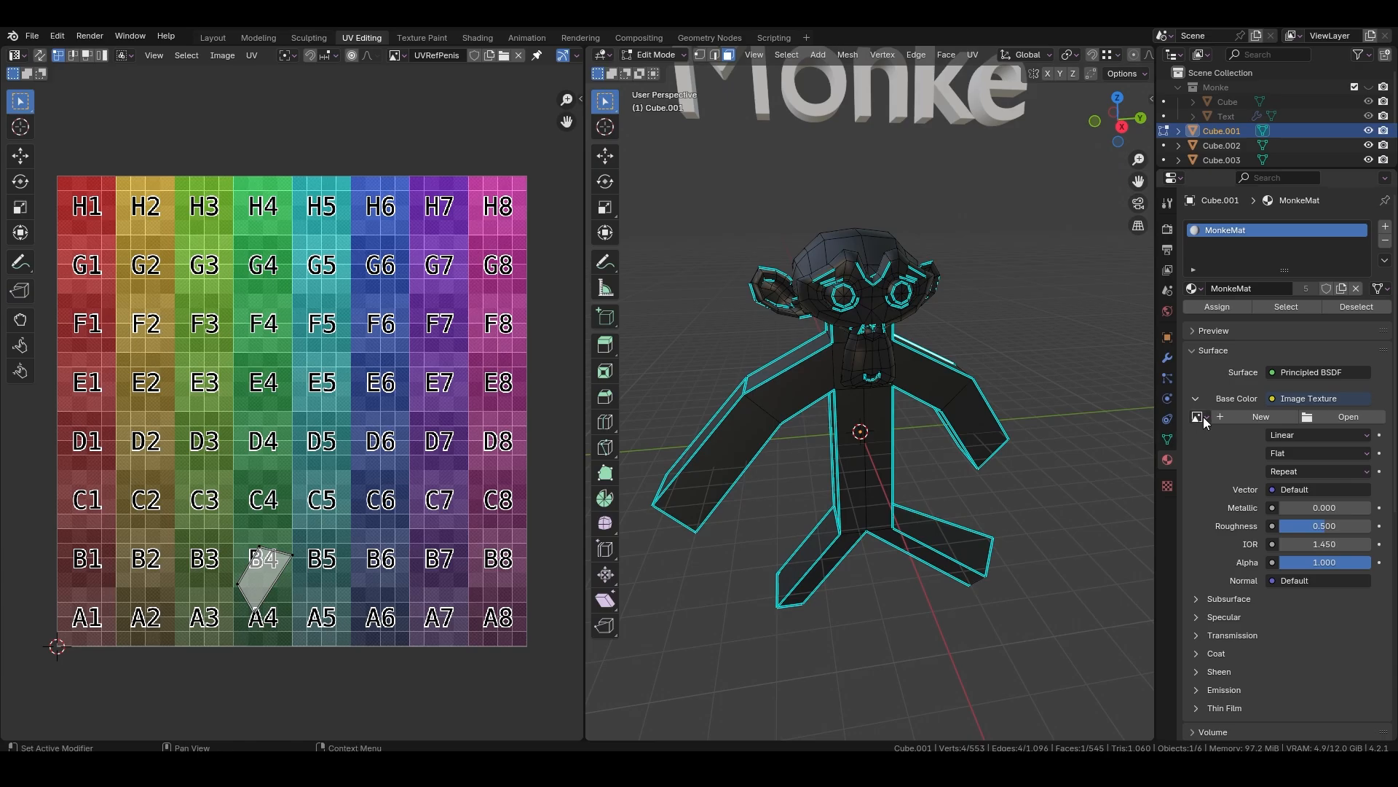
click(1198, 417)
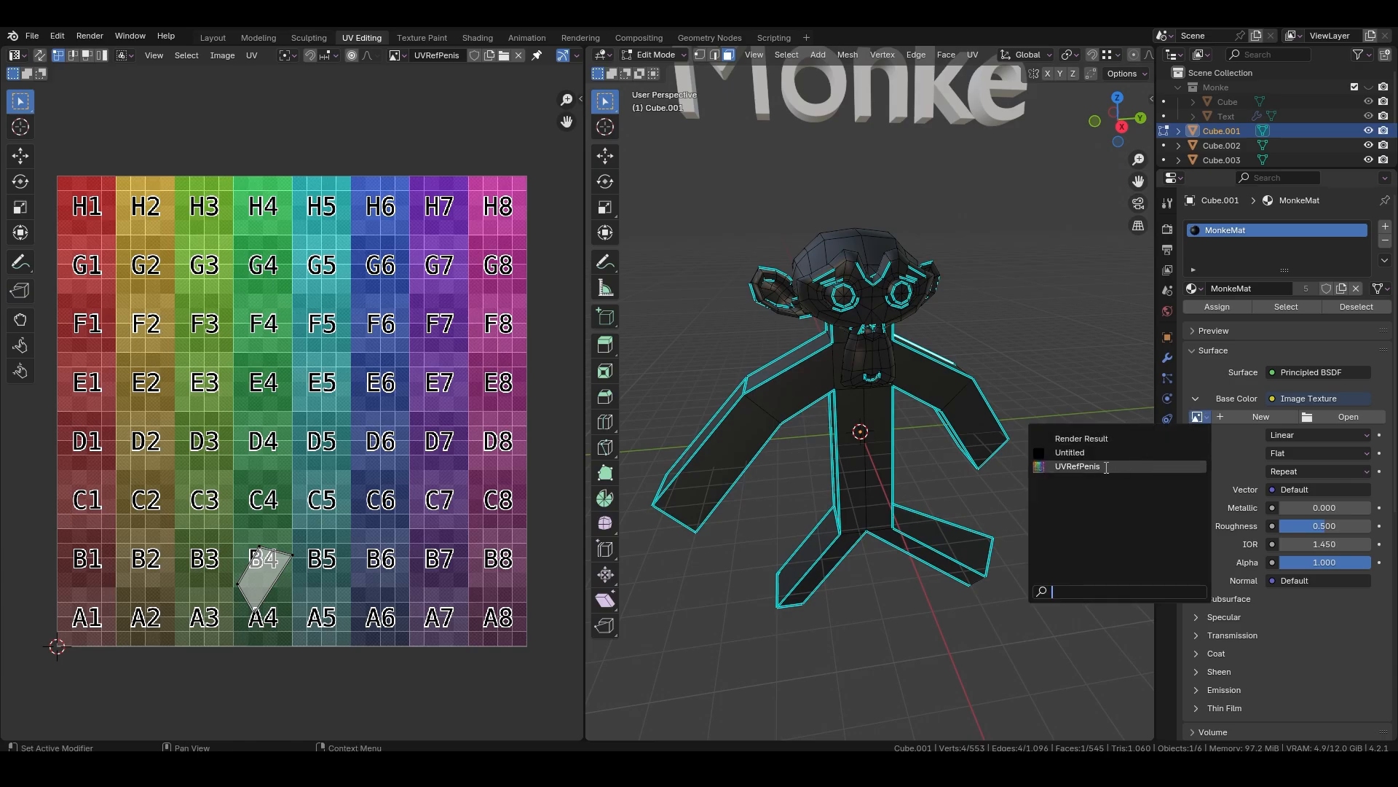
click(1076, 466)
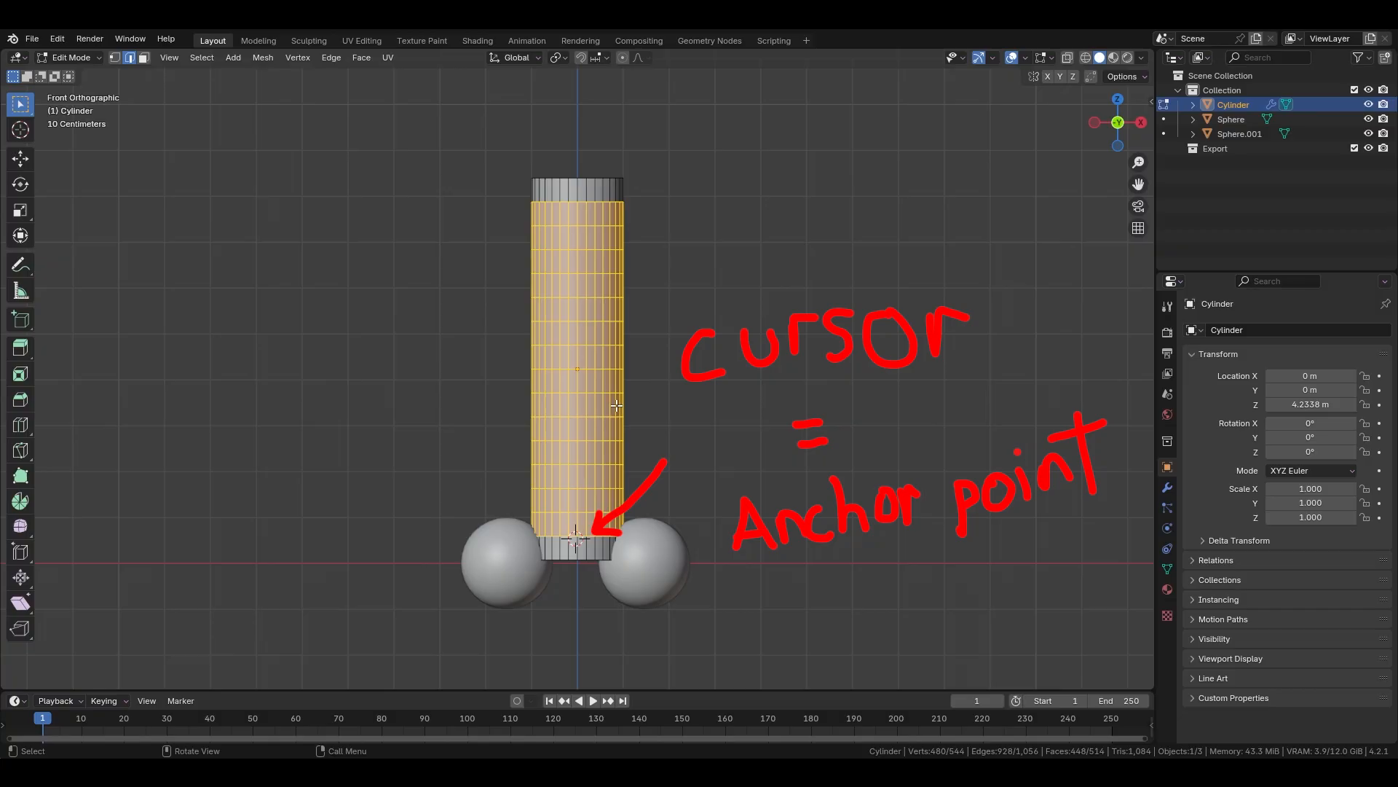
Bend the tall cylinder around its base with Shift+W, pivoting at the 3D cursor
key(shift+w)
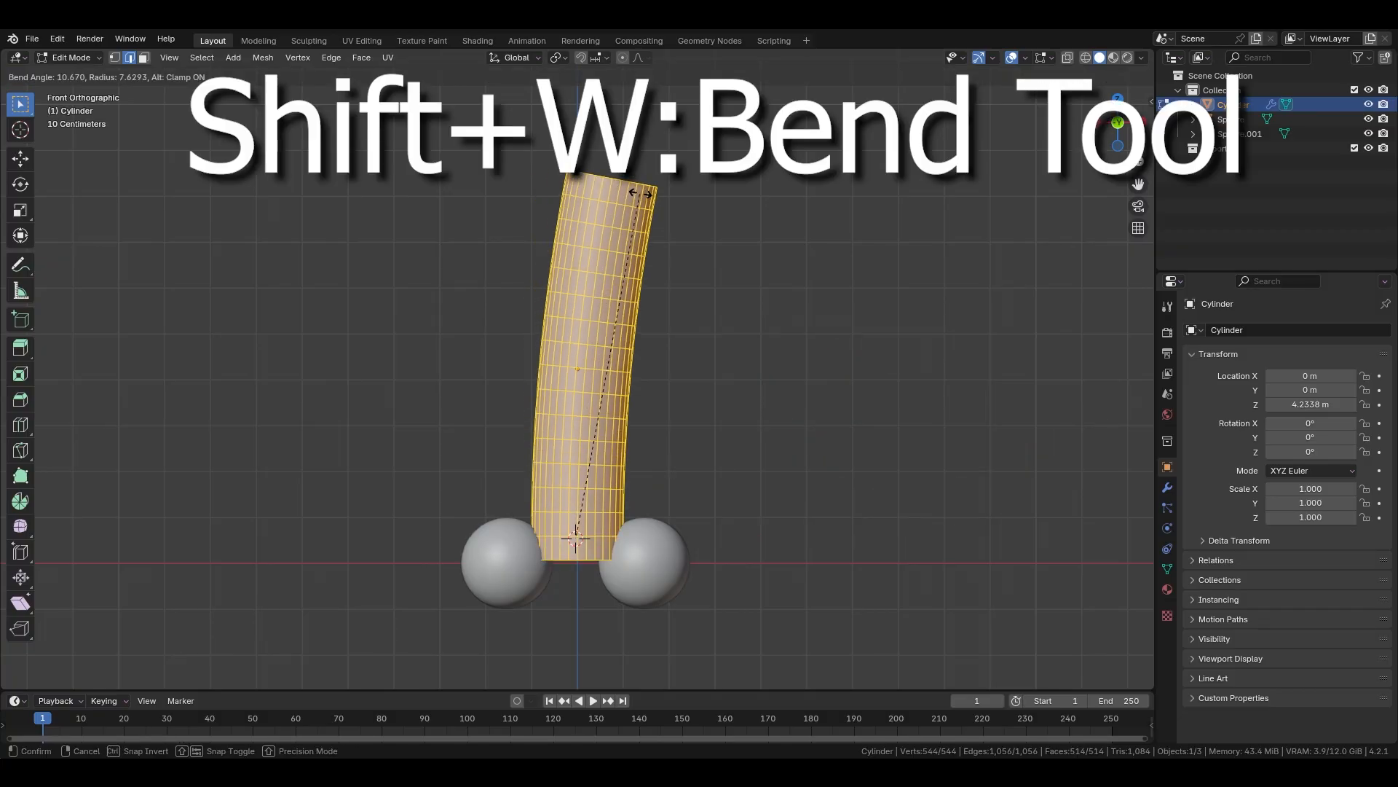
mouse_move(572, 476)
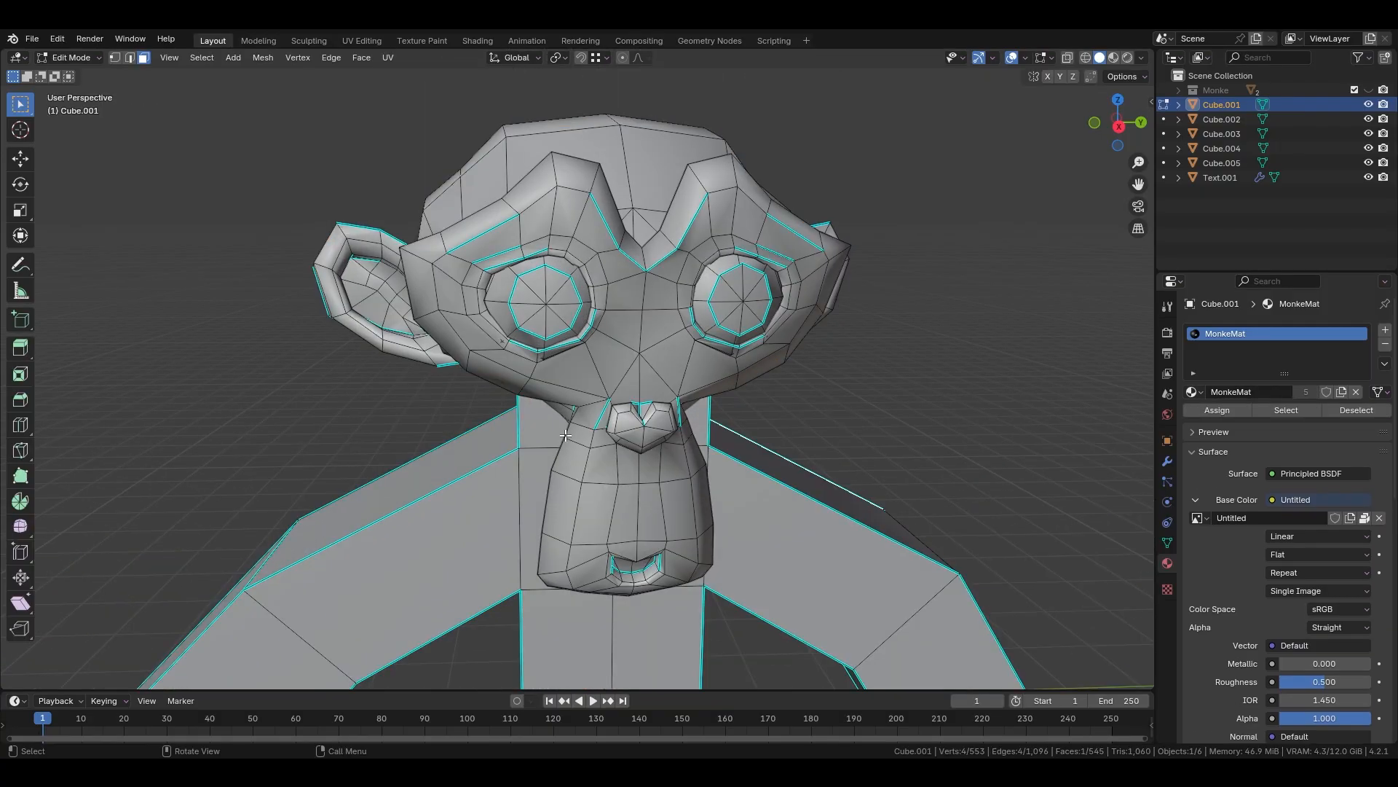
Separate the faces between the monkey's eyes into an object, then split by loose parts
click(660, 288)
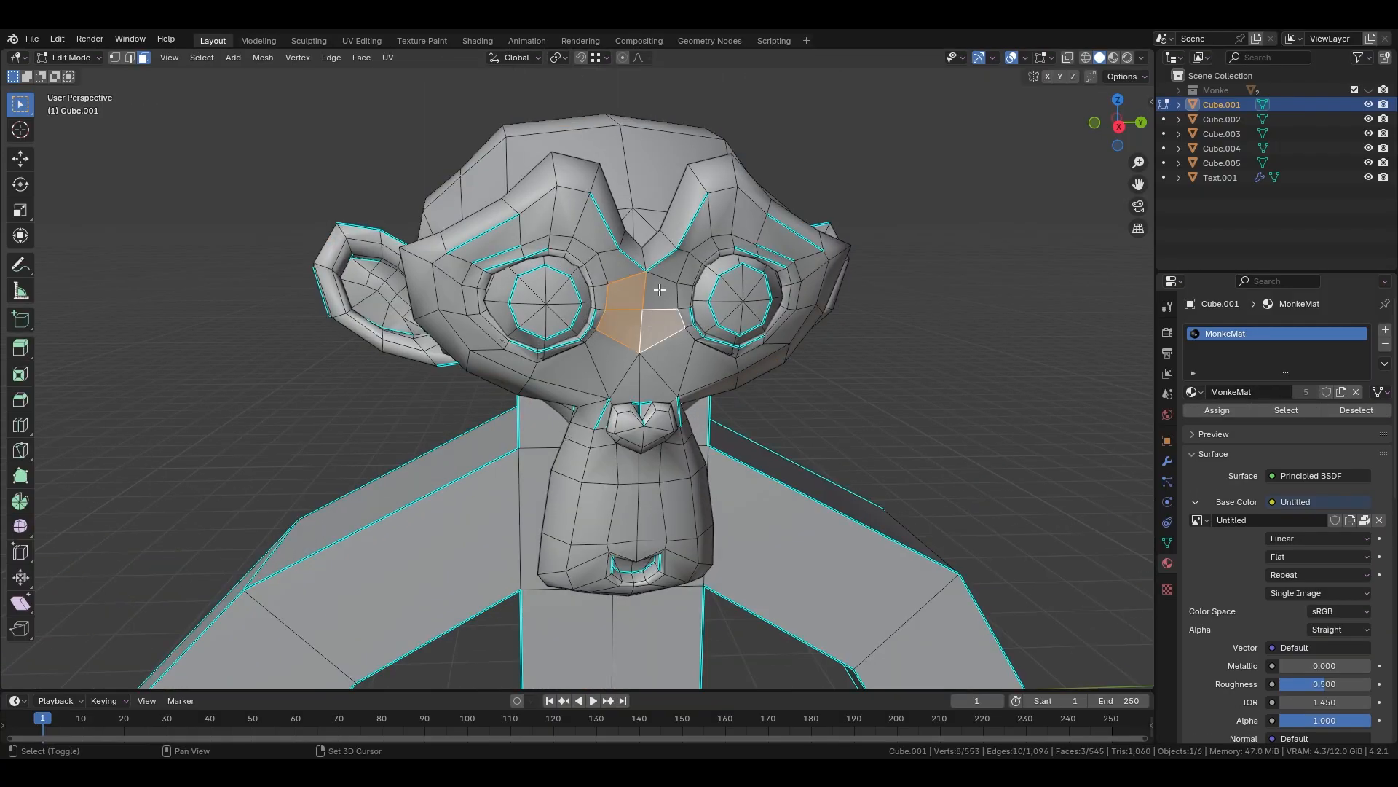
key(p)
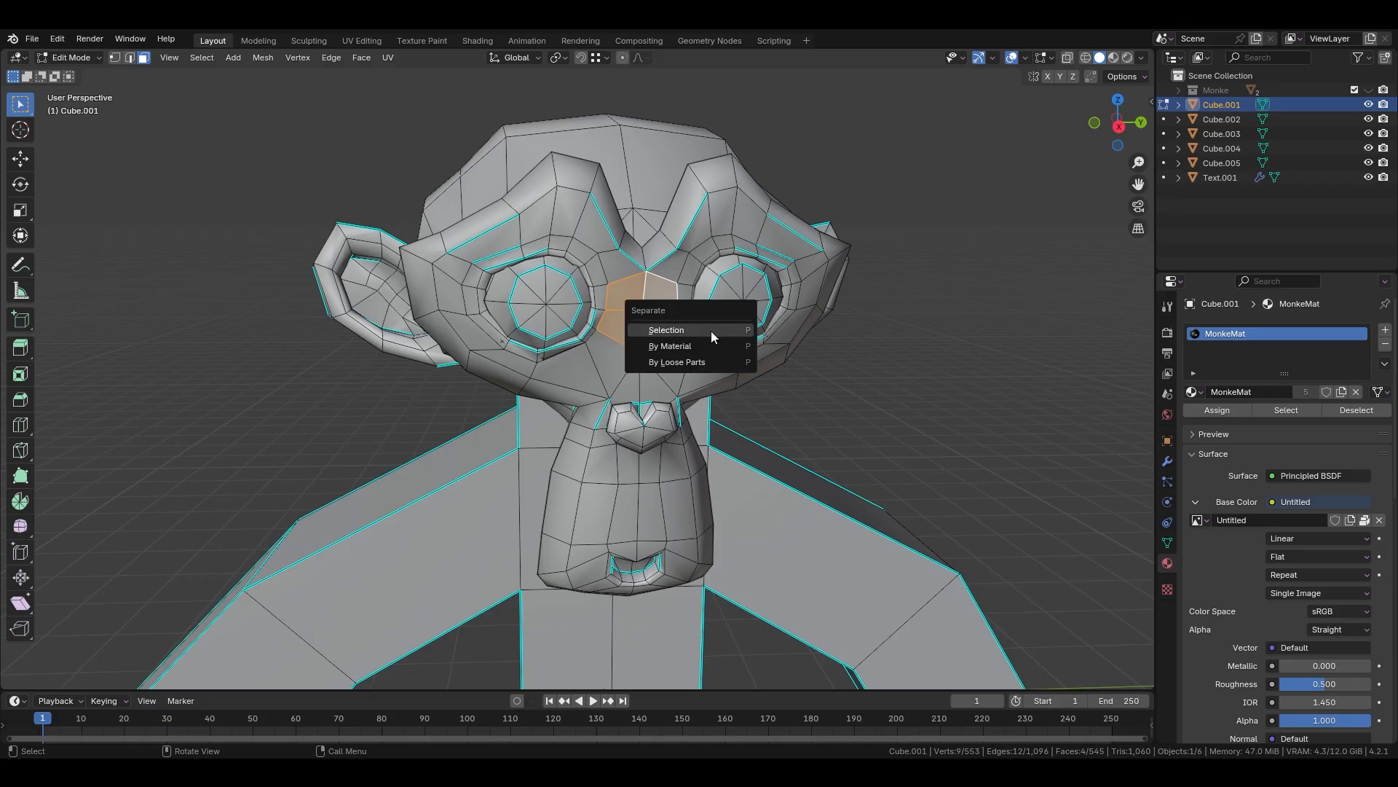
click(666, 330)
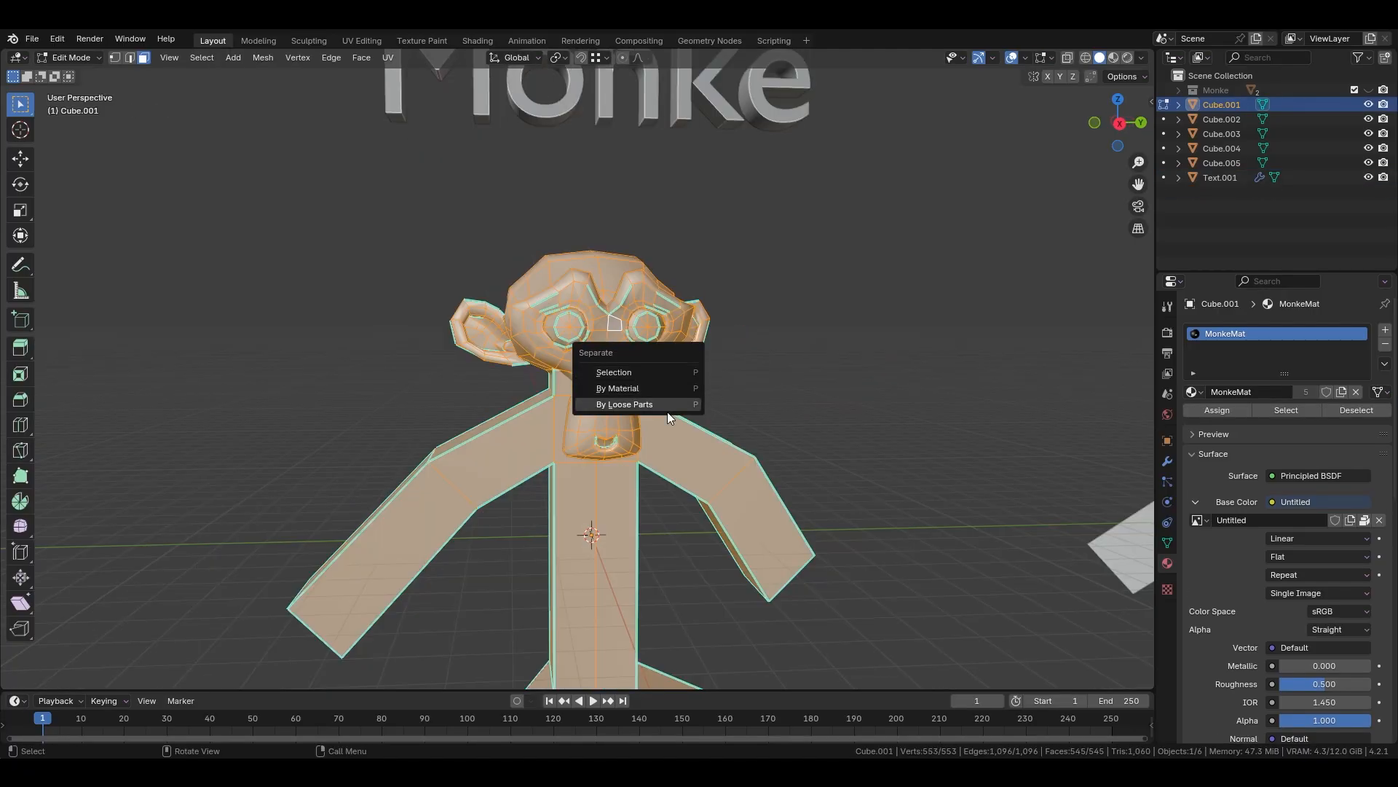
click(625, 404)
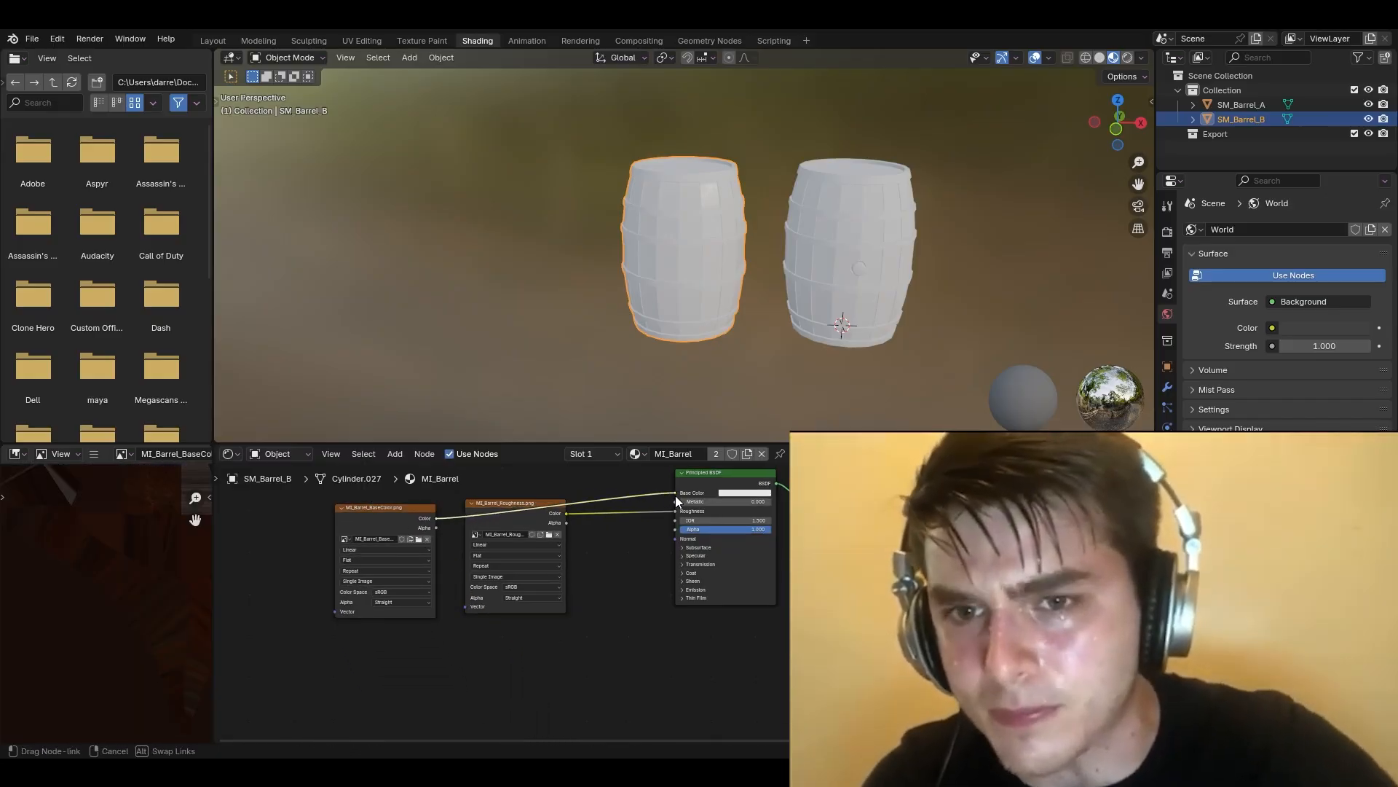
Open Preferences from the Edit menu to enable the Node Wrangler add-on
click(212, 37)
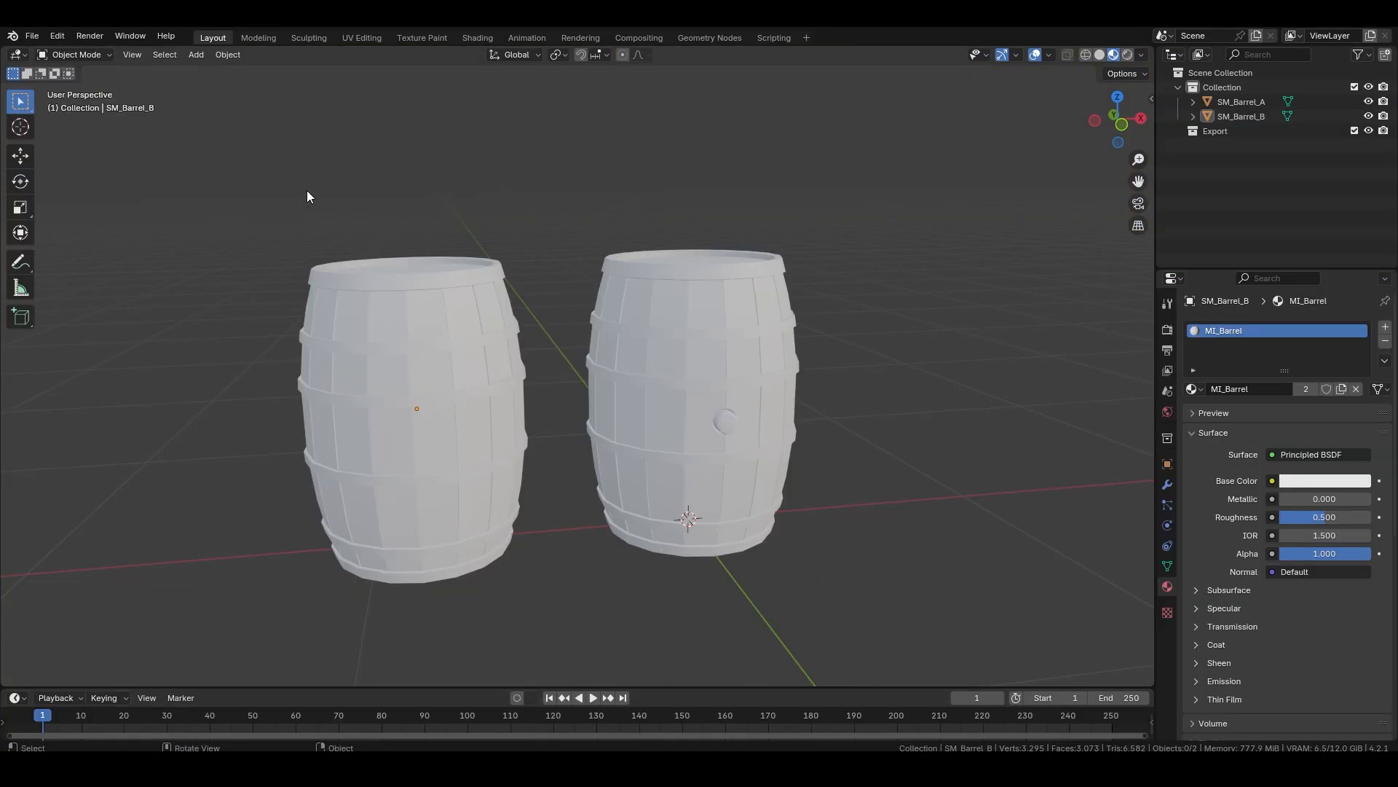
click(56, 35)
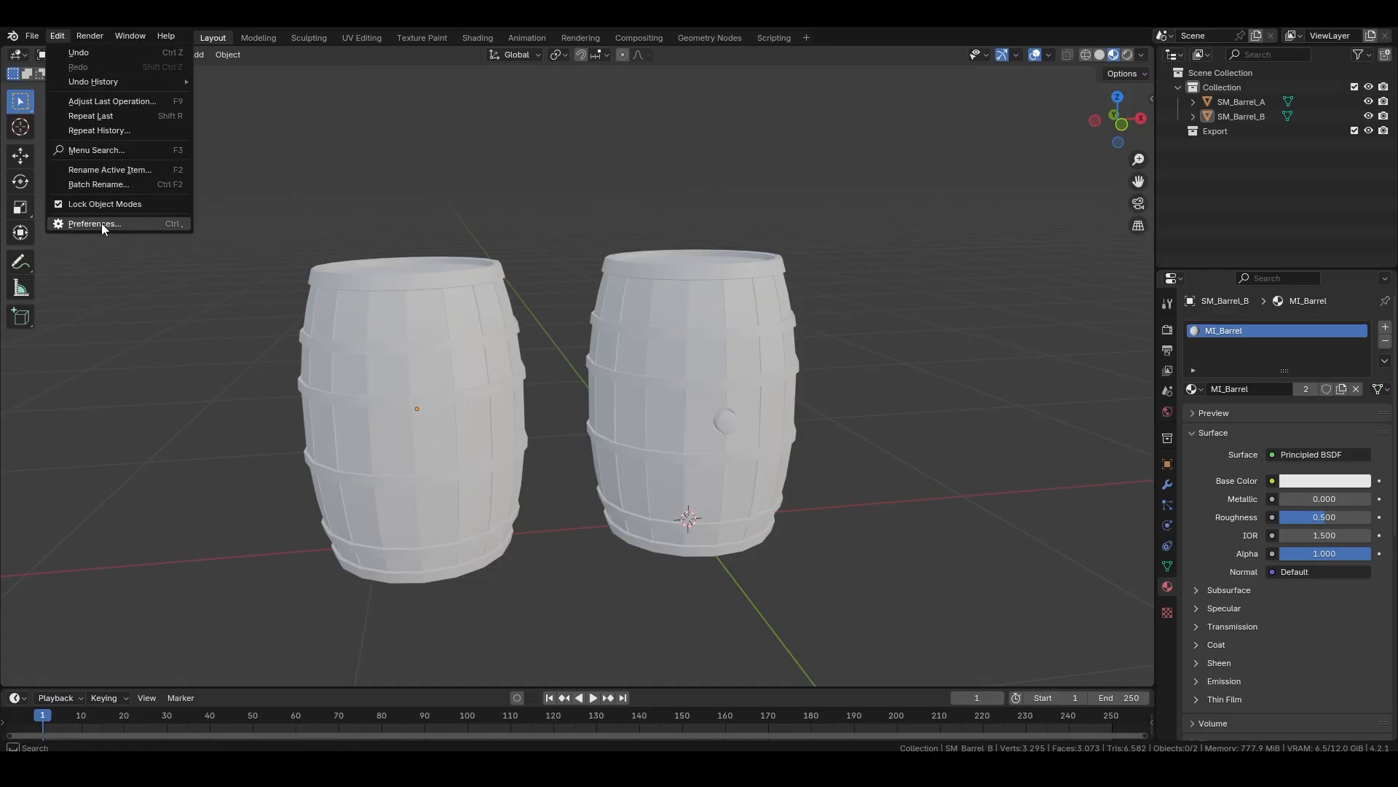
click(95, 224)
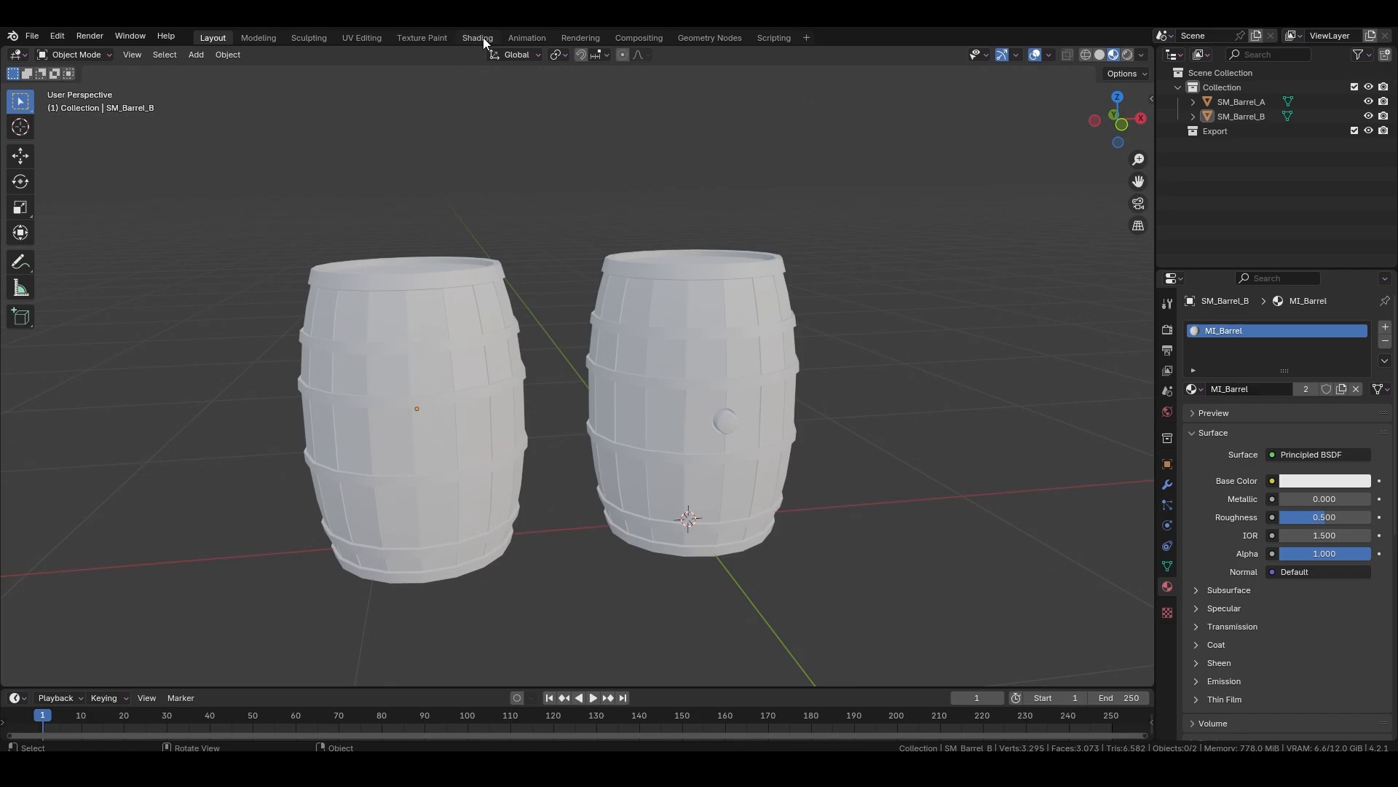
In the Shading workspace, load all barrel texture maps into the material via Ctrl+Shift+T
click(477, 37)
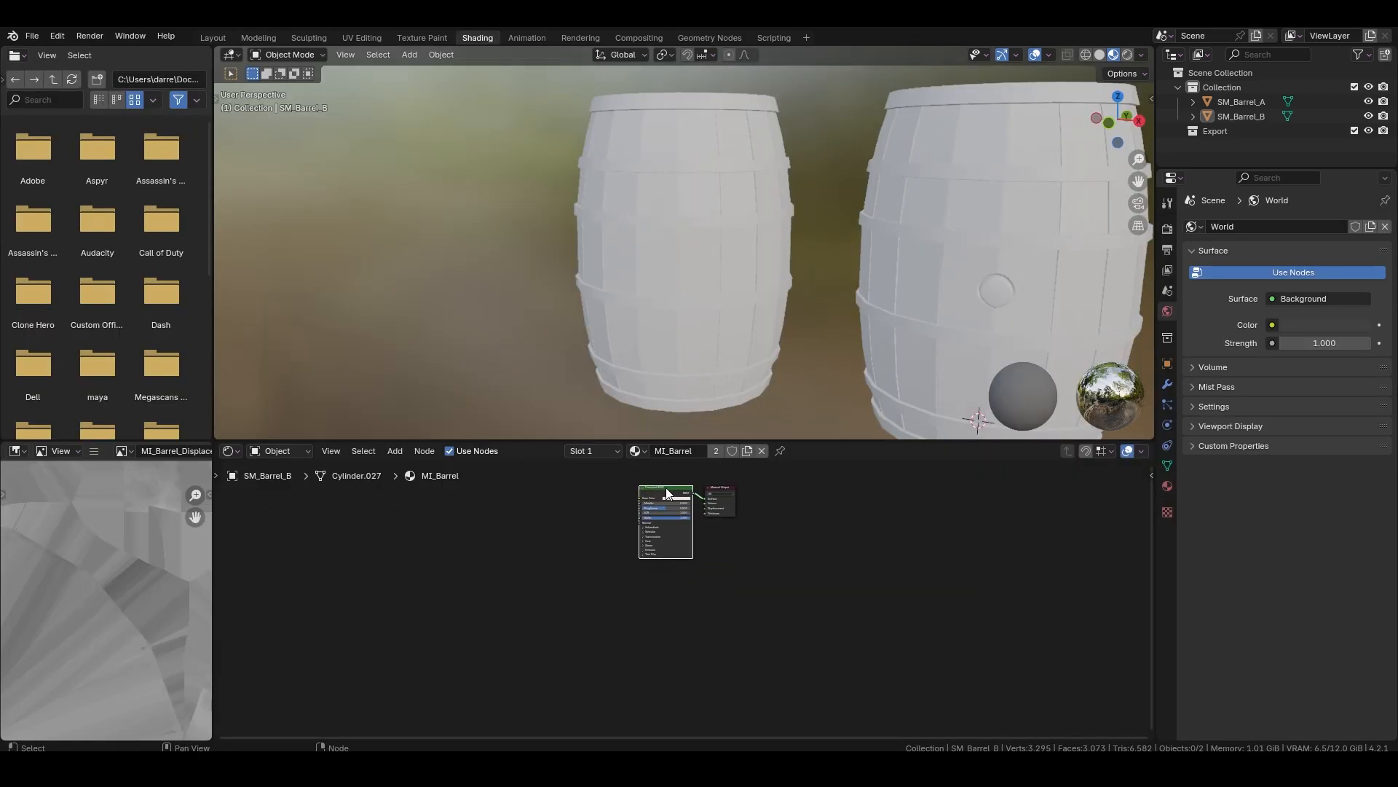
key(ctrl+shift+t)
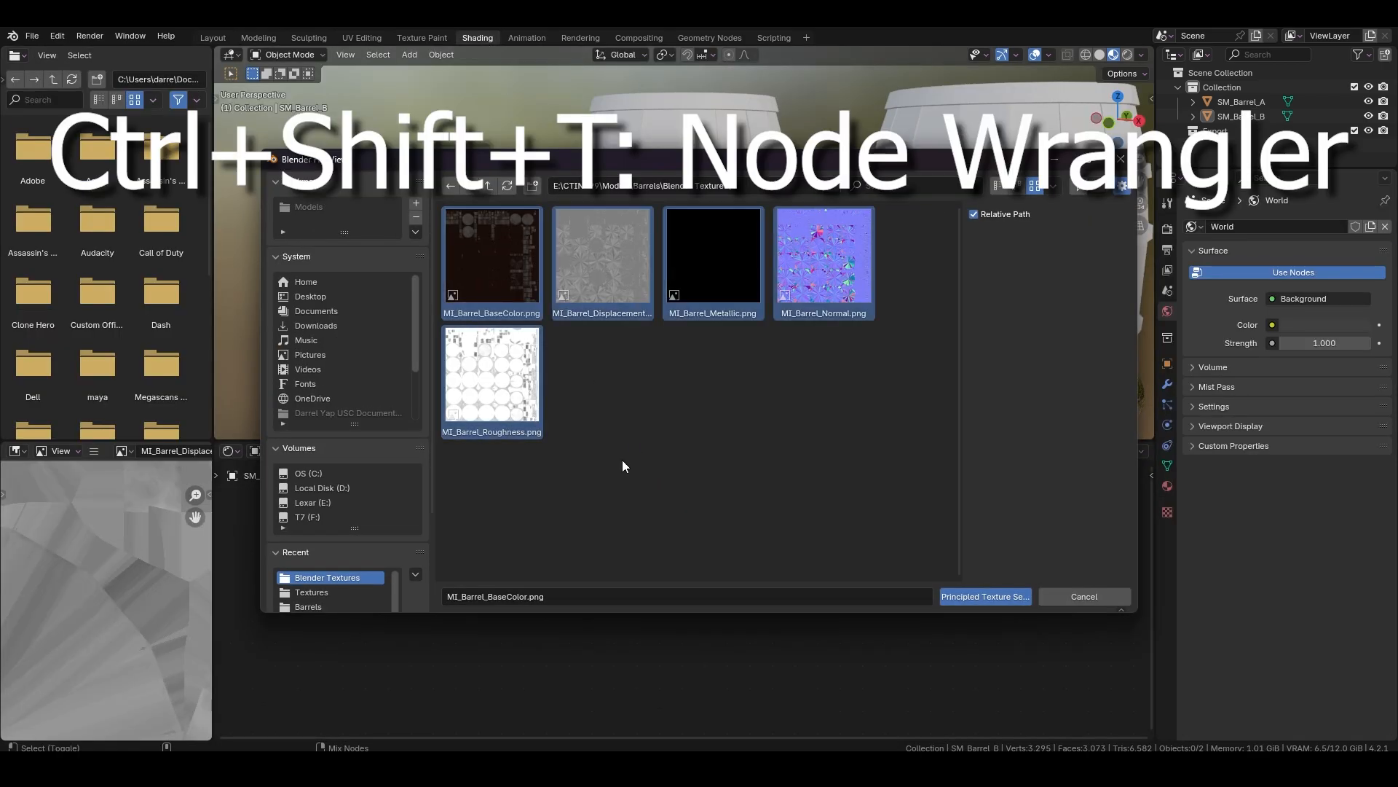
click(984, 595)
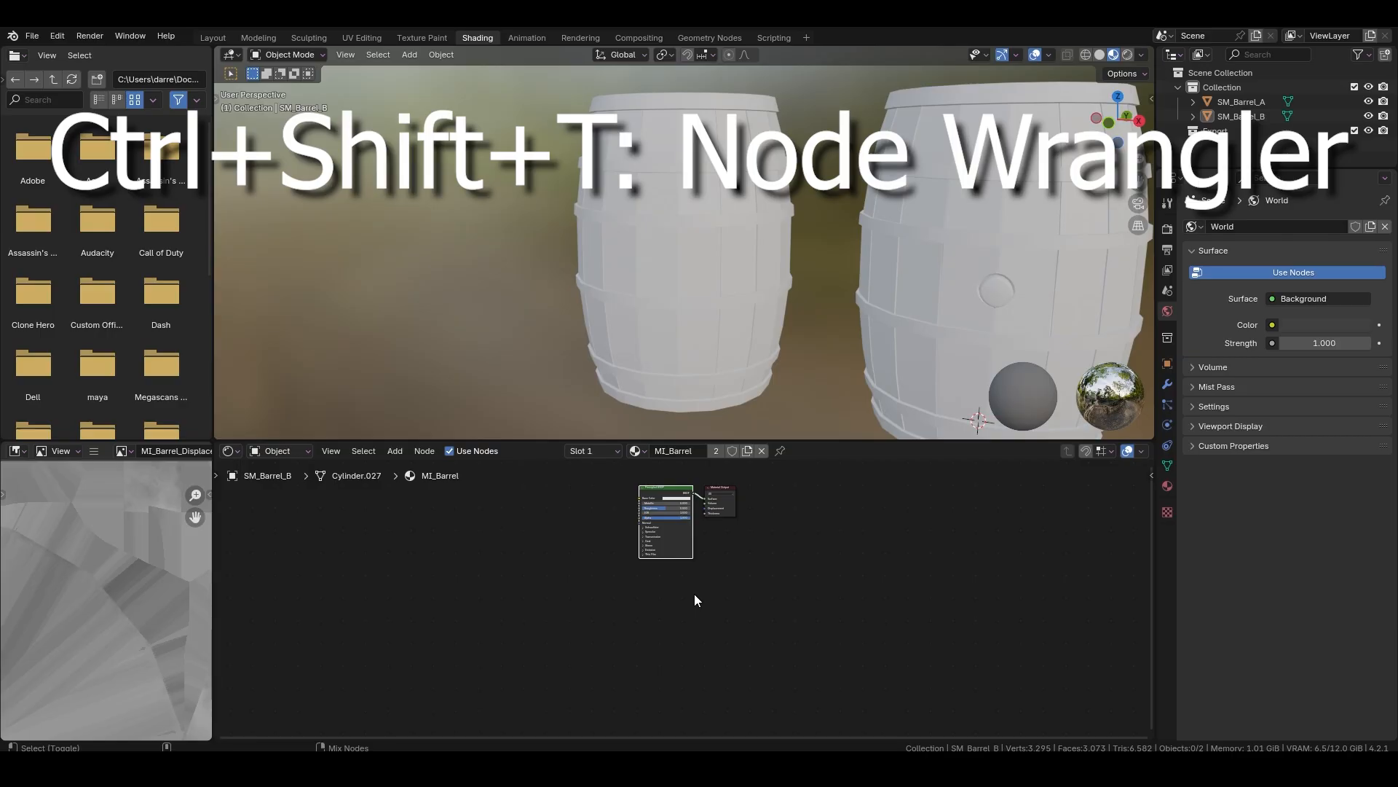
key(ctrl+shift+t)
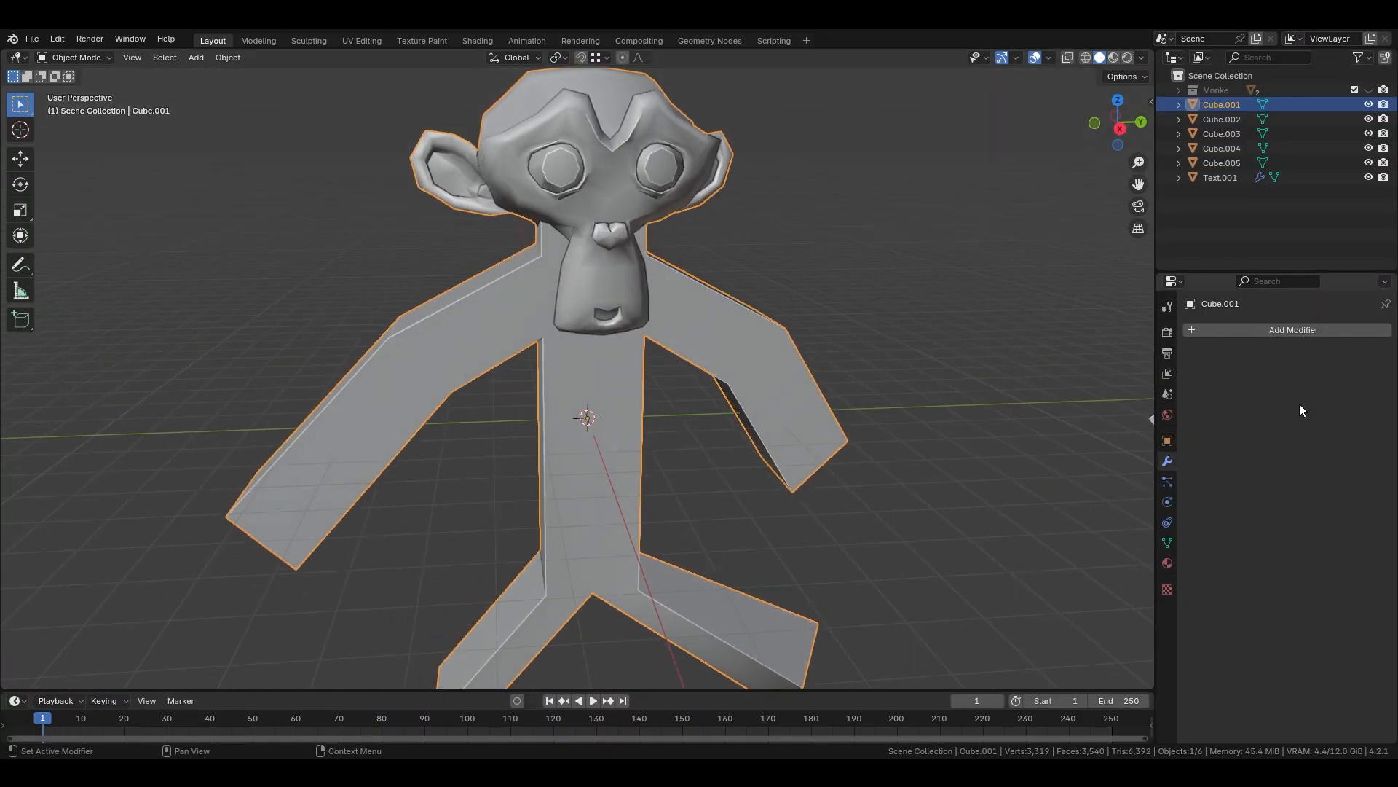
Add a Subdivision Surface modifier to the figure and raise it from level 1 to 4
click(1292, 329)
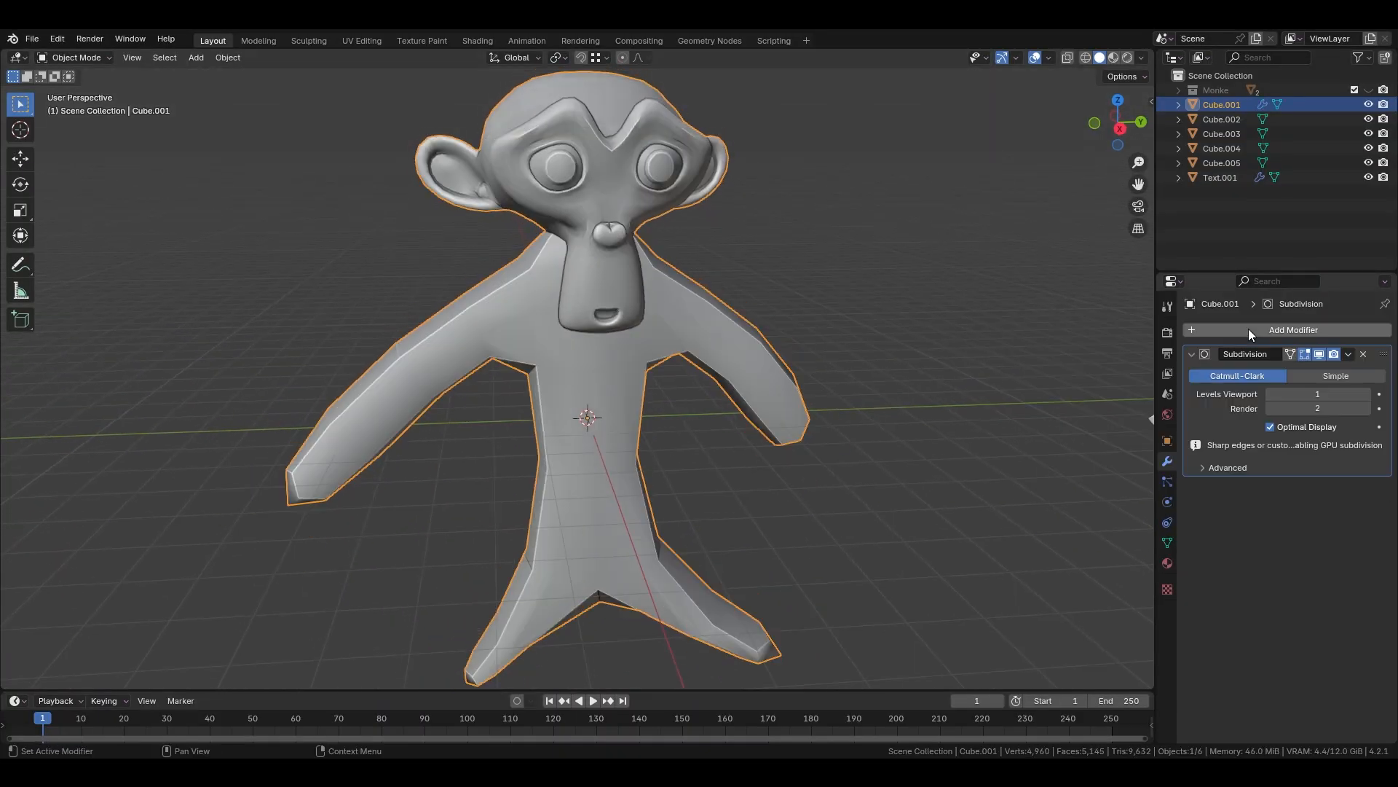
key(ctrl+1)
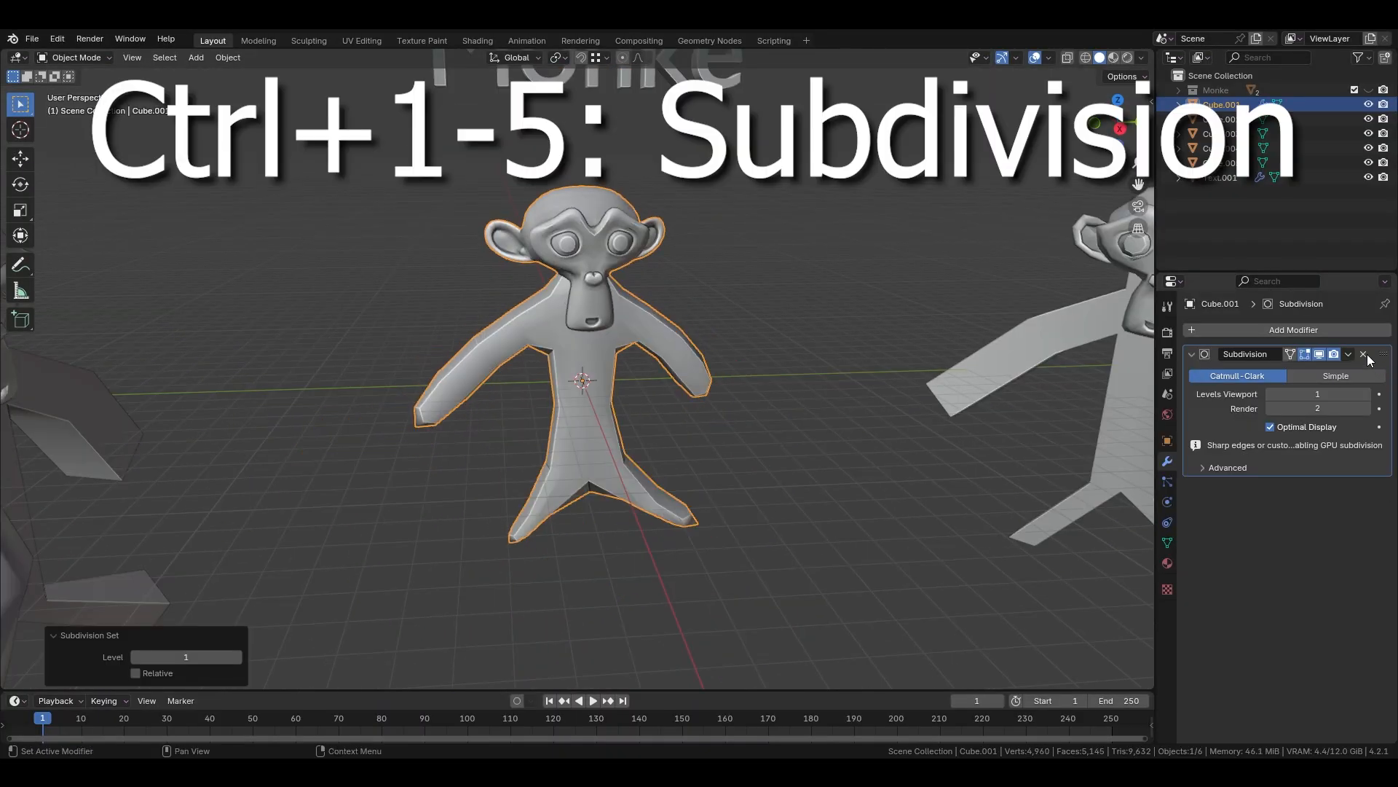
key(ctrl+3)
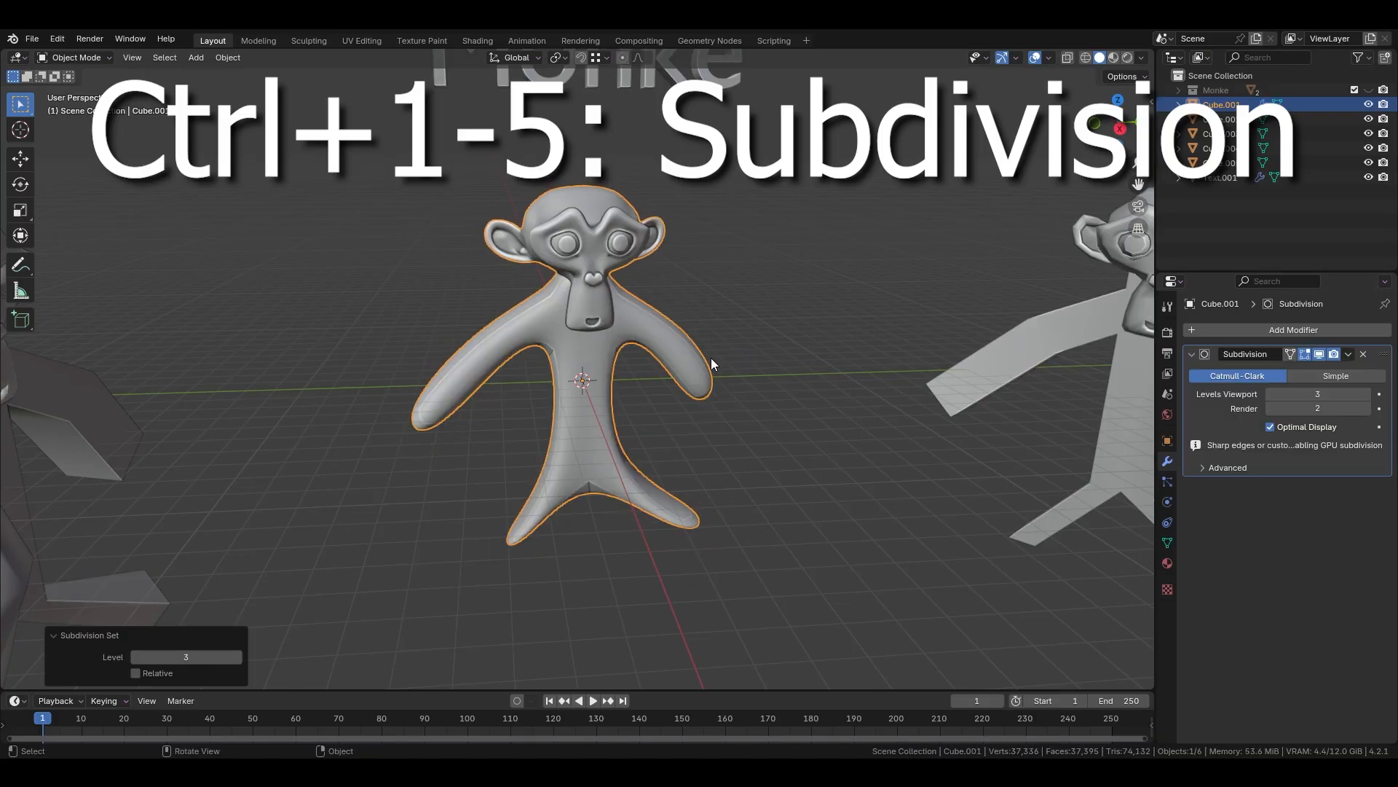
key(ctrl+4)
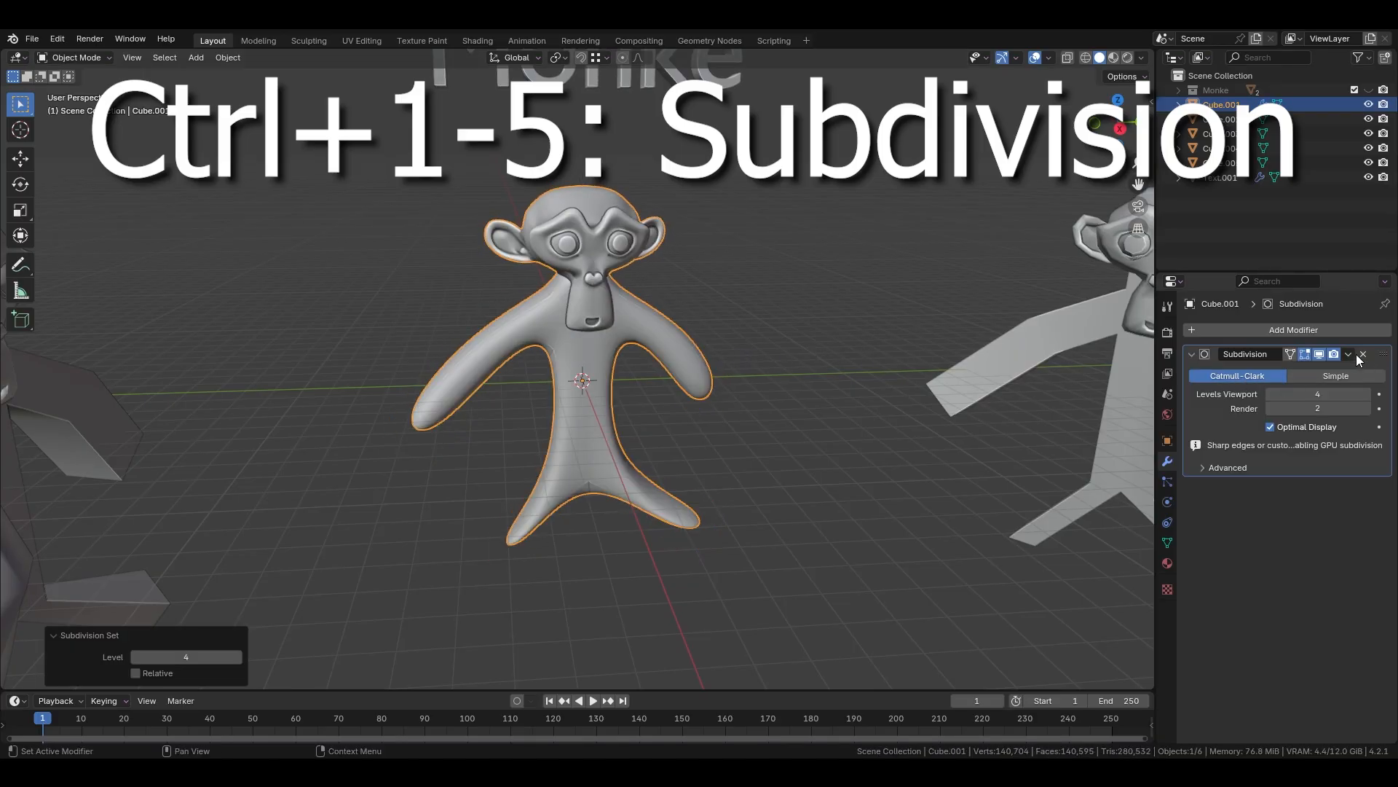
key(ctrl+5)
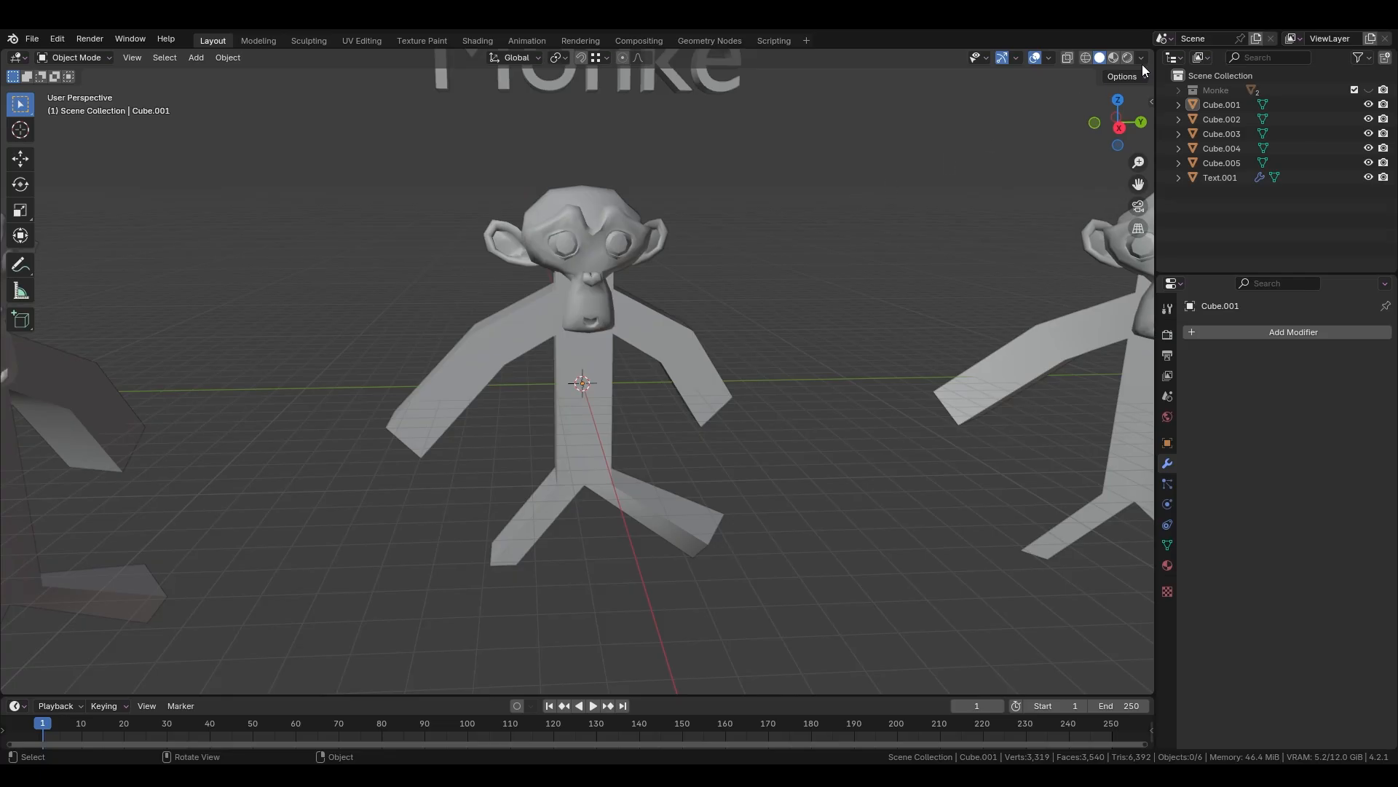
Tick the Cavity option in the Viewport Shading popover
click(1144, 57)
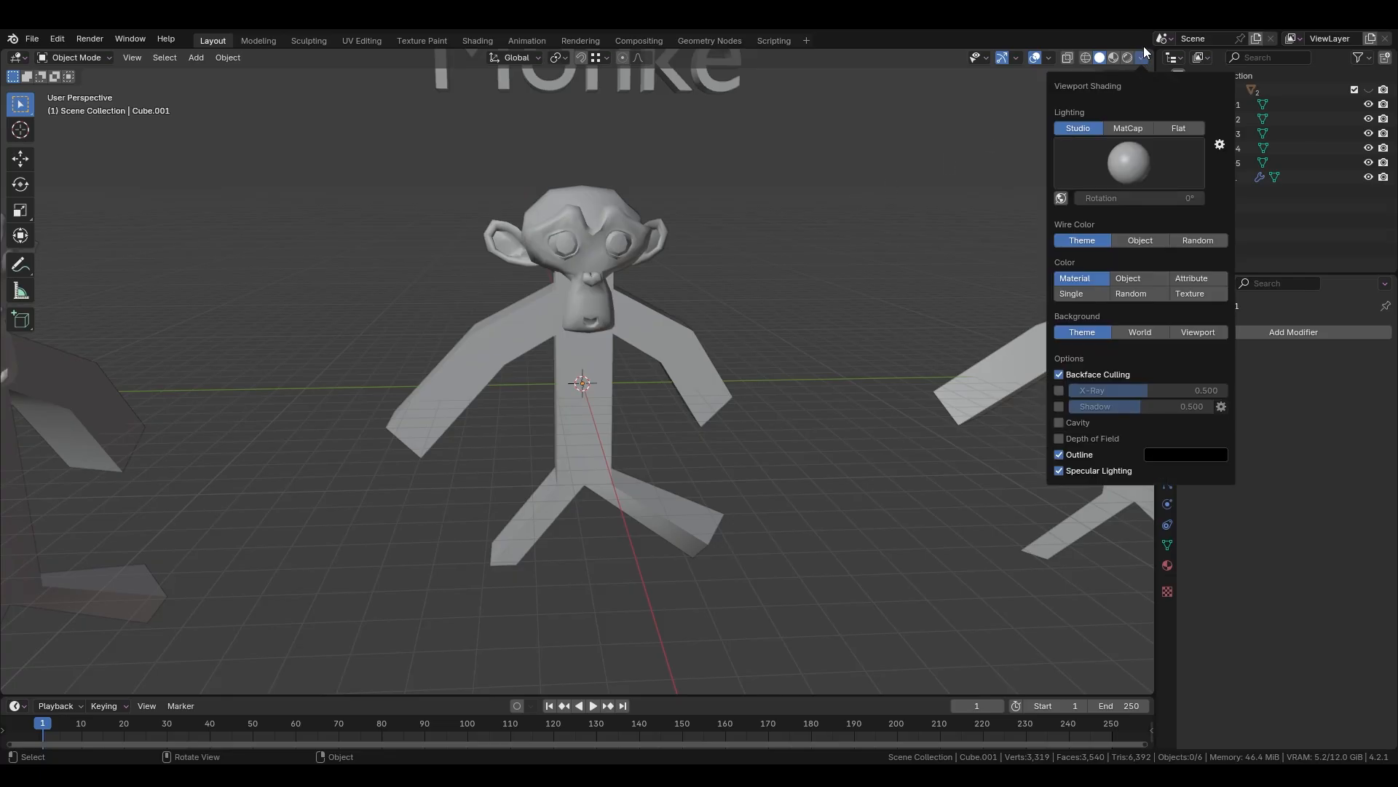
click(1059, 422)
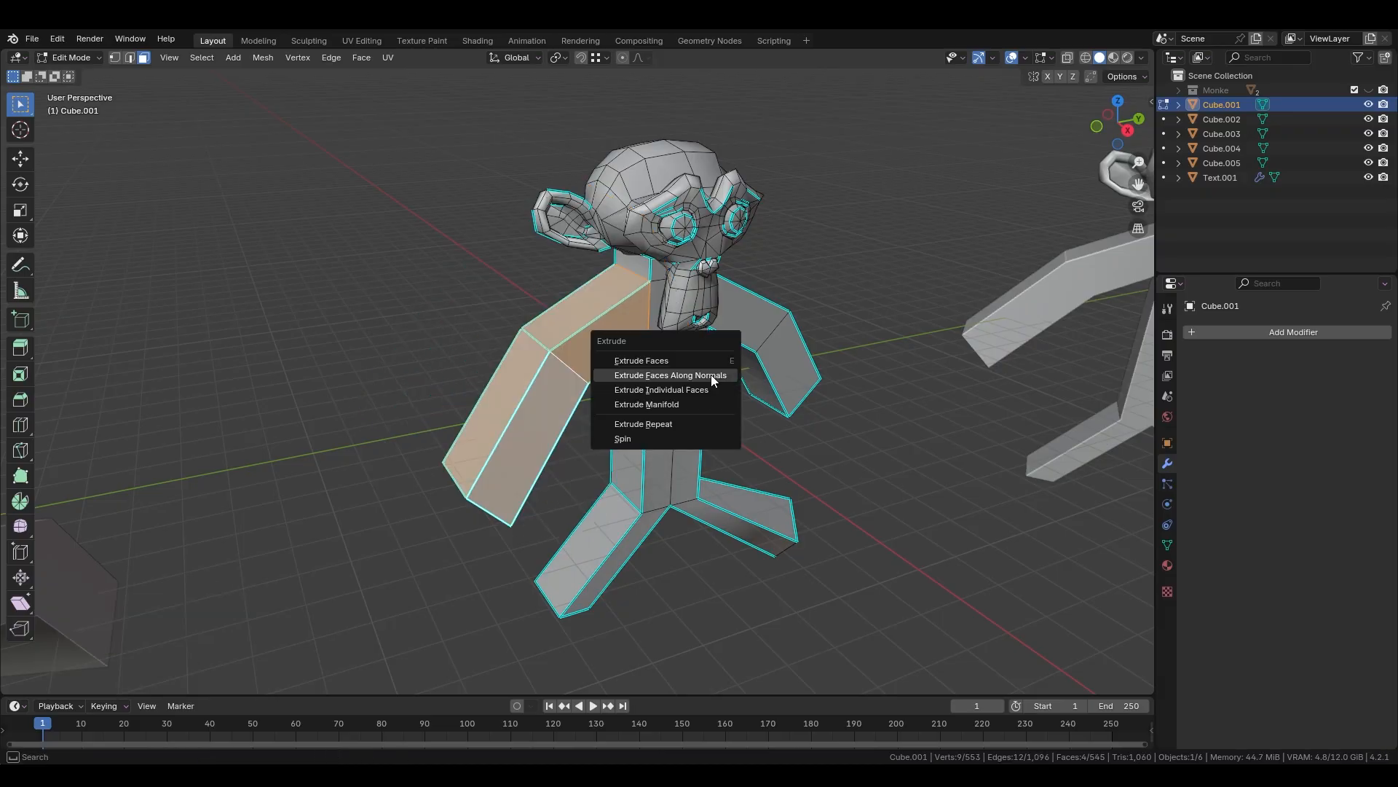
Extrude the selected faces along their normals to give the stick figure thickness
click(671, 374)
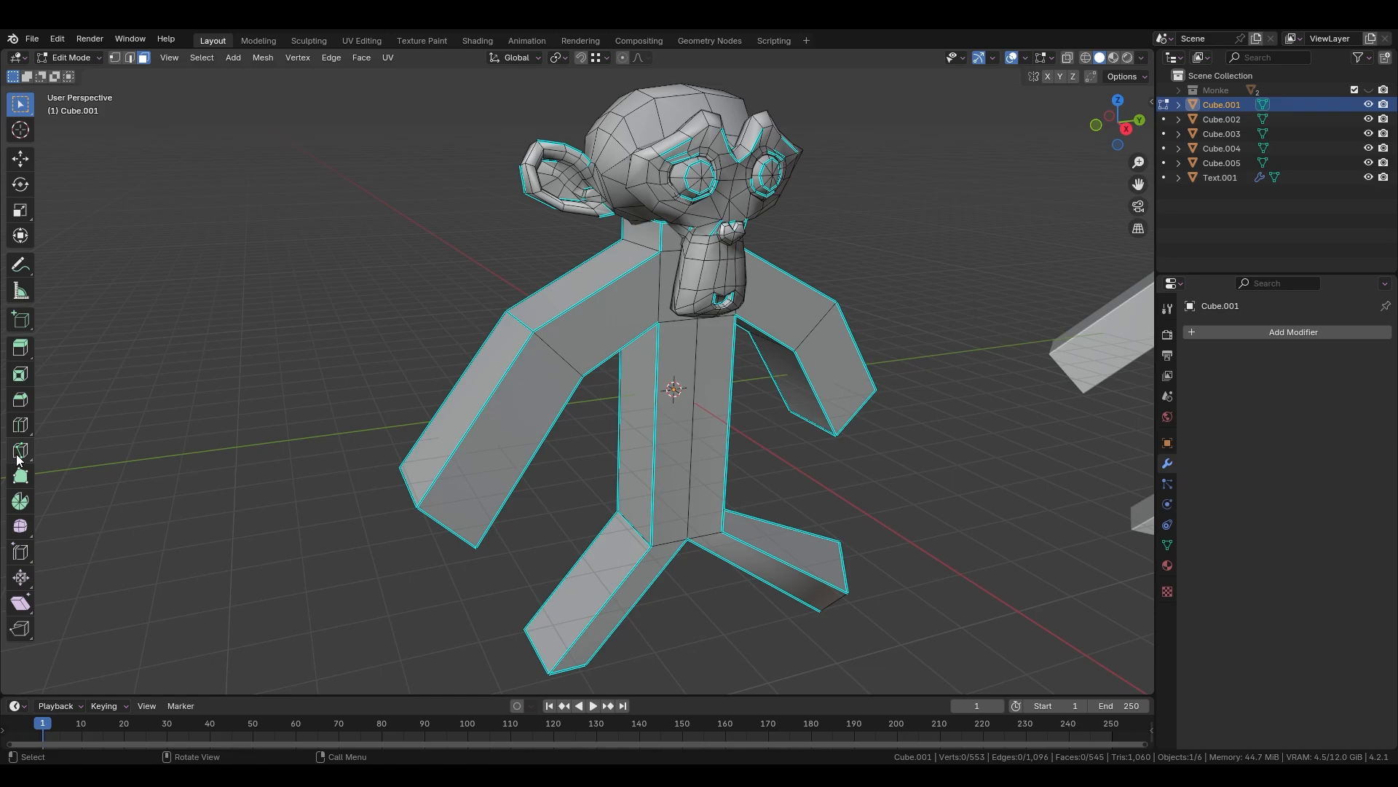
Activate the Knife Topology Tool with K to cut new edges
key(k)
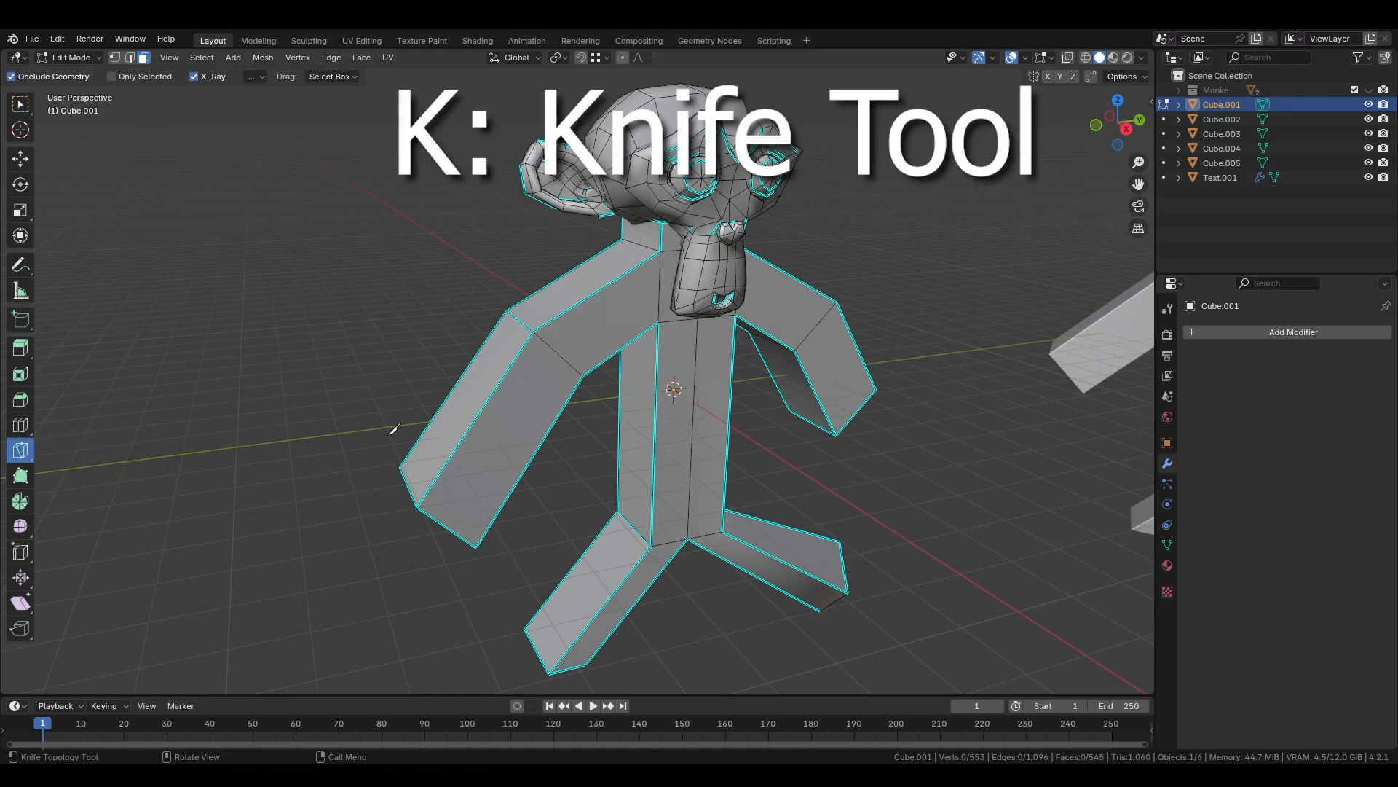
key(k)
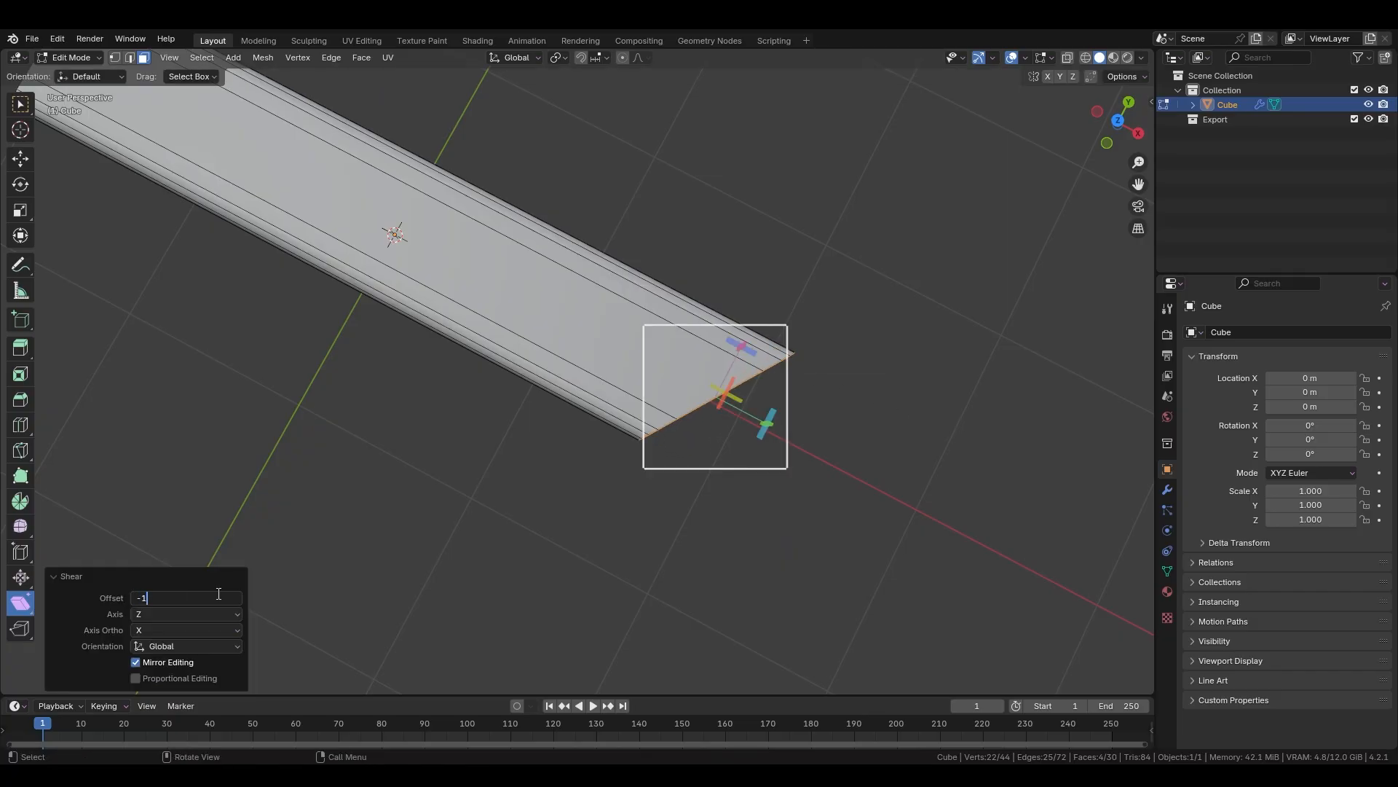
Confirm the shear of the beam's end faces with an offset of -1
key(Return)
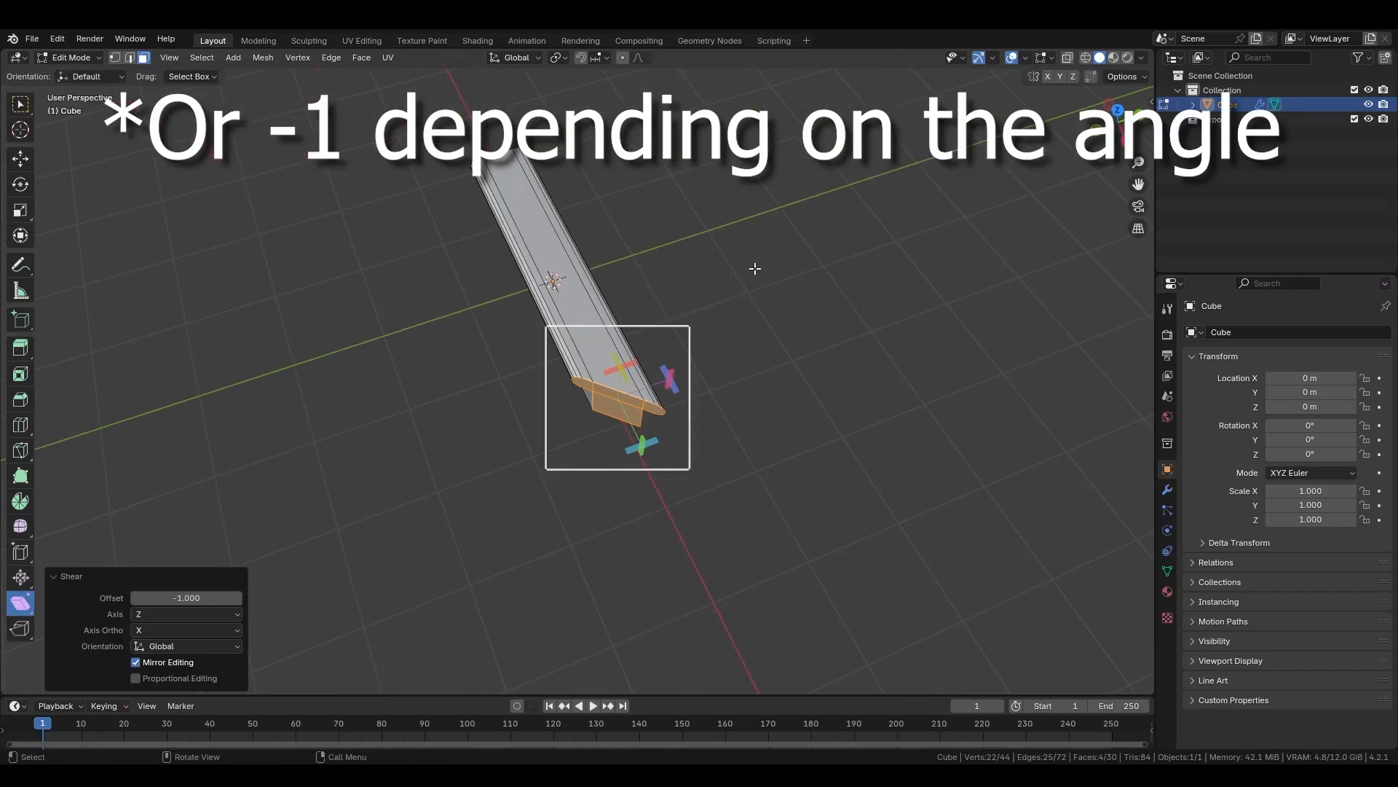
click(308, 40)
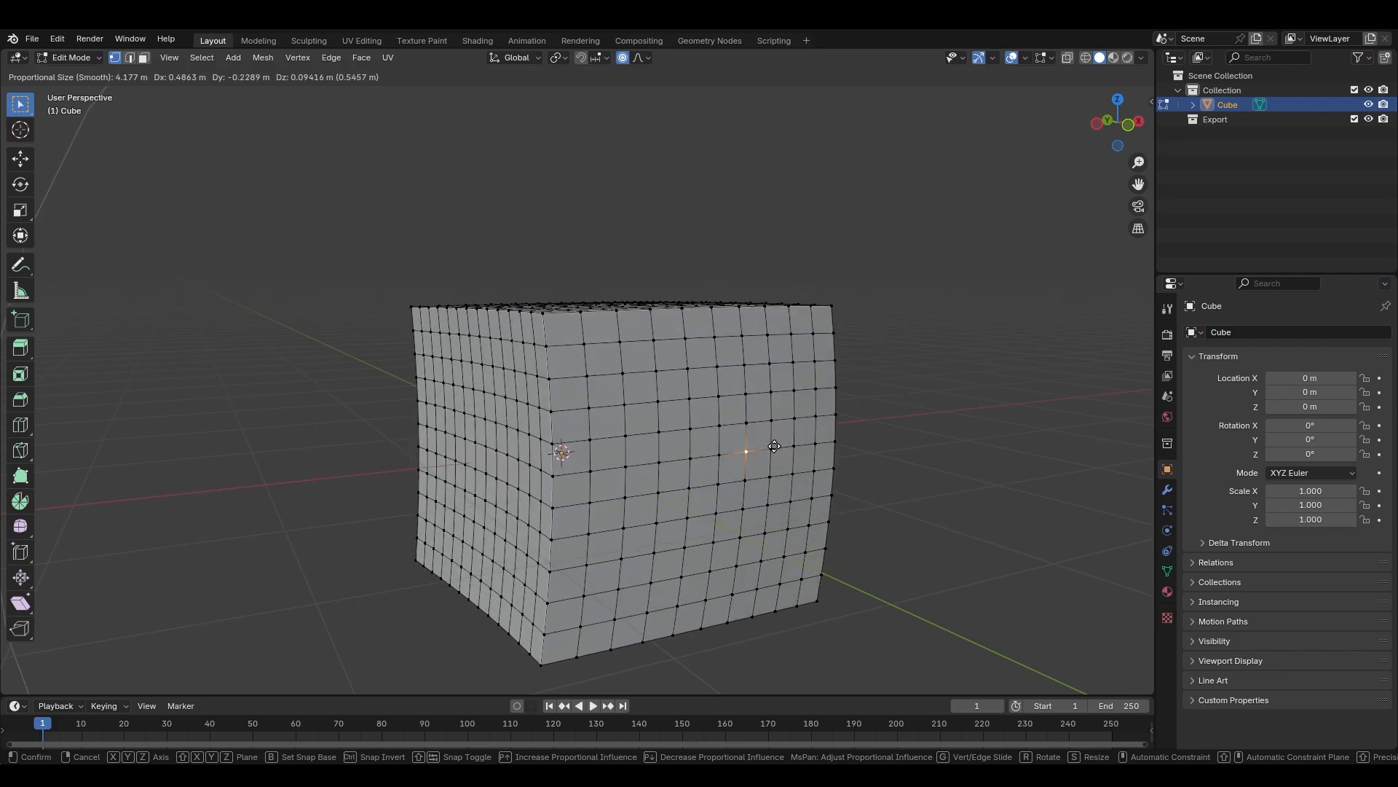
mouse_move(818, 433)
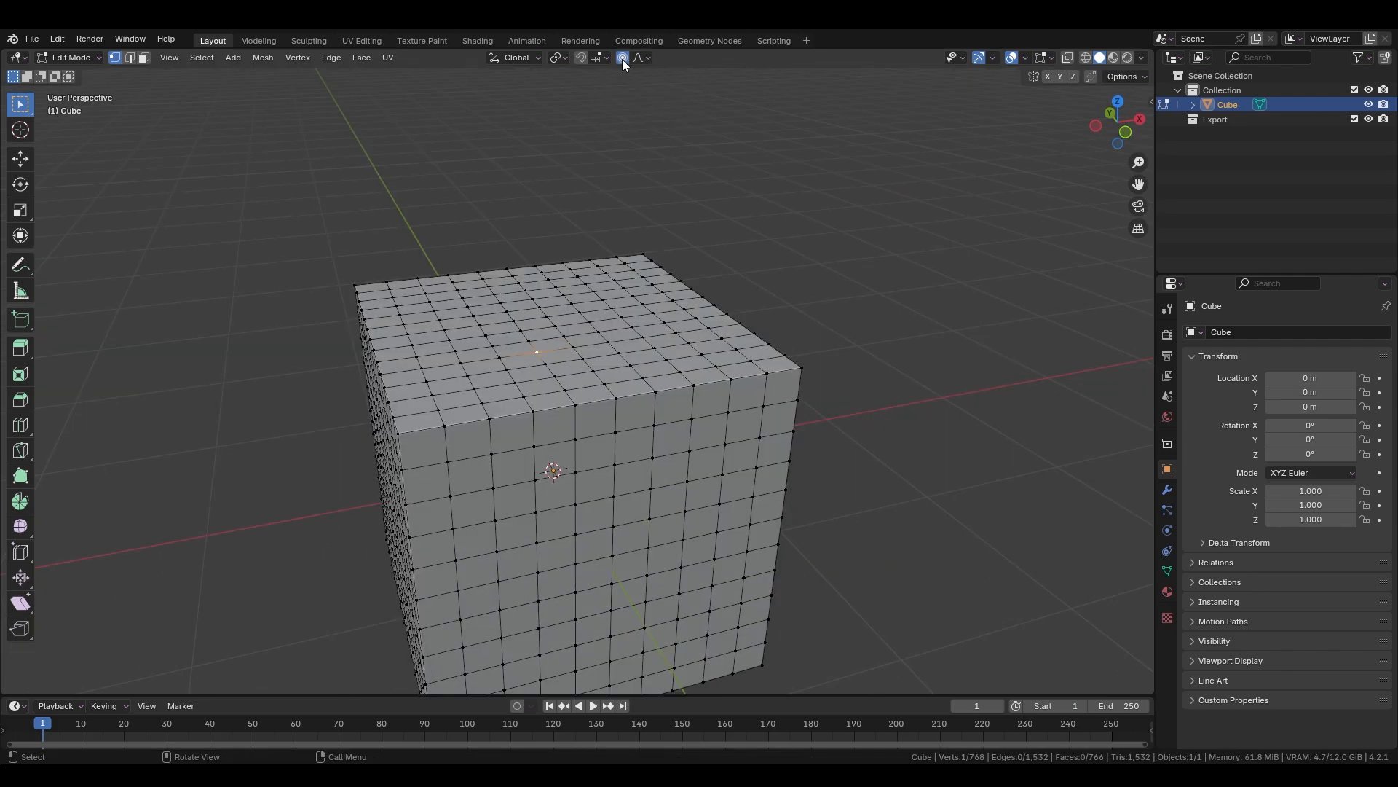
Enable proportional editing to move the top vertex with smooth falloff
key(o)
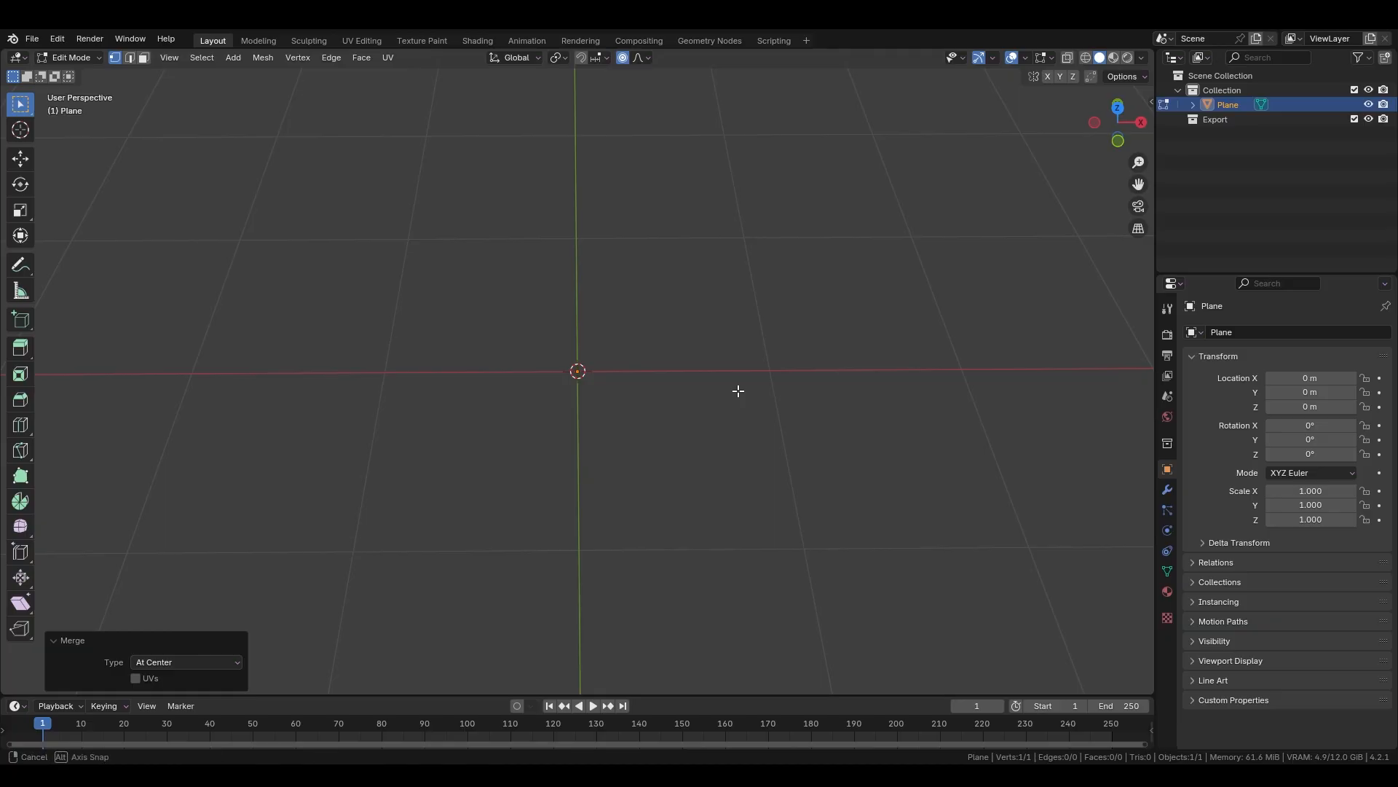
Adjust the modifier panel, then extend the skinned branch to two new points
click(1296, 332)
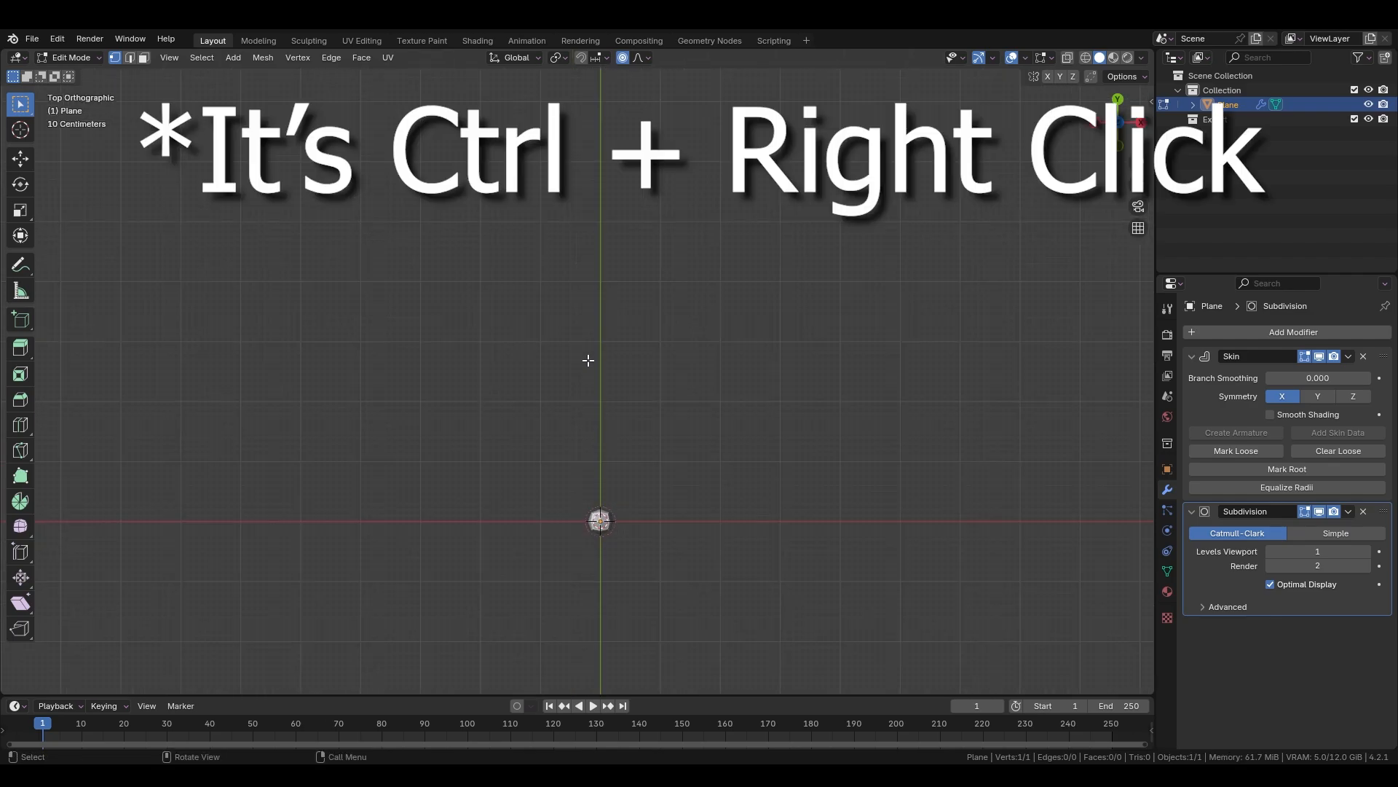
right_click(585, 339)
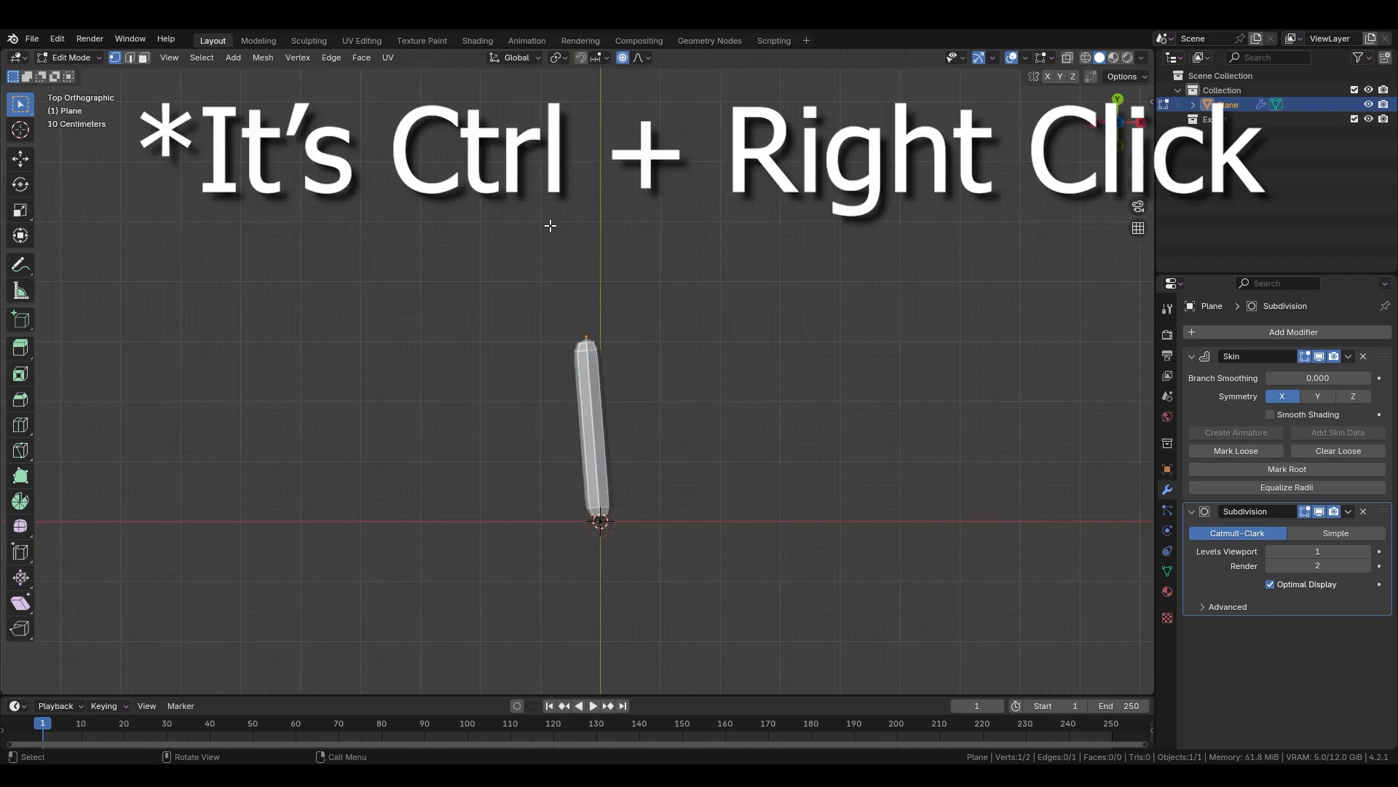
right_click(430, 258)
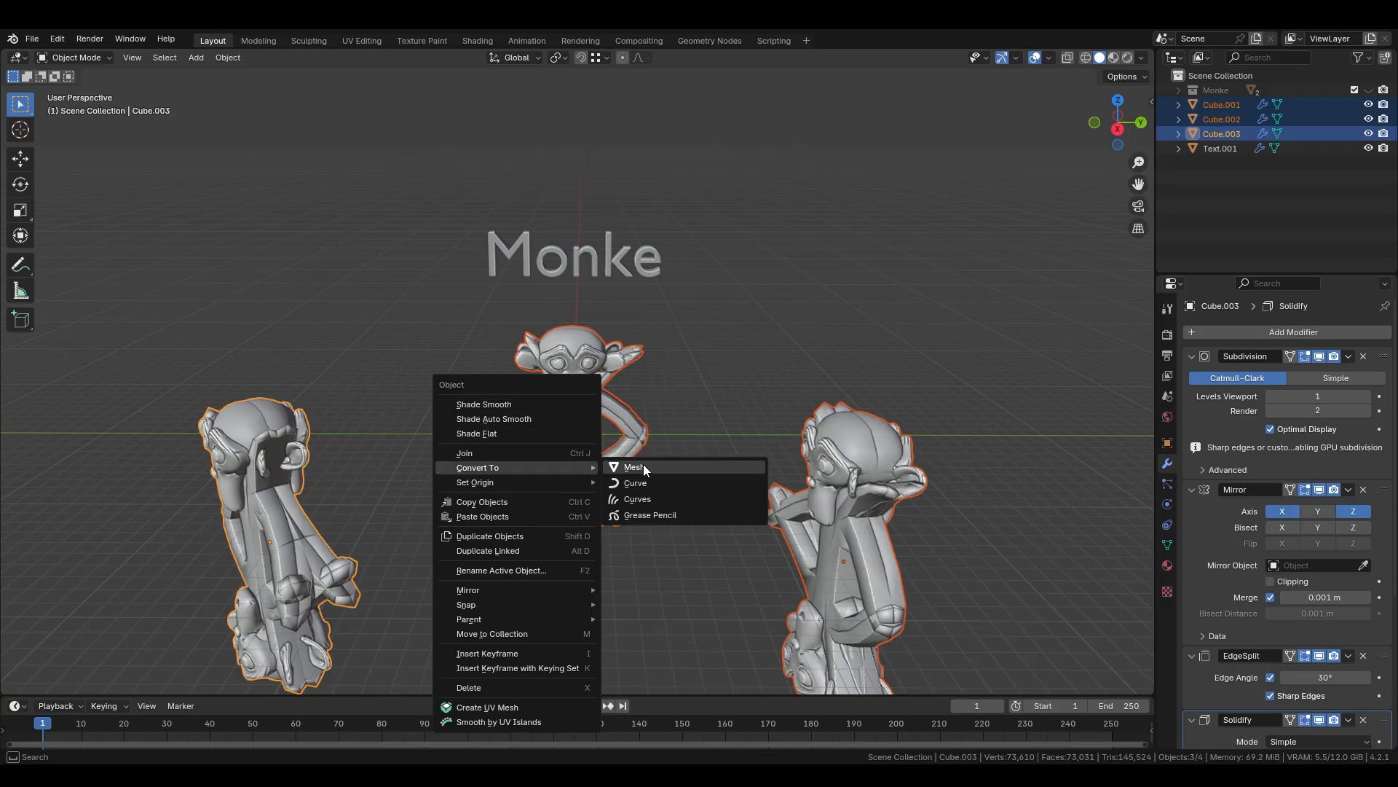
Convert the three modifier-laden monkey figures to plain meshes via Convert To > Mesh
click(633, 466)
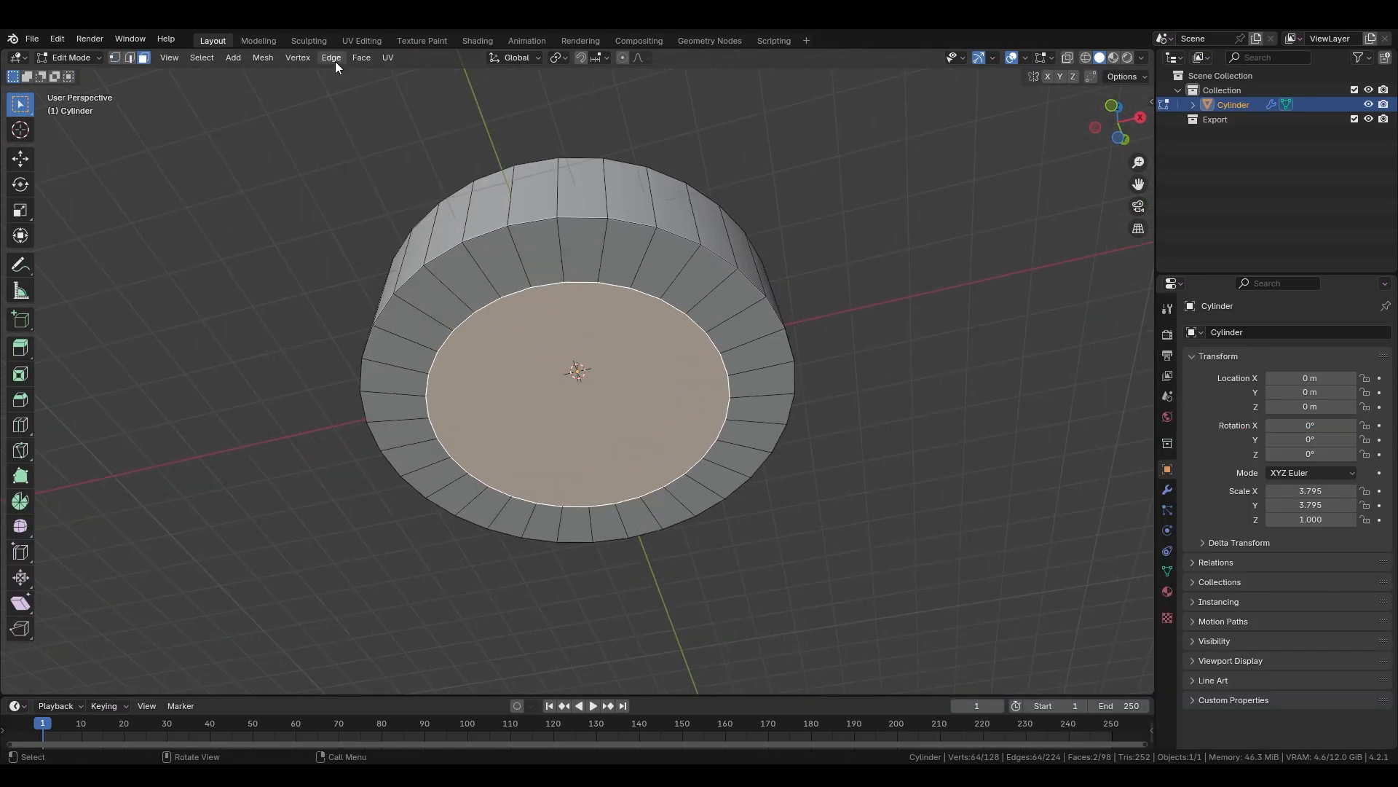
Apply Bridge Edge Loops from the Edge menu to the cylinder's inner and outer loops
click(331, 57)
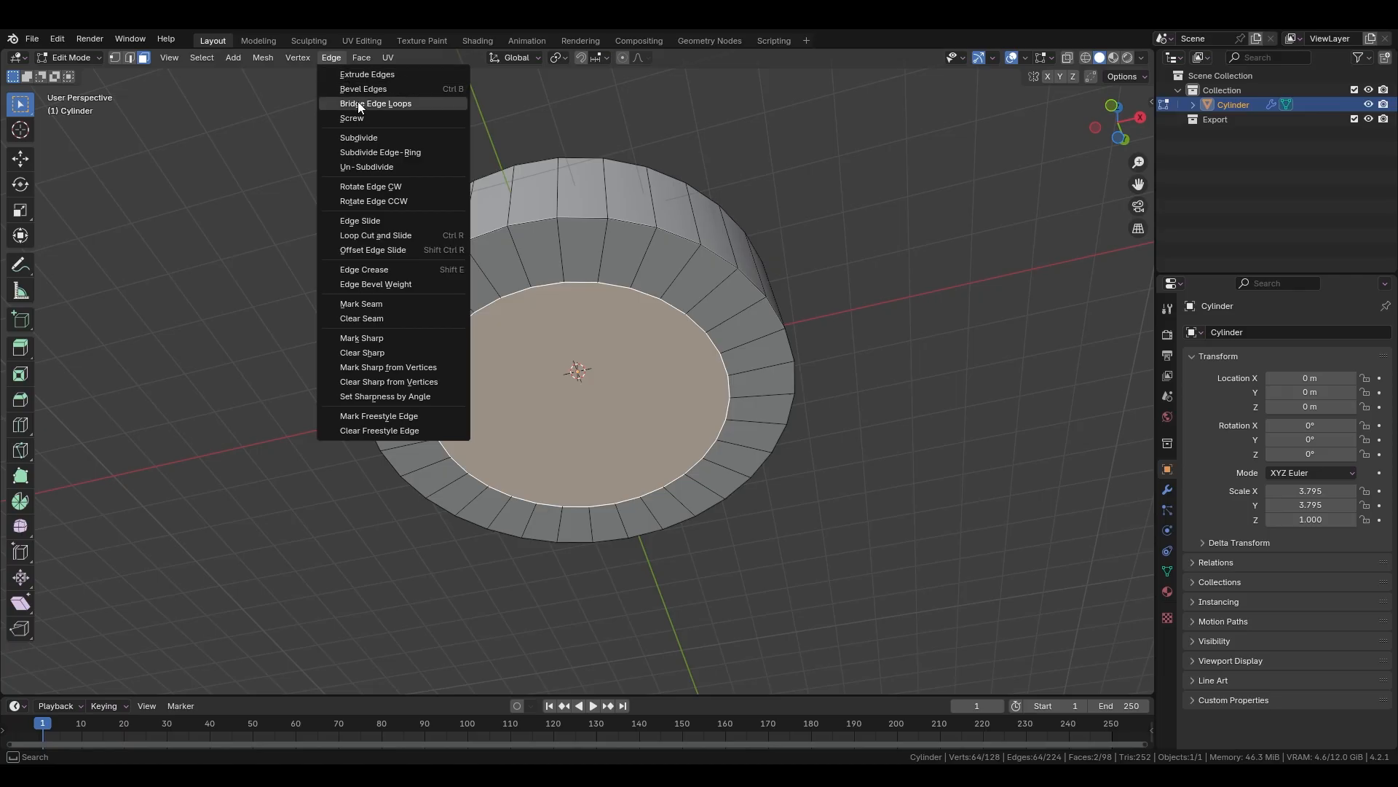
click(375, 102)
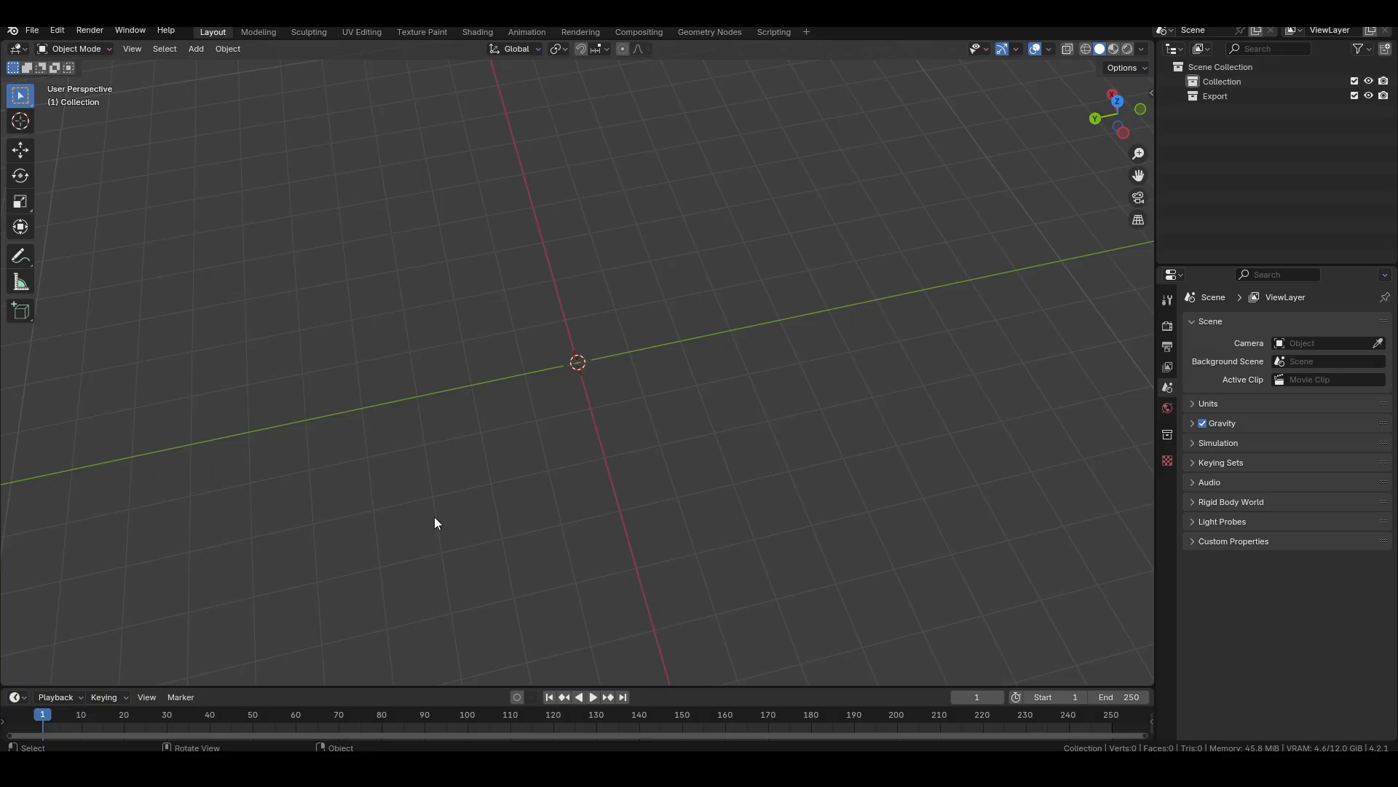
Add an Image > Reference object from the Shift+A menu, choosing it again in front view
key(shift+a)
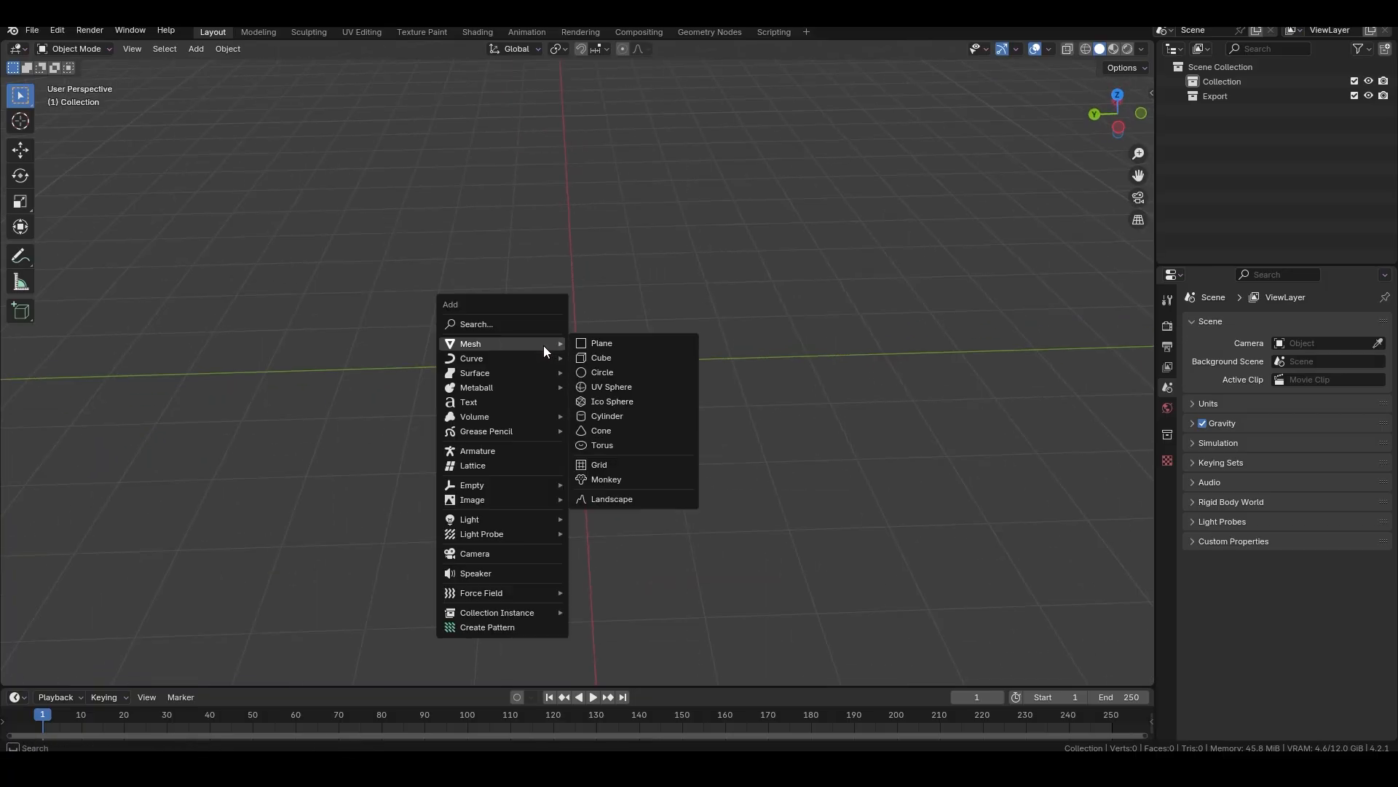
mouse_move(472, 499)
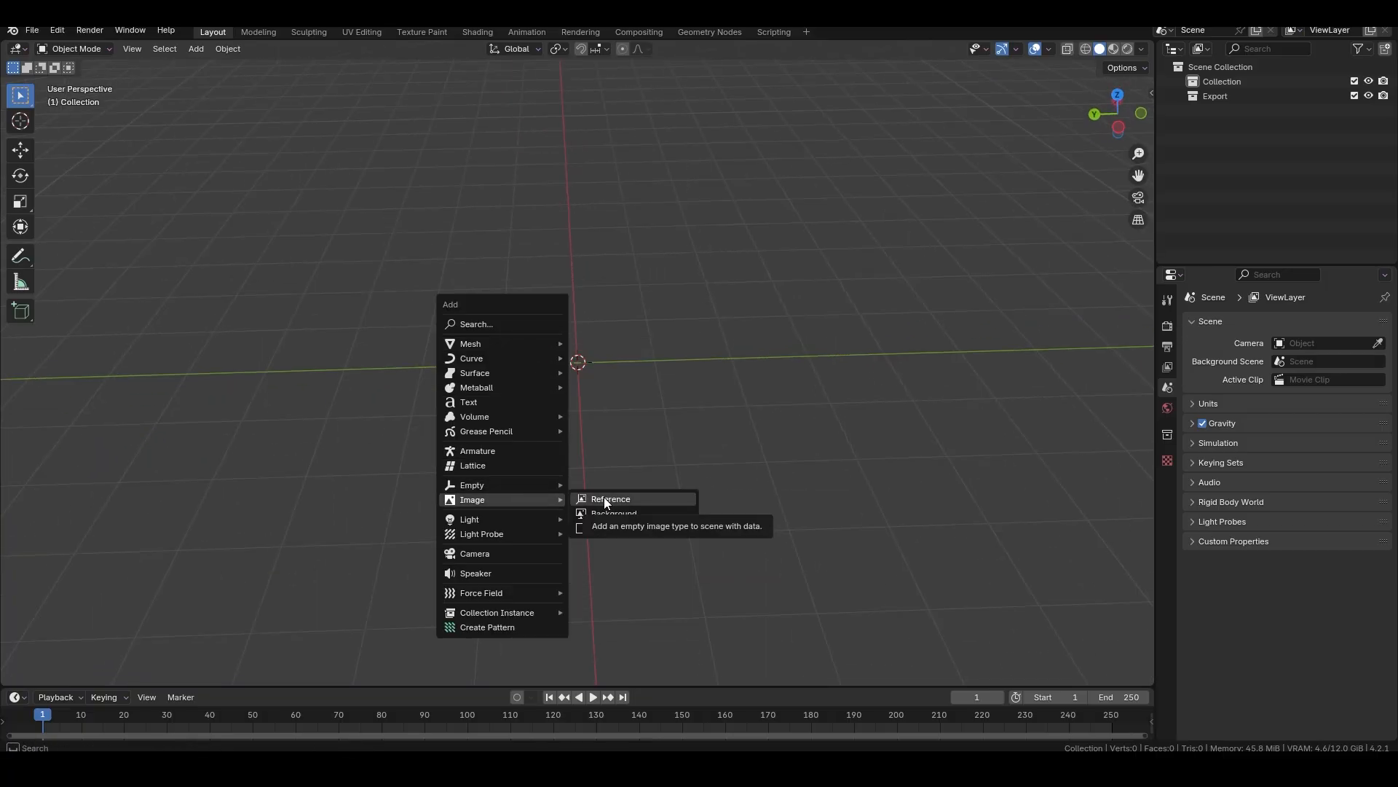
click(610, 499)
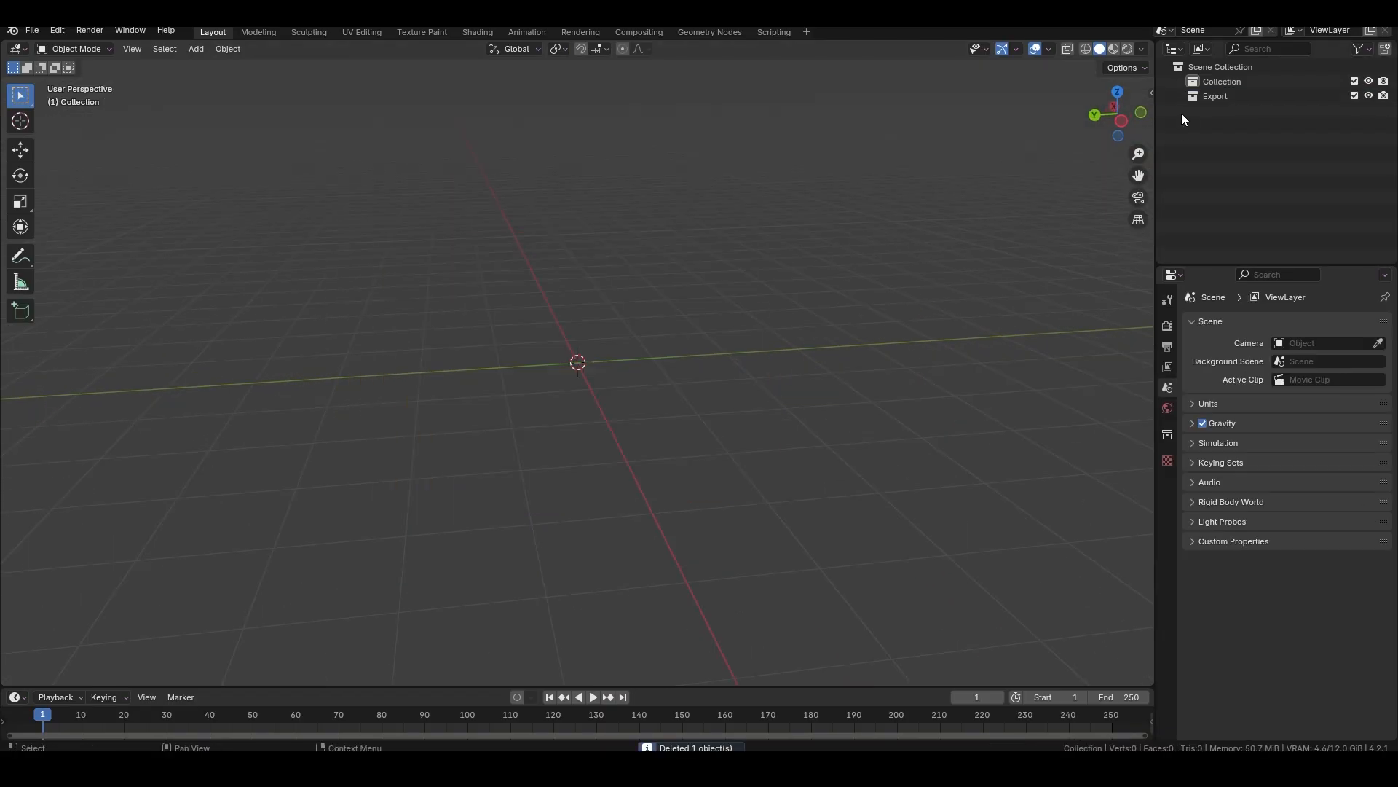
mouse_move(512, 319)
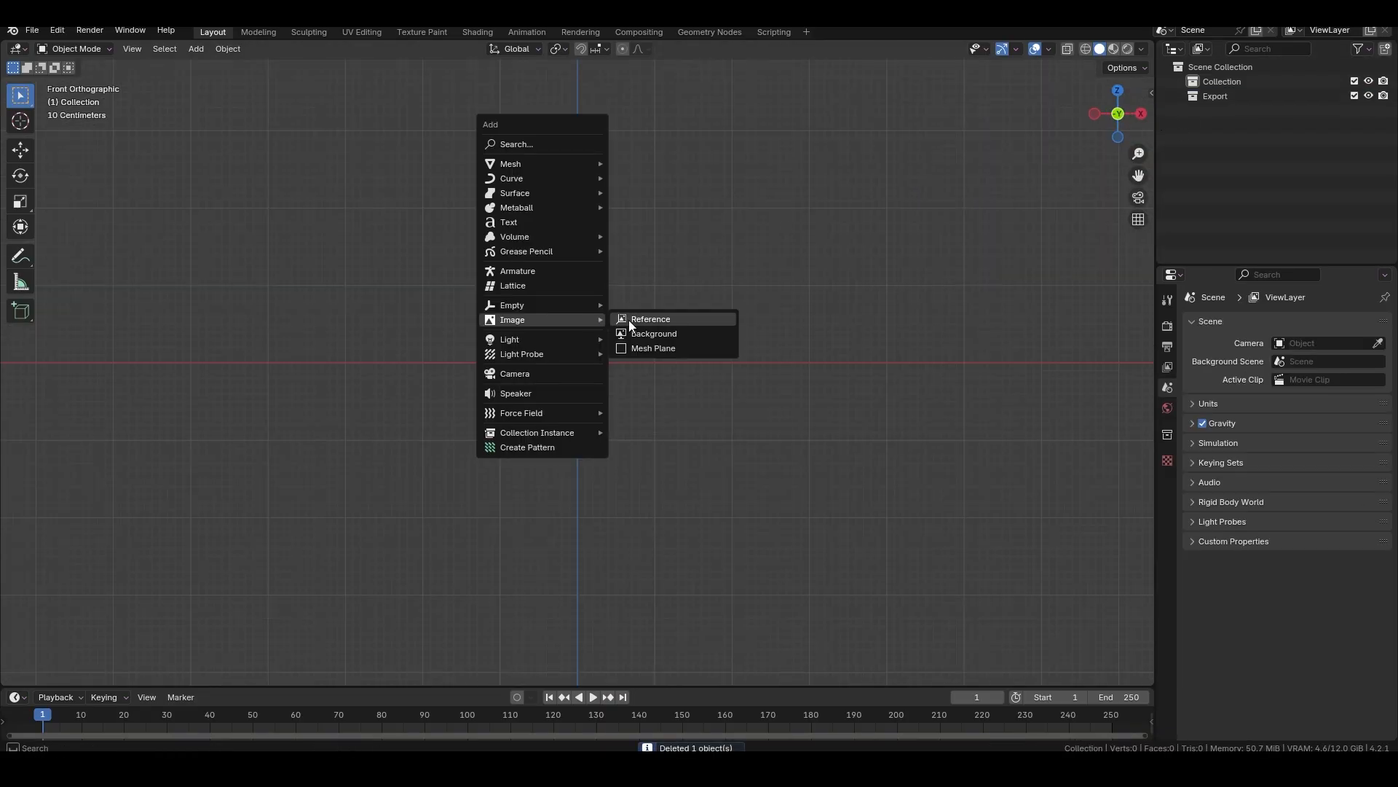
click(651, 319)
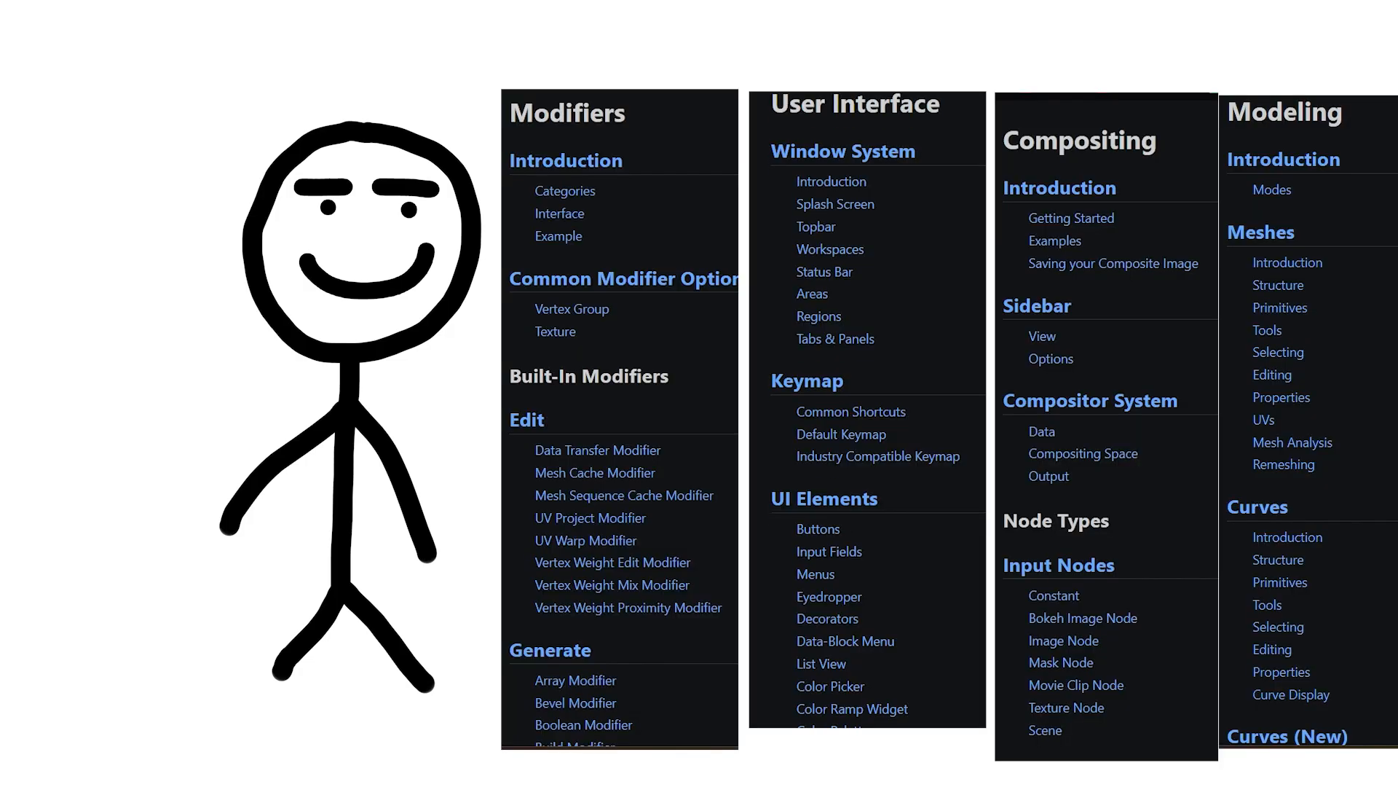
scroll(down, 3)
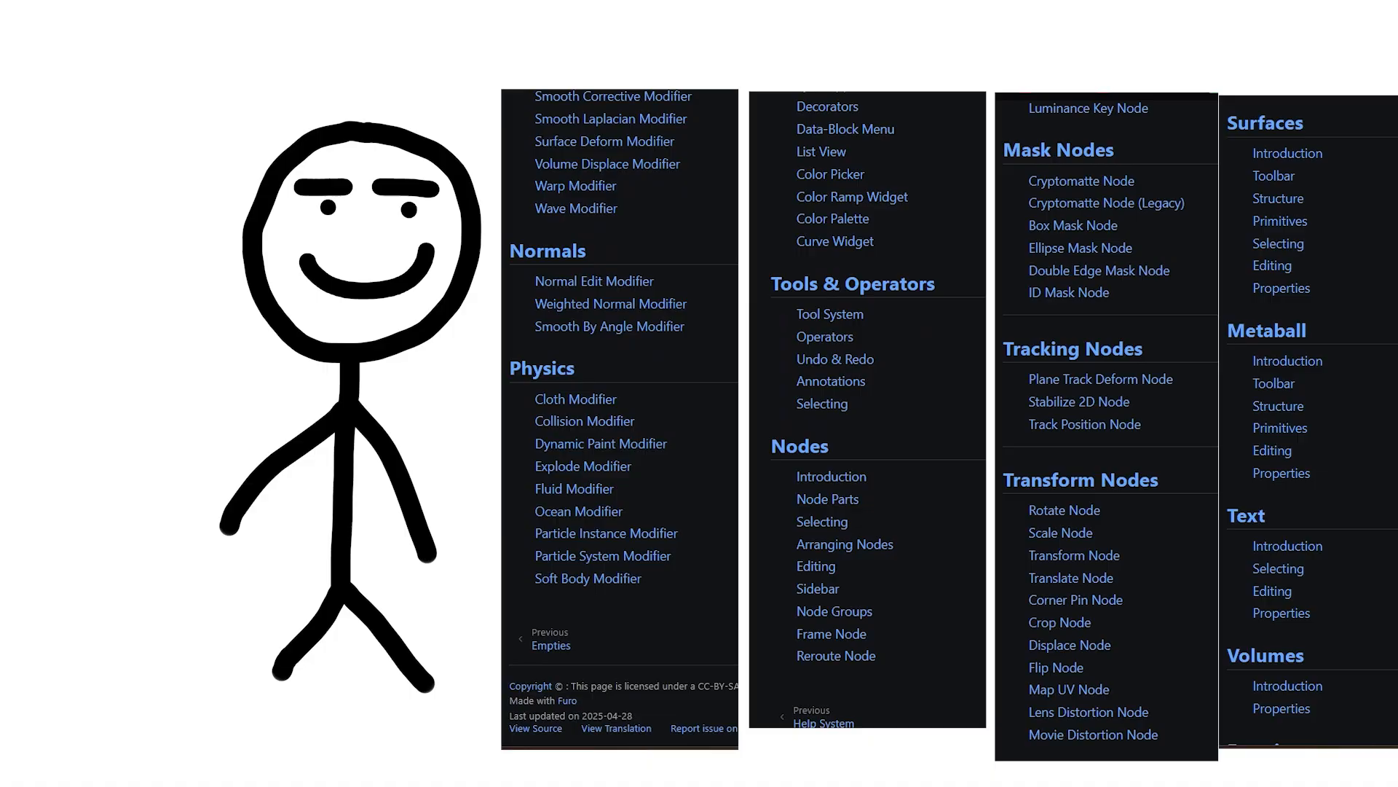